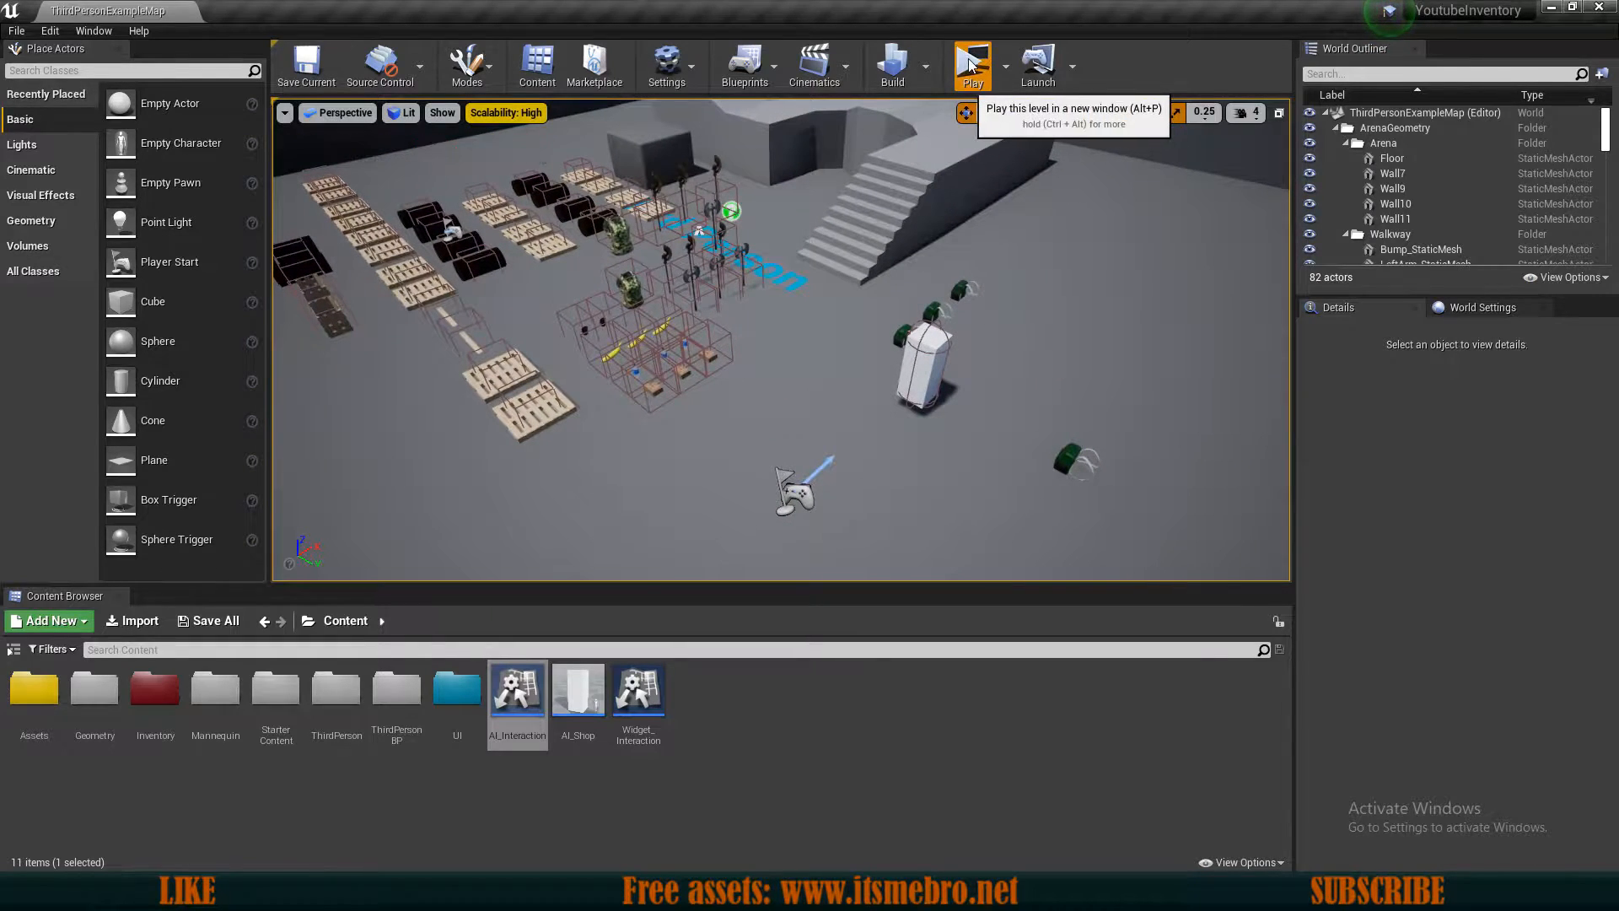
Step: Start a multiplayer play session to test the shop and inventory screens
{"action": "left_click", "coordinate": [971, 60]}
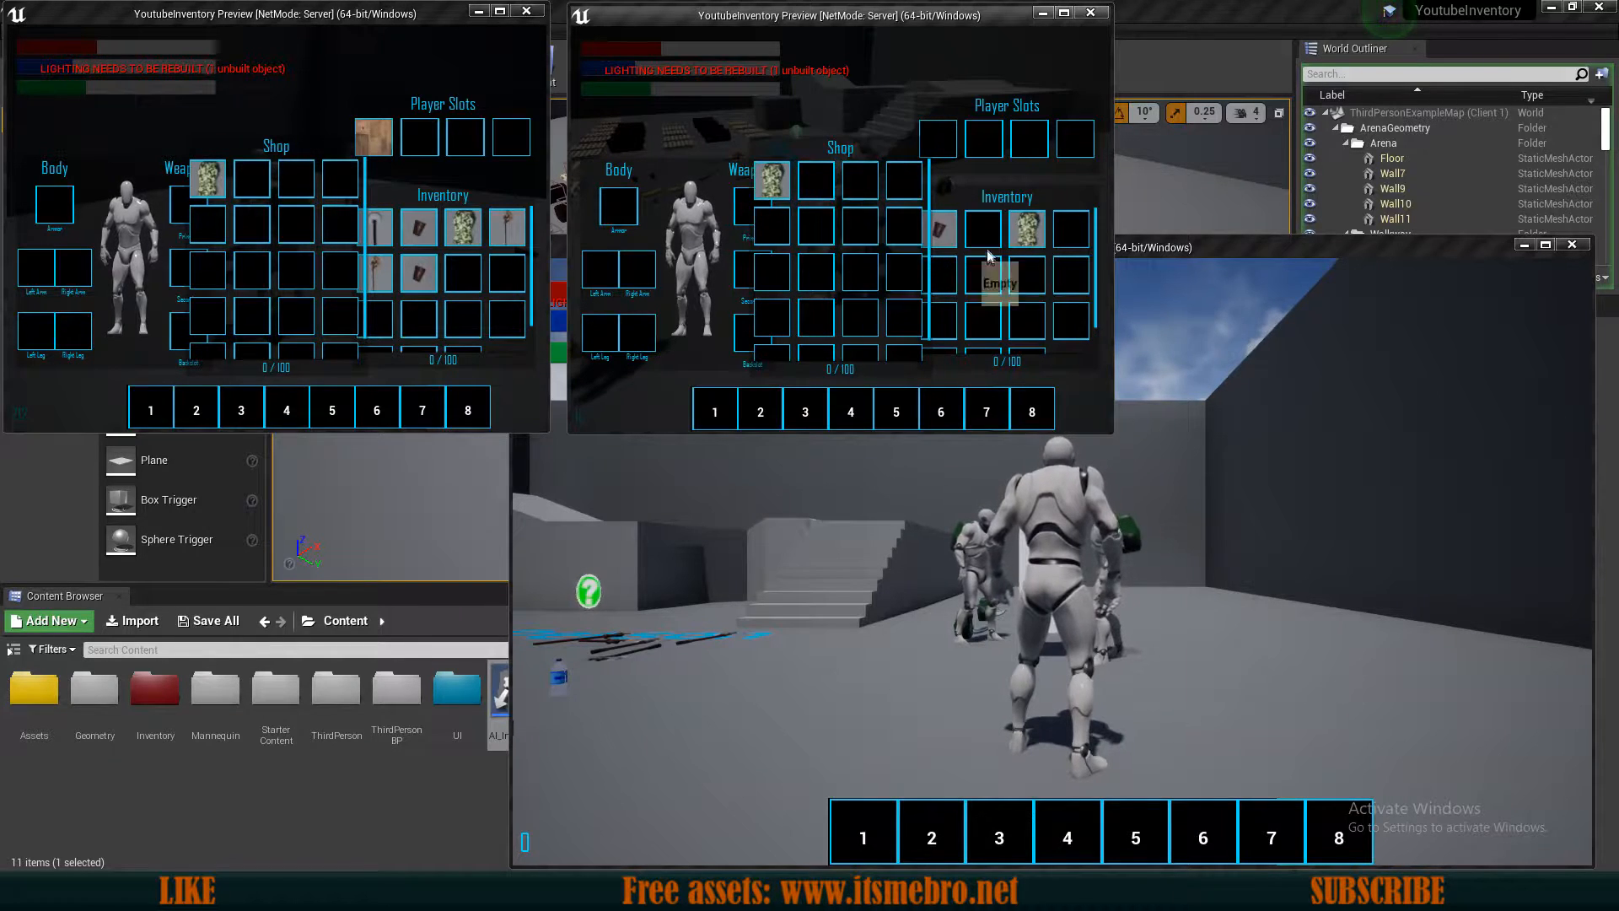
{"action": "mouse_move", "coordinate": [938, 229]}
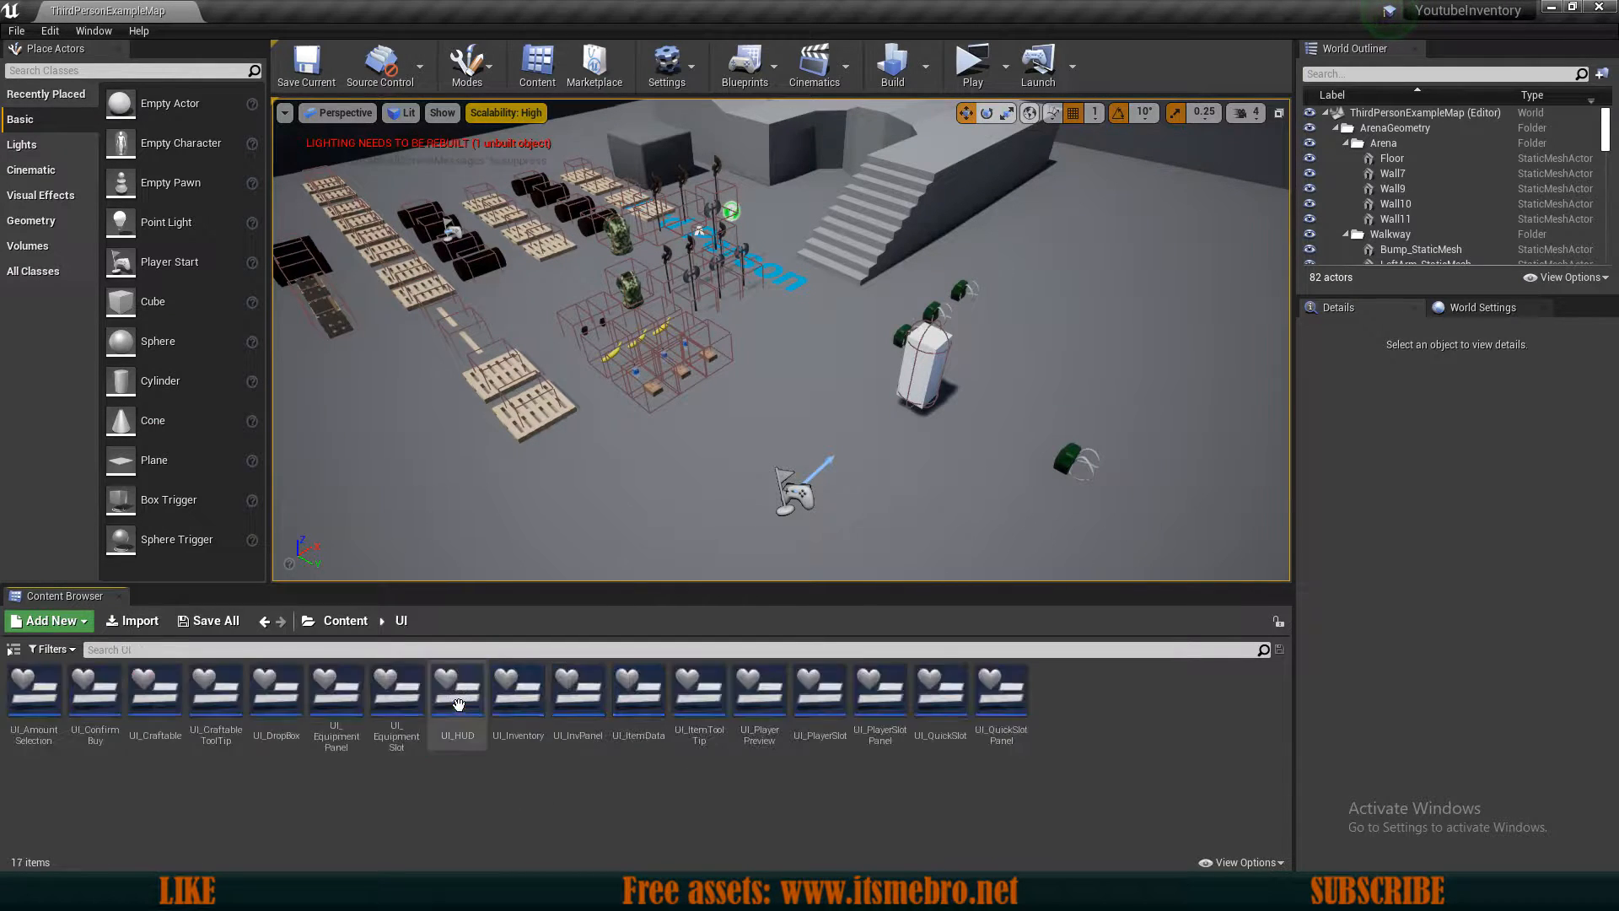
{"action": "mouse_move", "coordinate": [94, 687]}
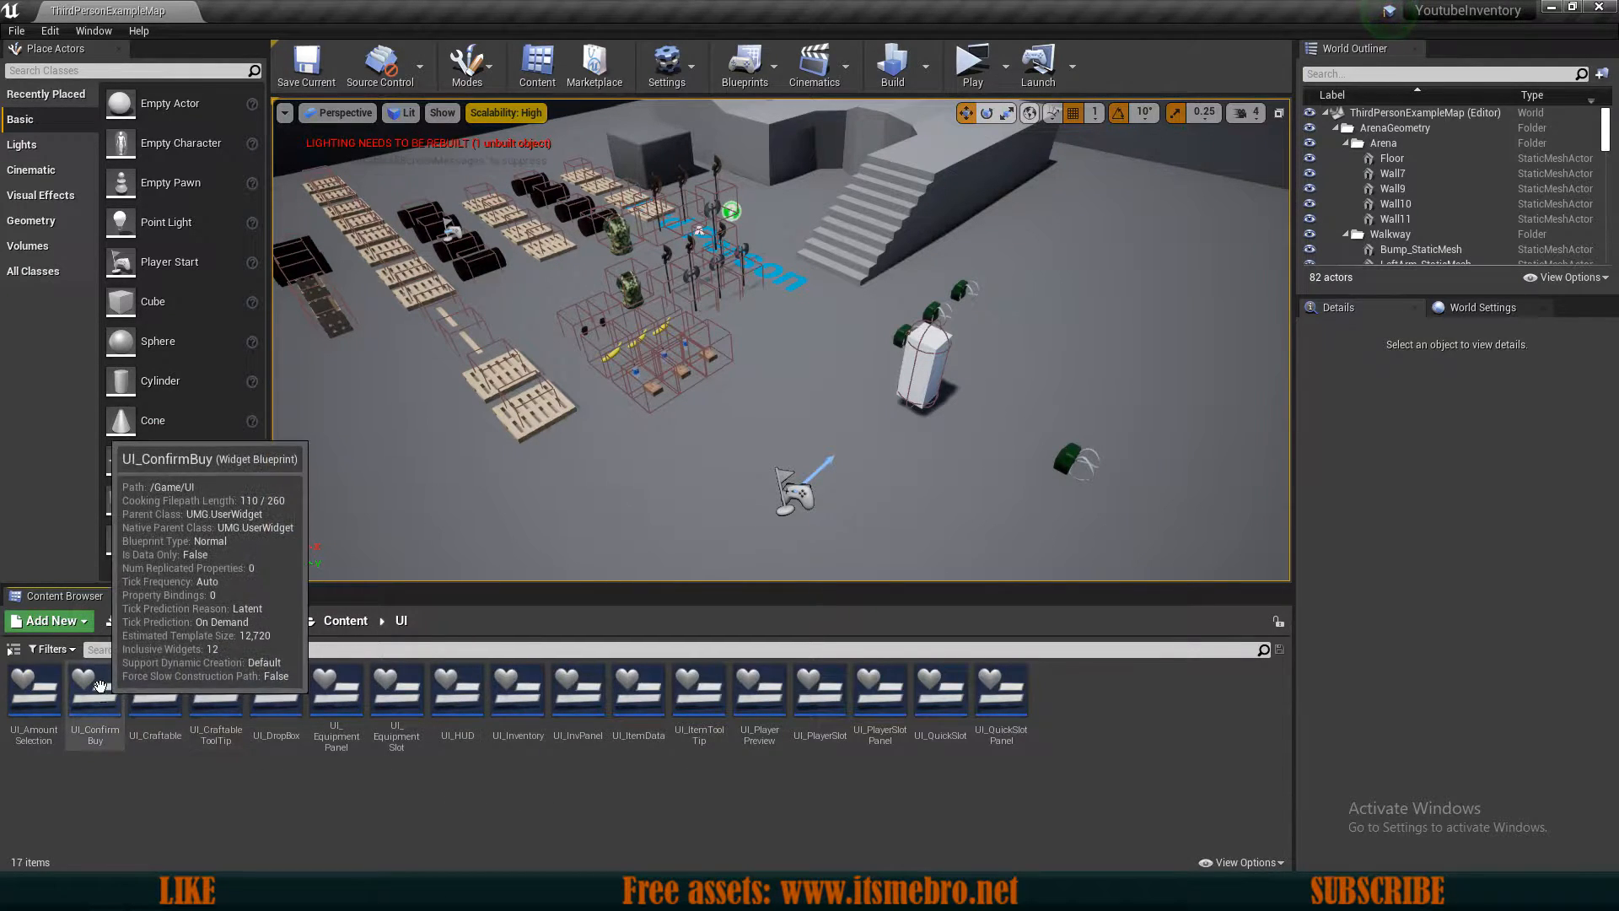
Step: Open the UI_ConfirmBuy widget blueprint in its Graph view
{"action": "double_click", "coordinate": [94, 691]}
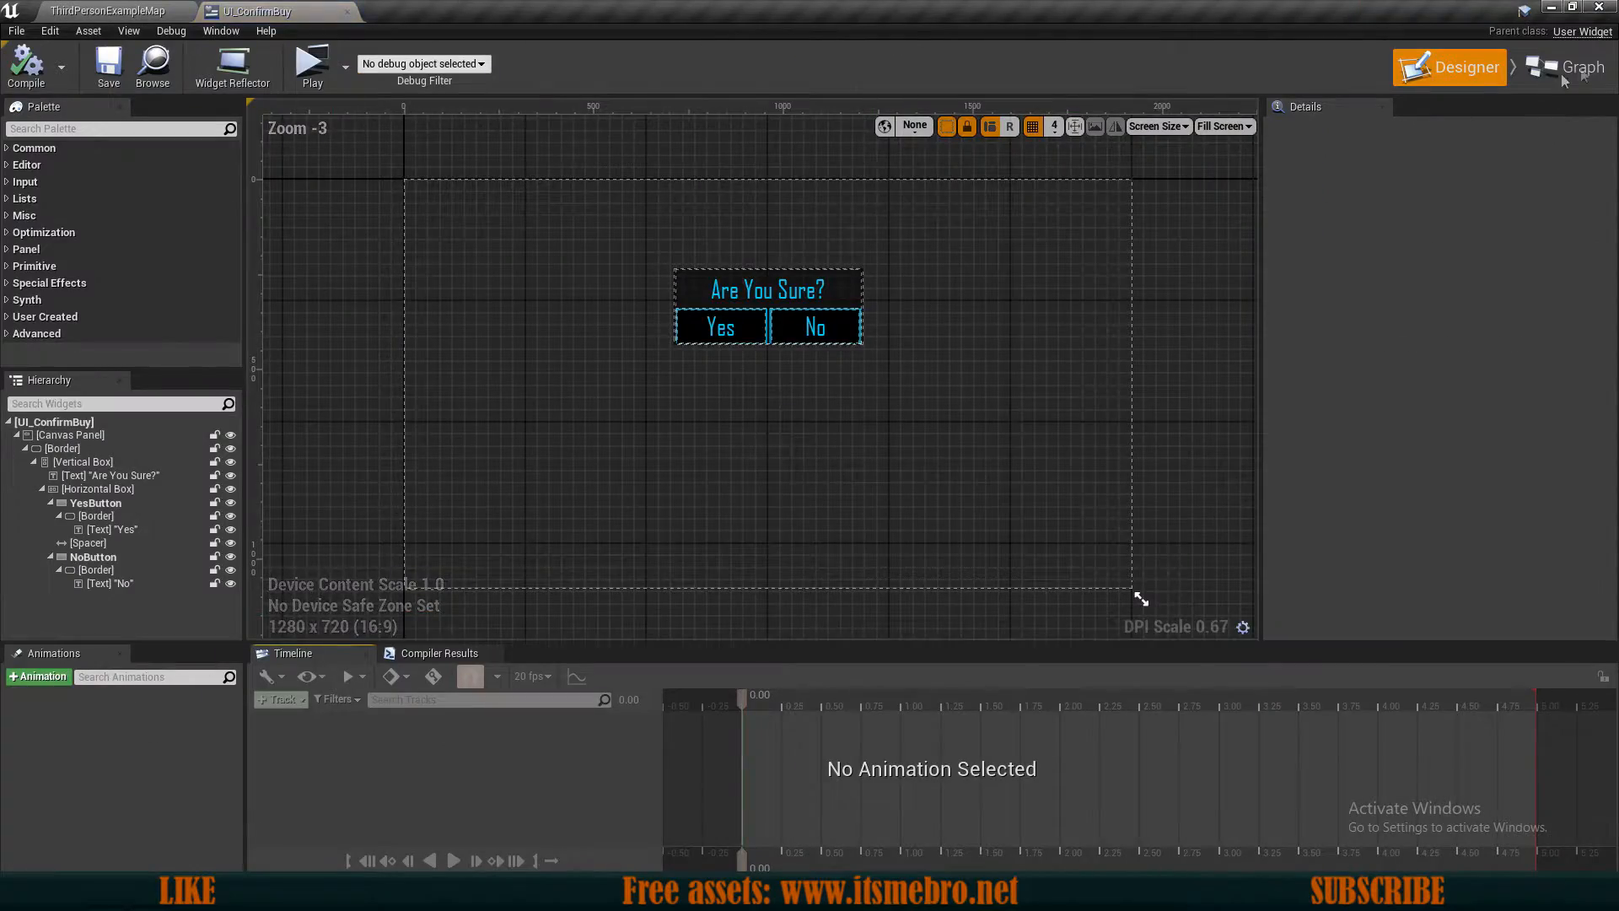
{"action": "left_click", "coordinate": [1578, 66]}
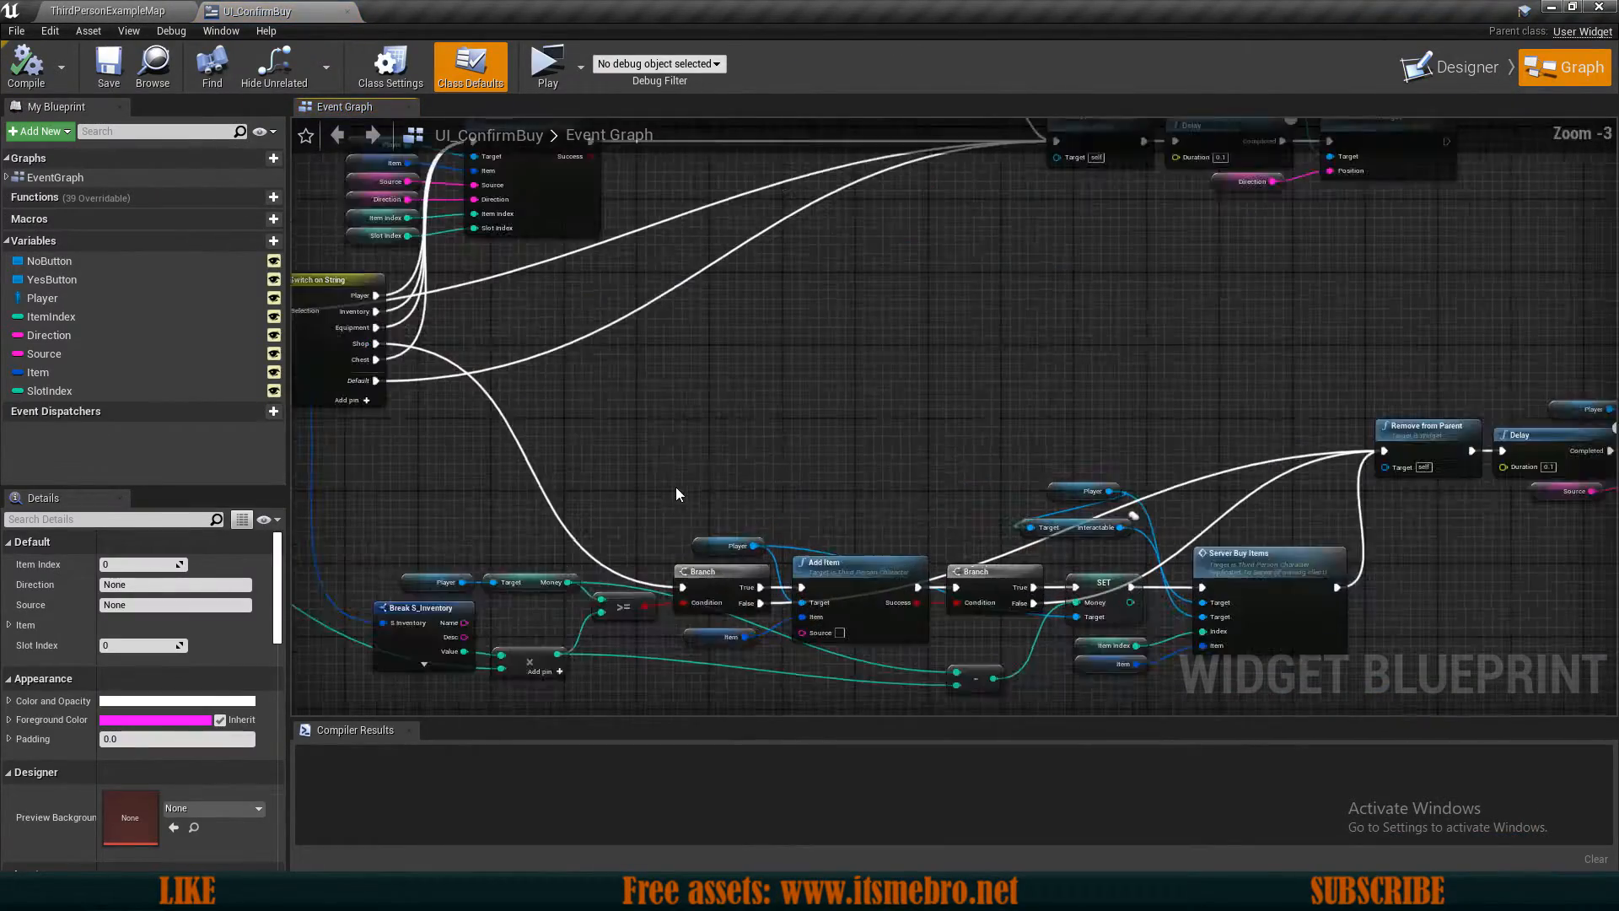
{"action": "left_click", "coordinate": [103, 11]}
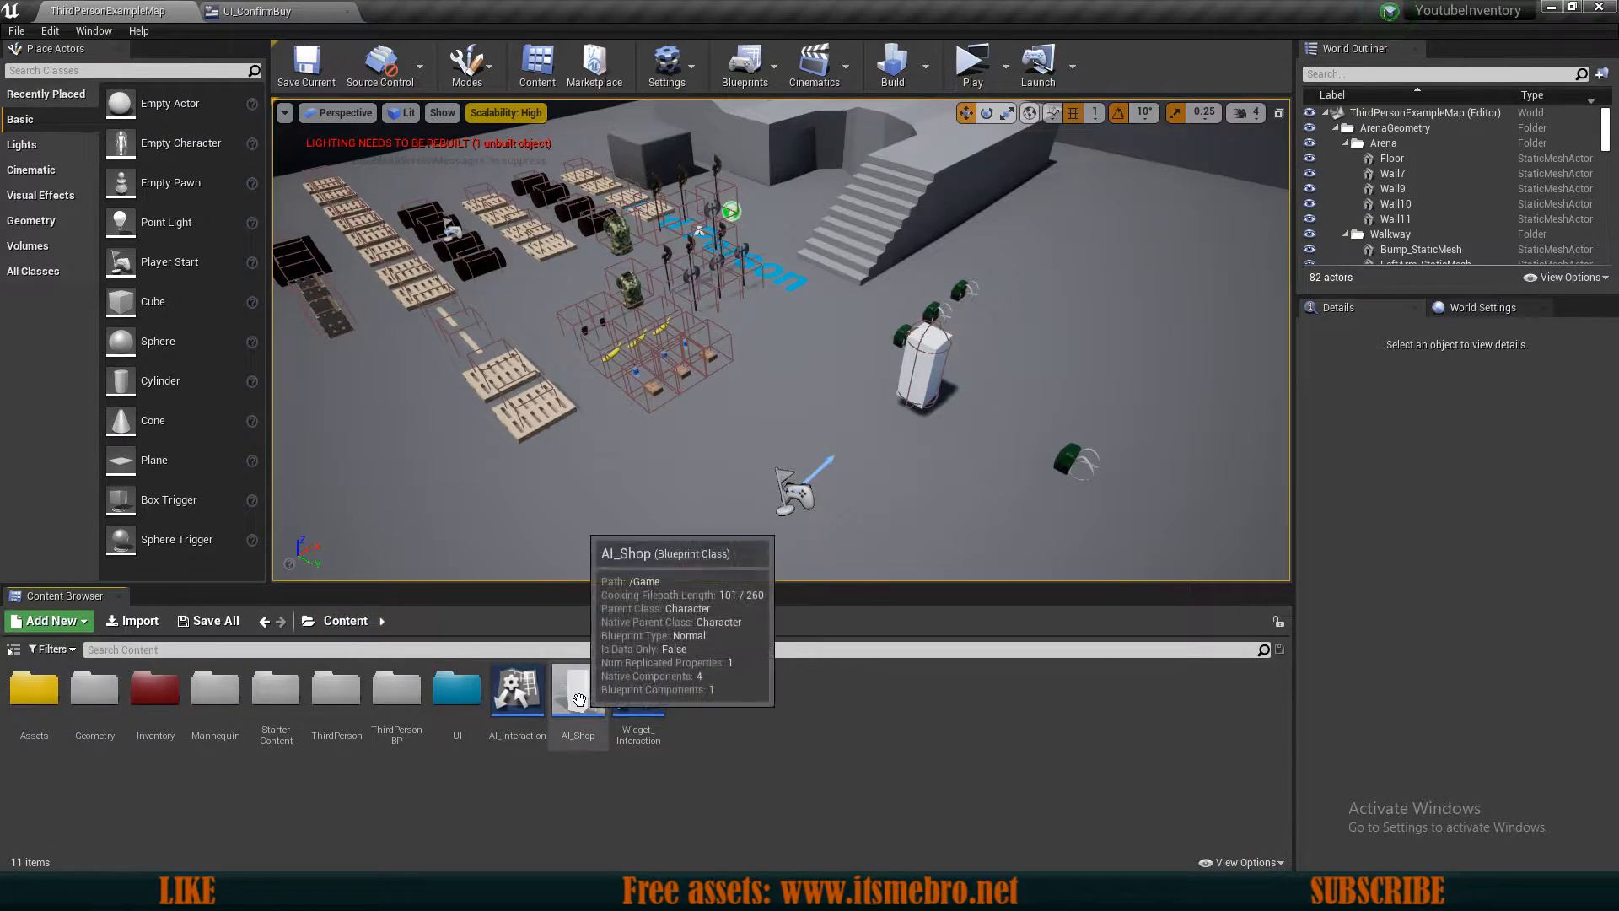
Step: Open the AI_Shop blueprint and the AI_Interaction interface for editing
{"action": "double_click", "coordinate": [579, 686]}
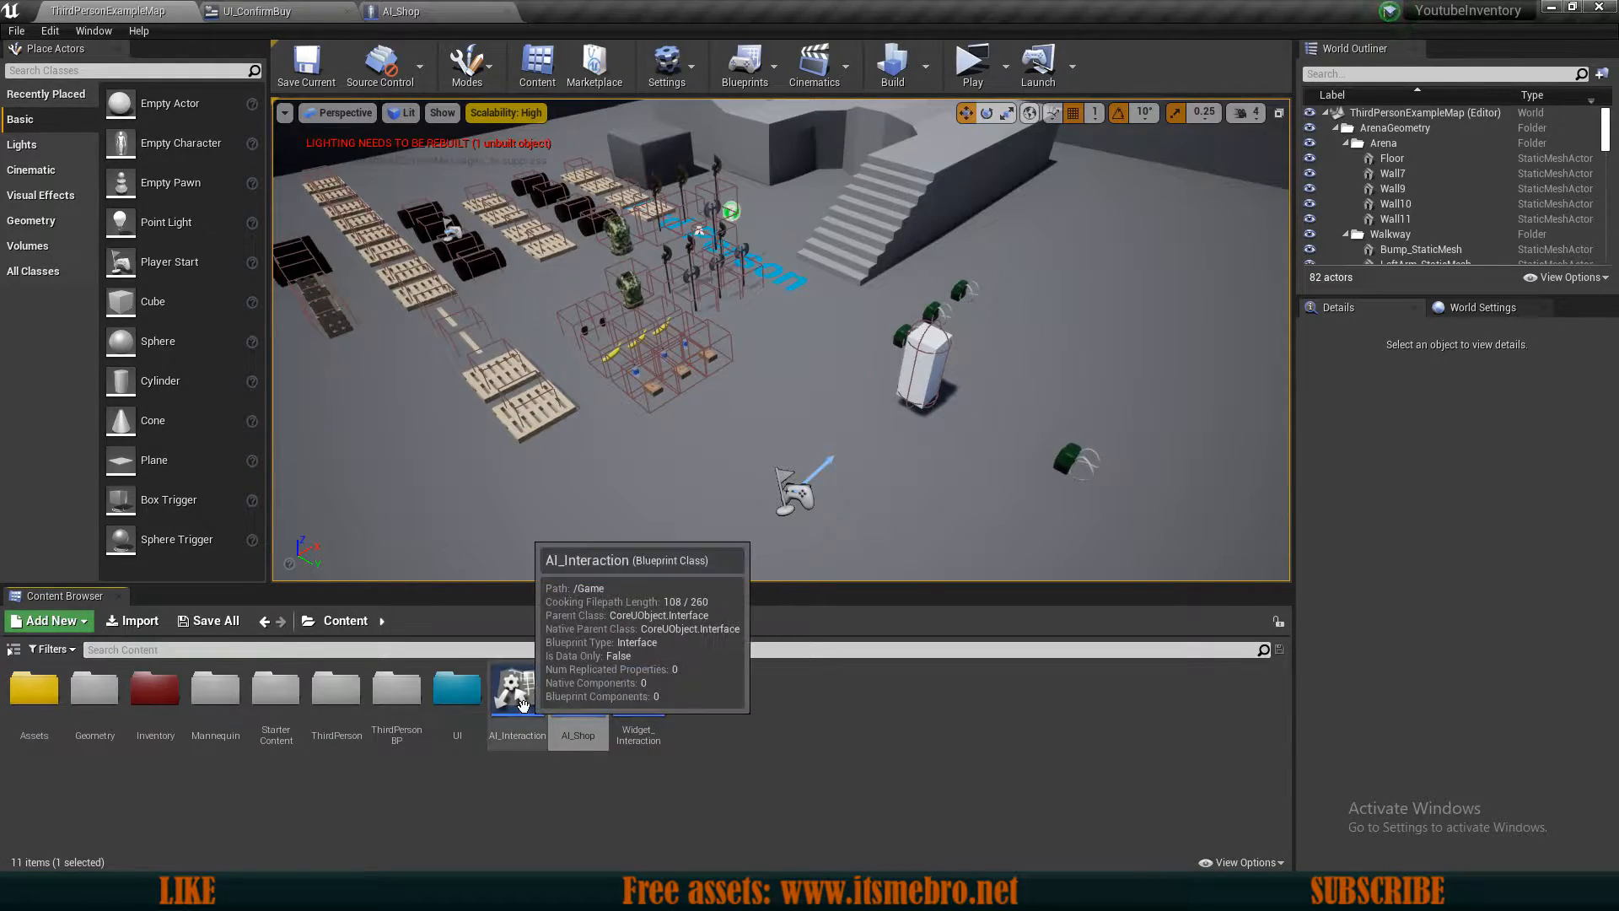
{"action": "double_click", "coordinate": [516, 686]}
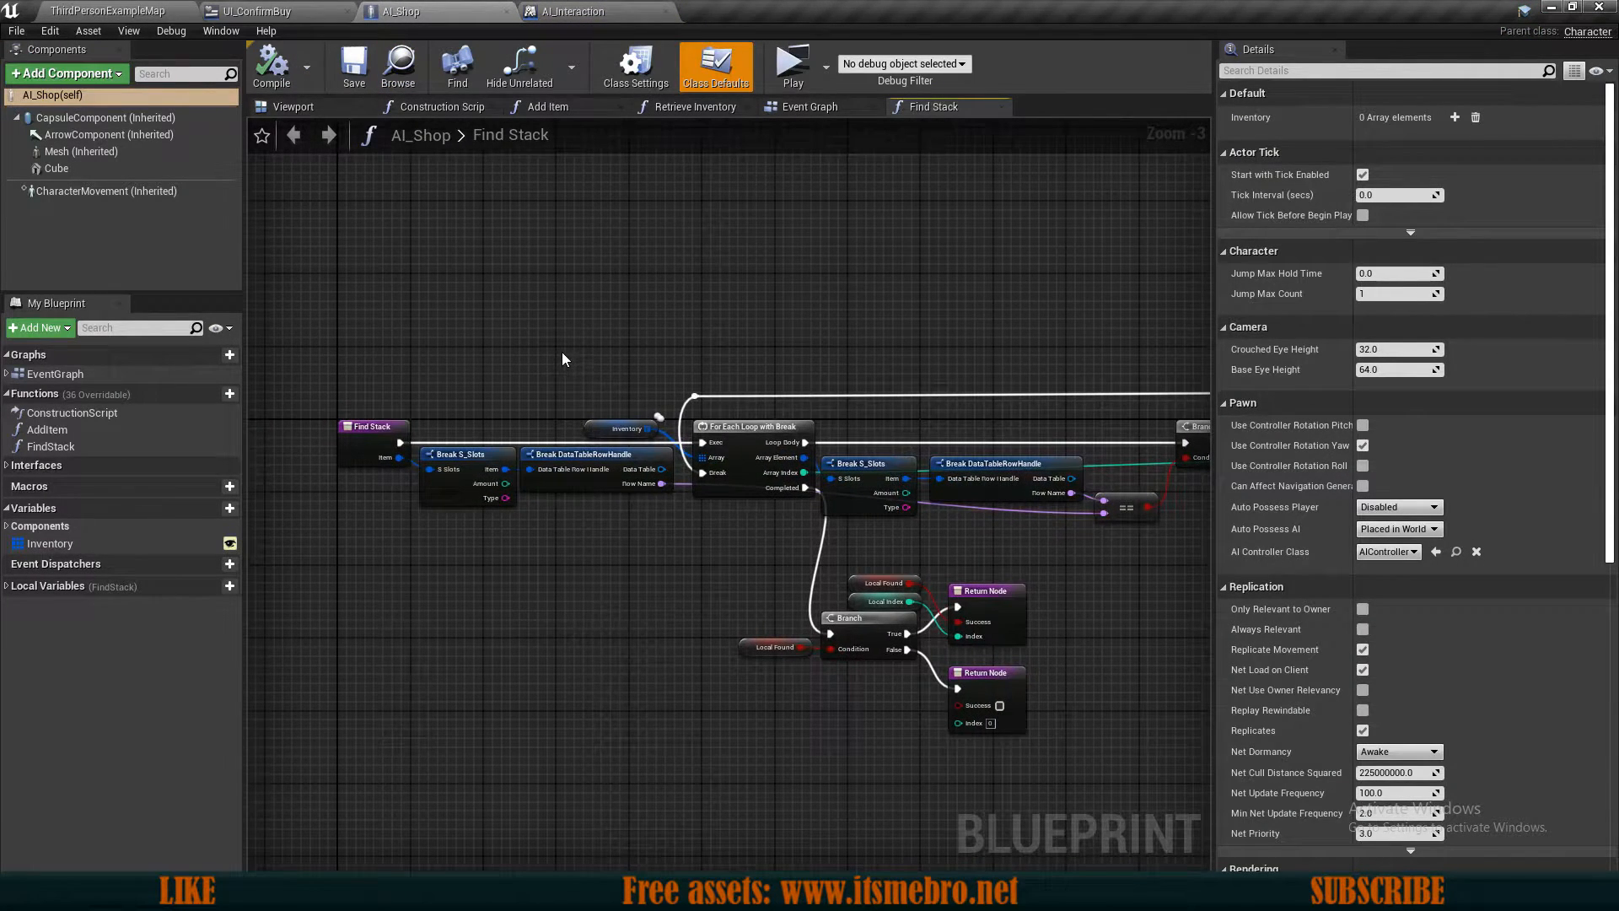
{"action": "mouse_move", "coordinate": [248, 11]}
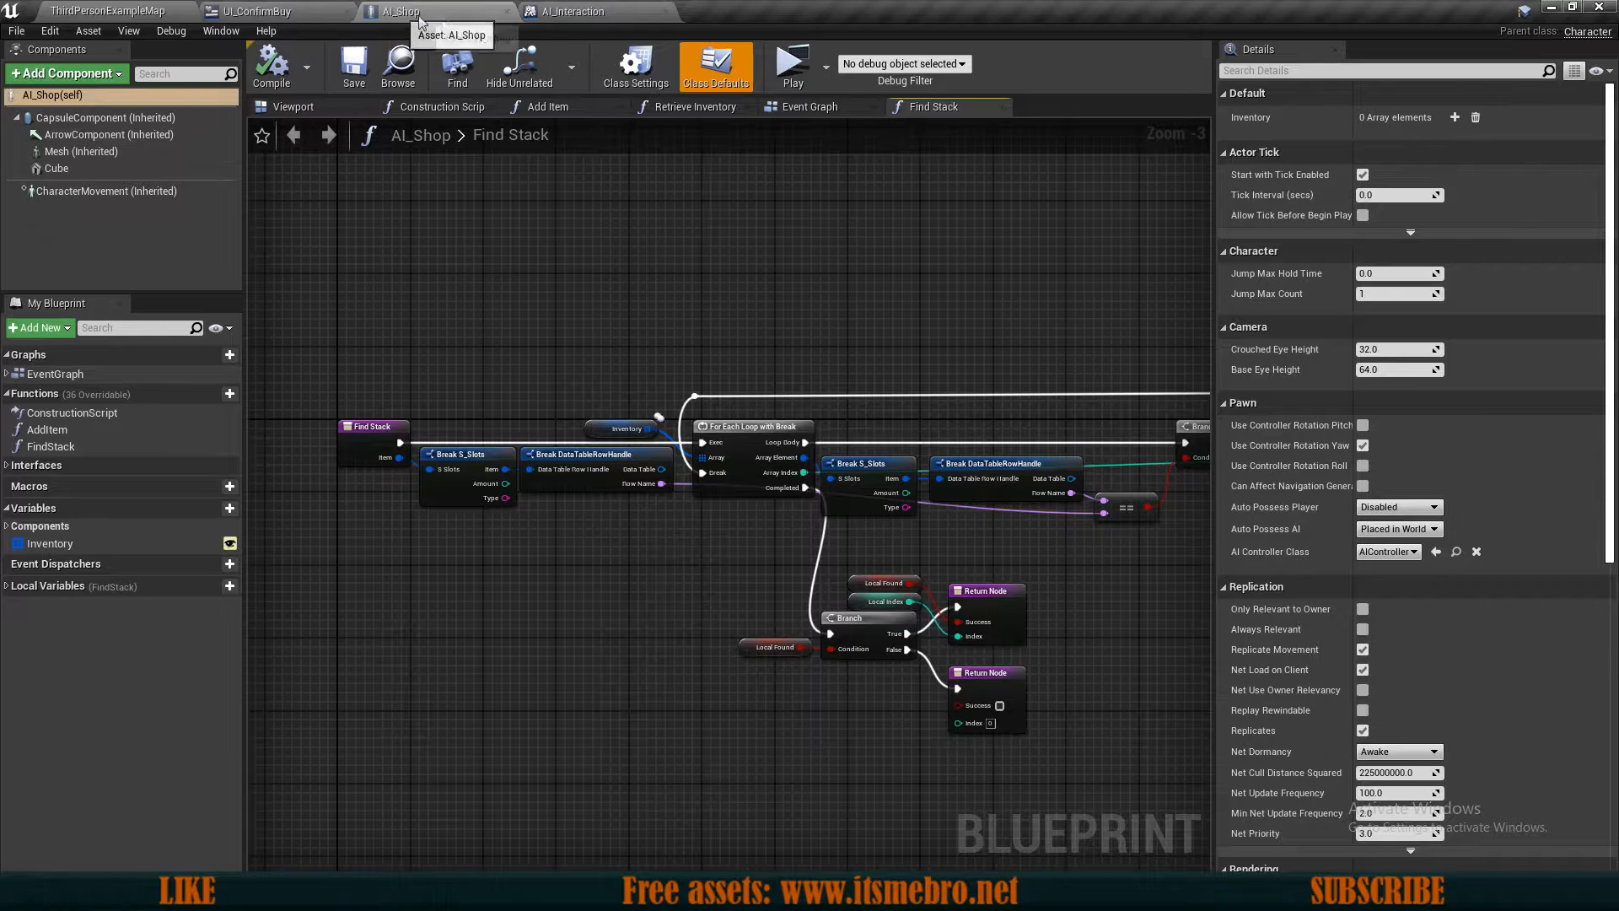
{"action": "scroll", "scroll_direction": "down", "scroll_amount": 3}
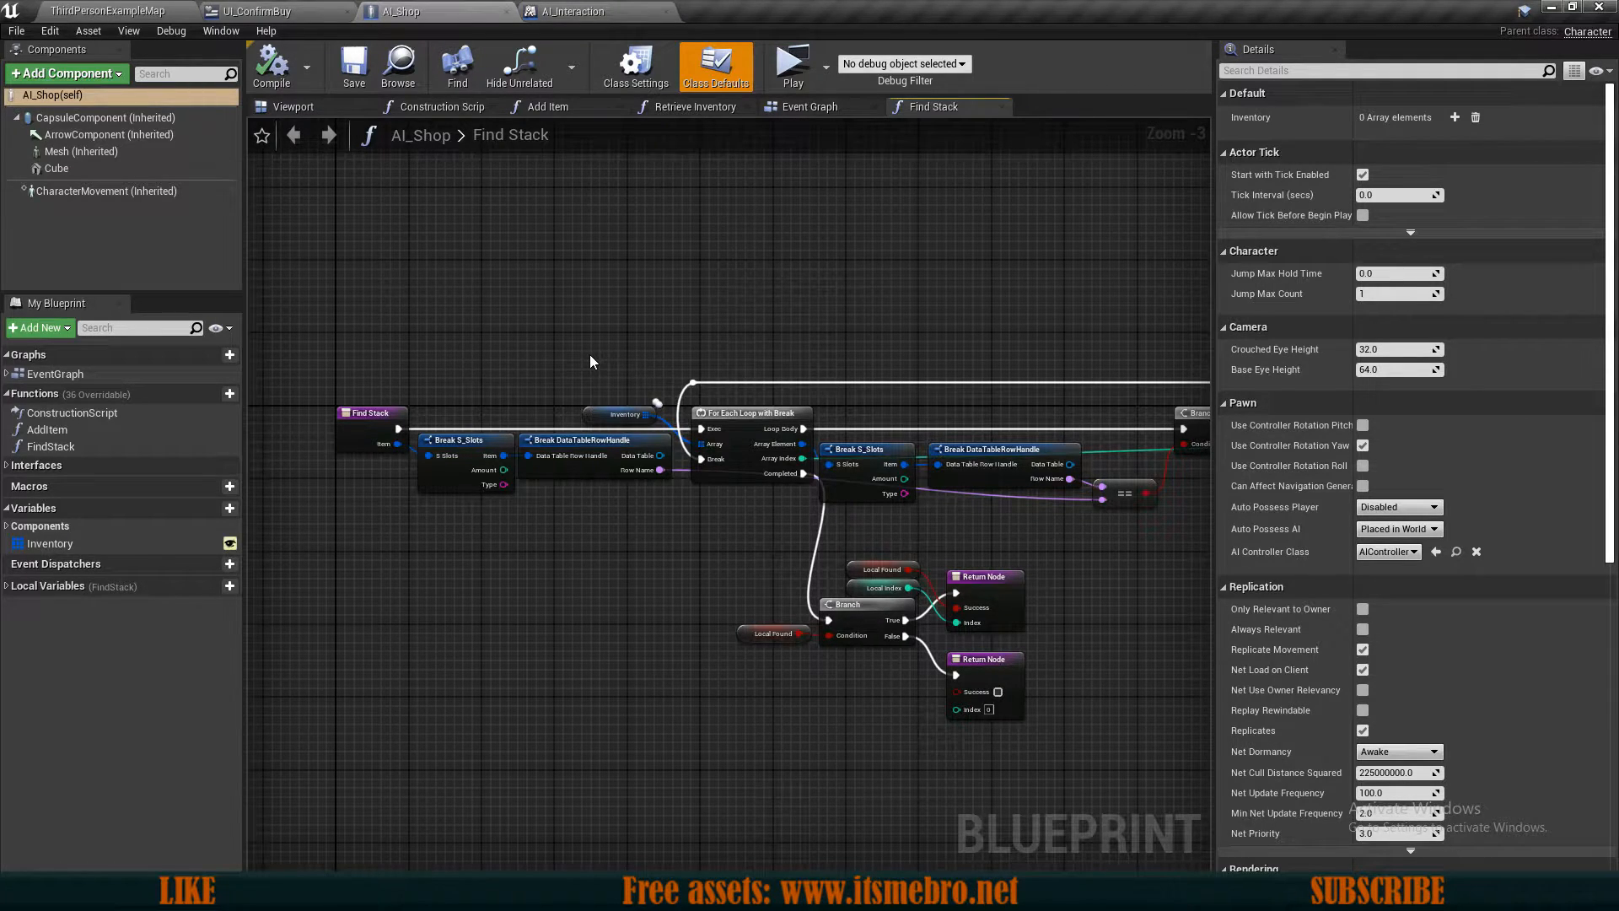
{"action": "mouse_move", "coordinate": [609, 313]}
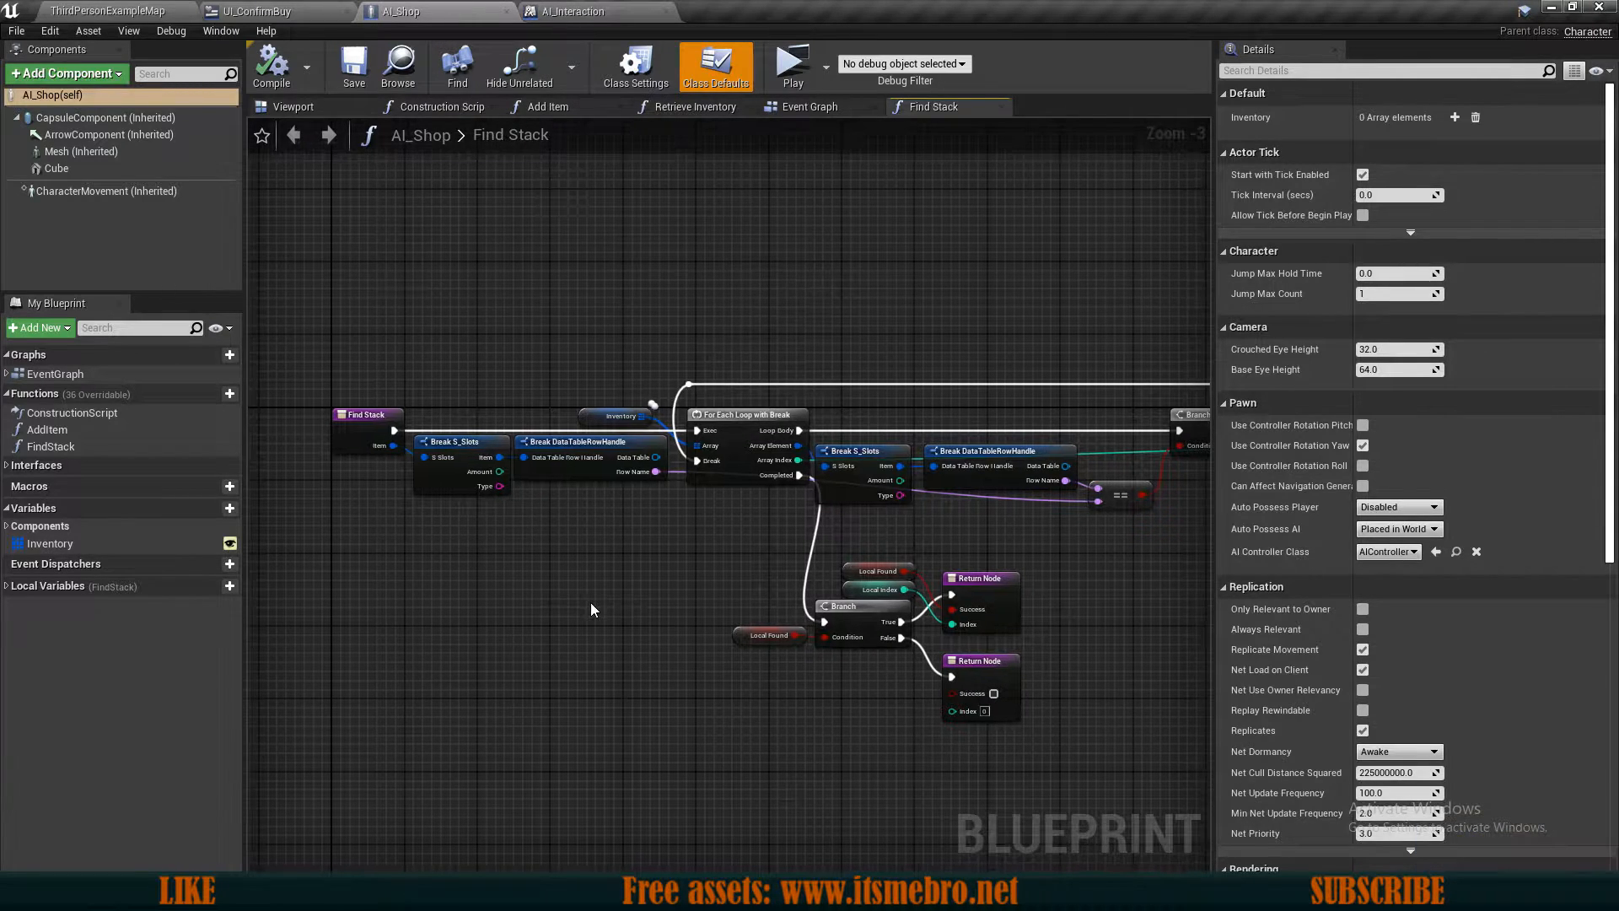
{"action": "left_click", "coordinate": [575, 11]}
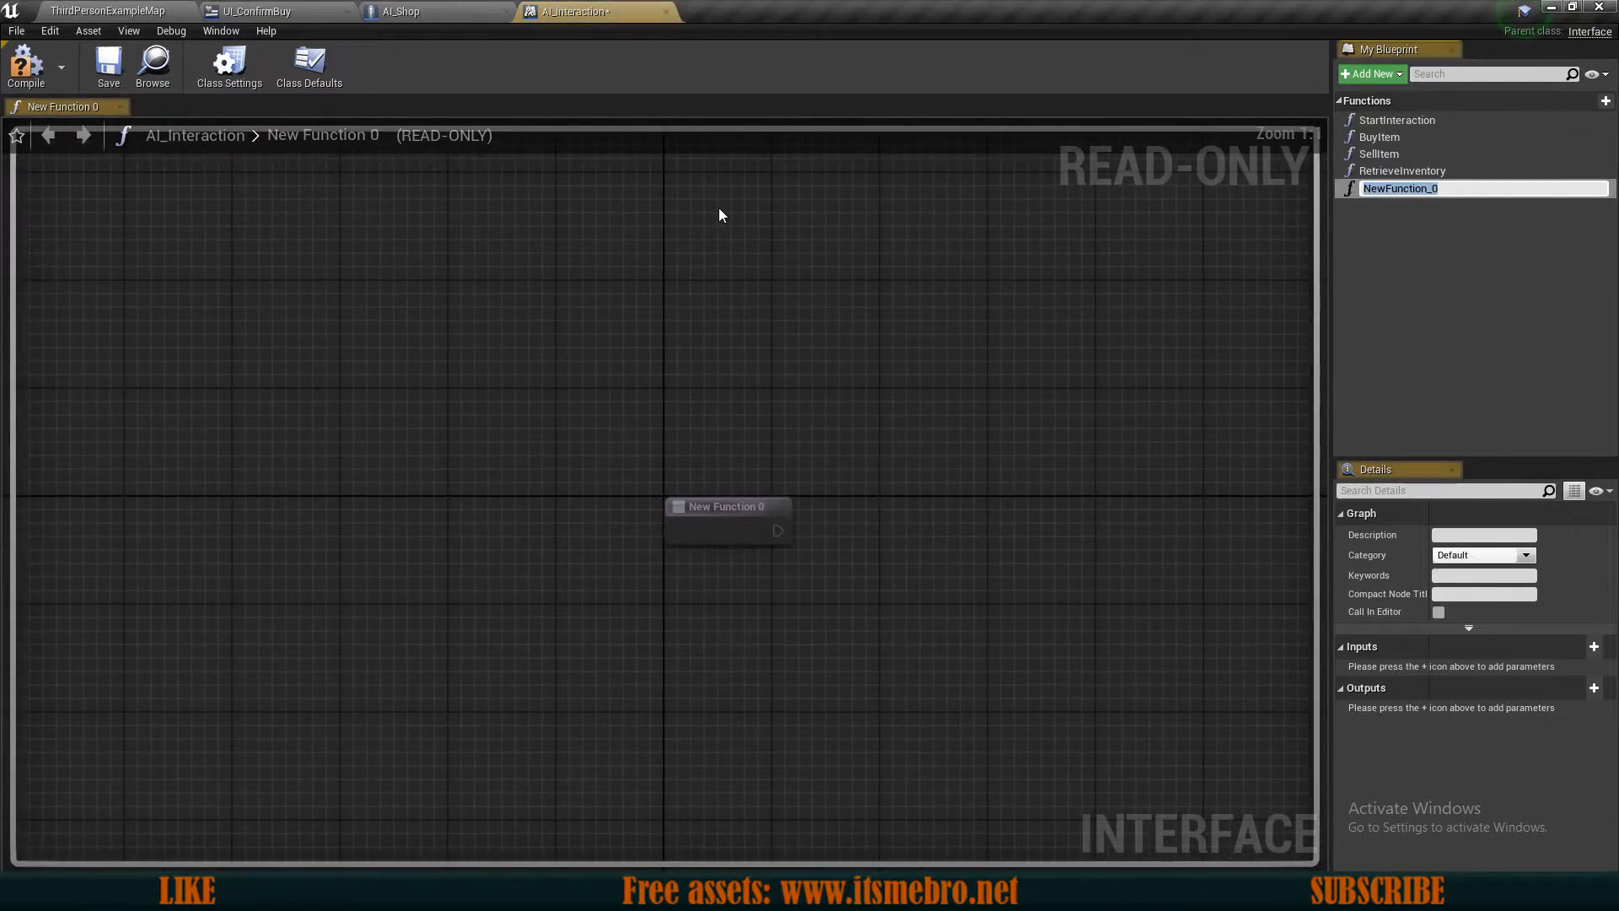
Step: Create IsItemAvailable with Item (S Slots) and Index (Integer) inputs and a Boolean return
{"action": "type", "text": "IsItemAvailable"}
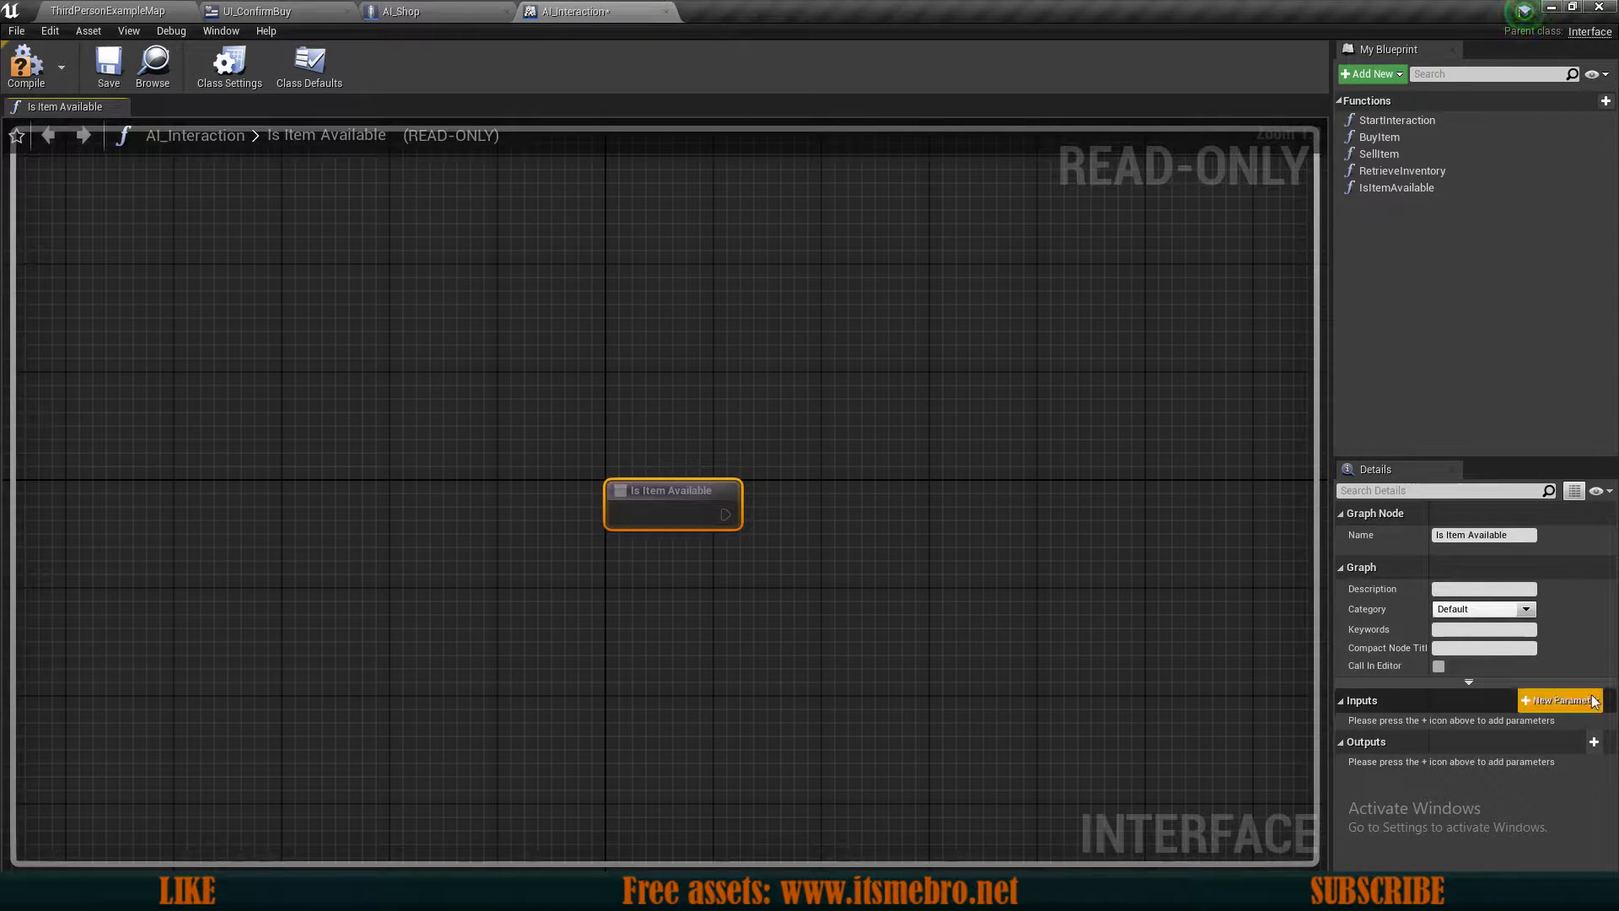
{"action": "left_click", "coordinate": [1561, 700]}
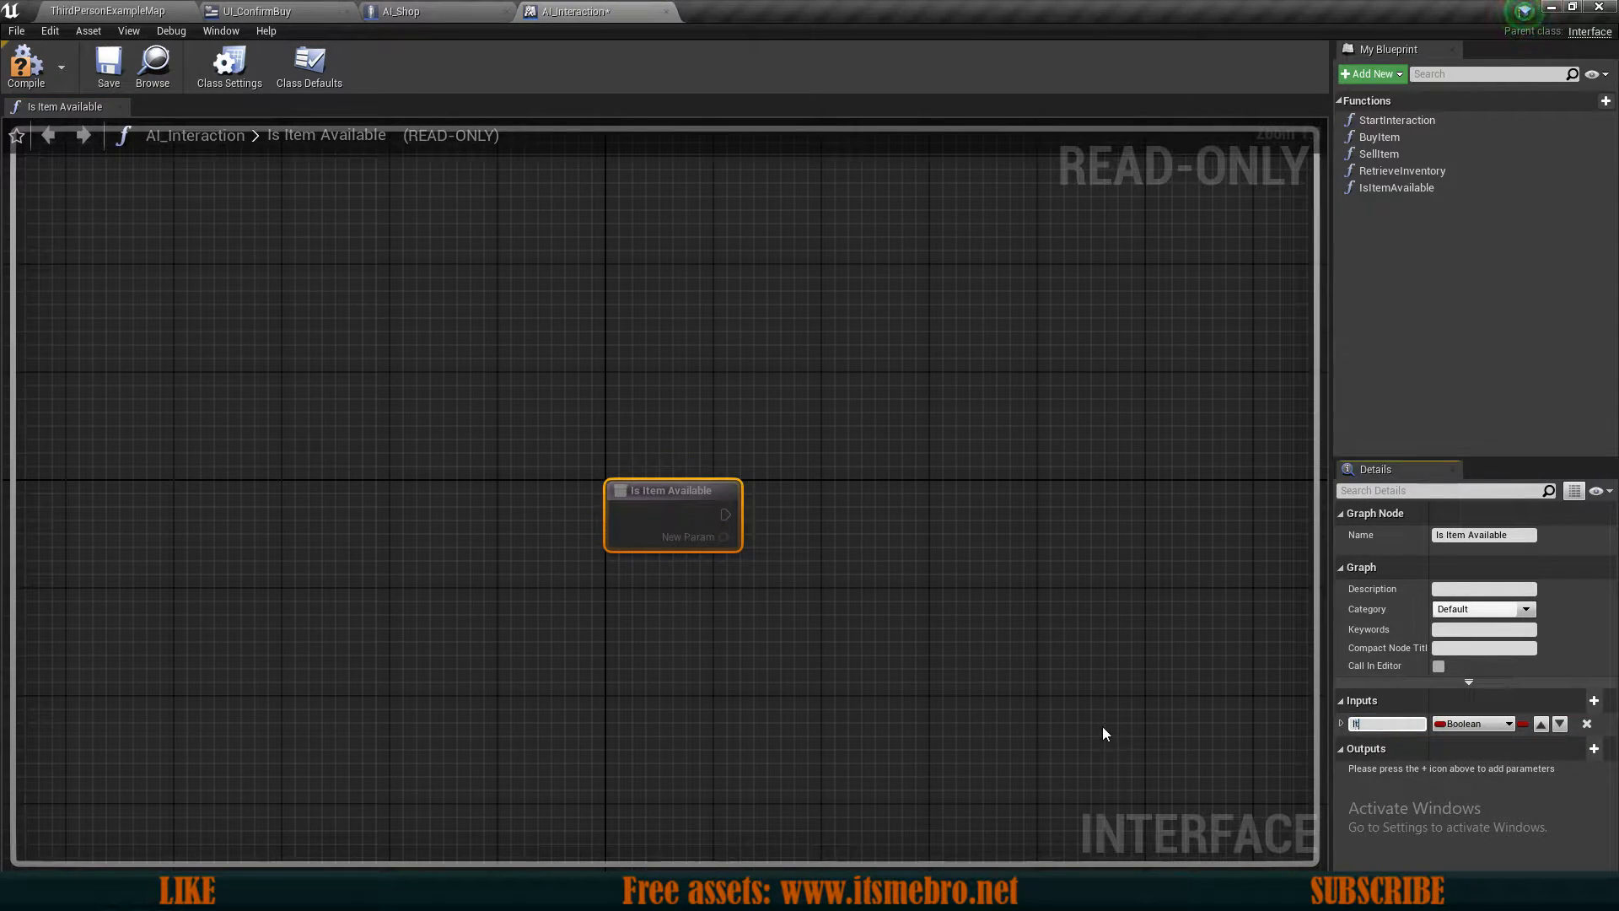
{"action": "left_click", "coordinate": [1471, 722]}
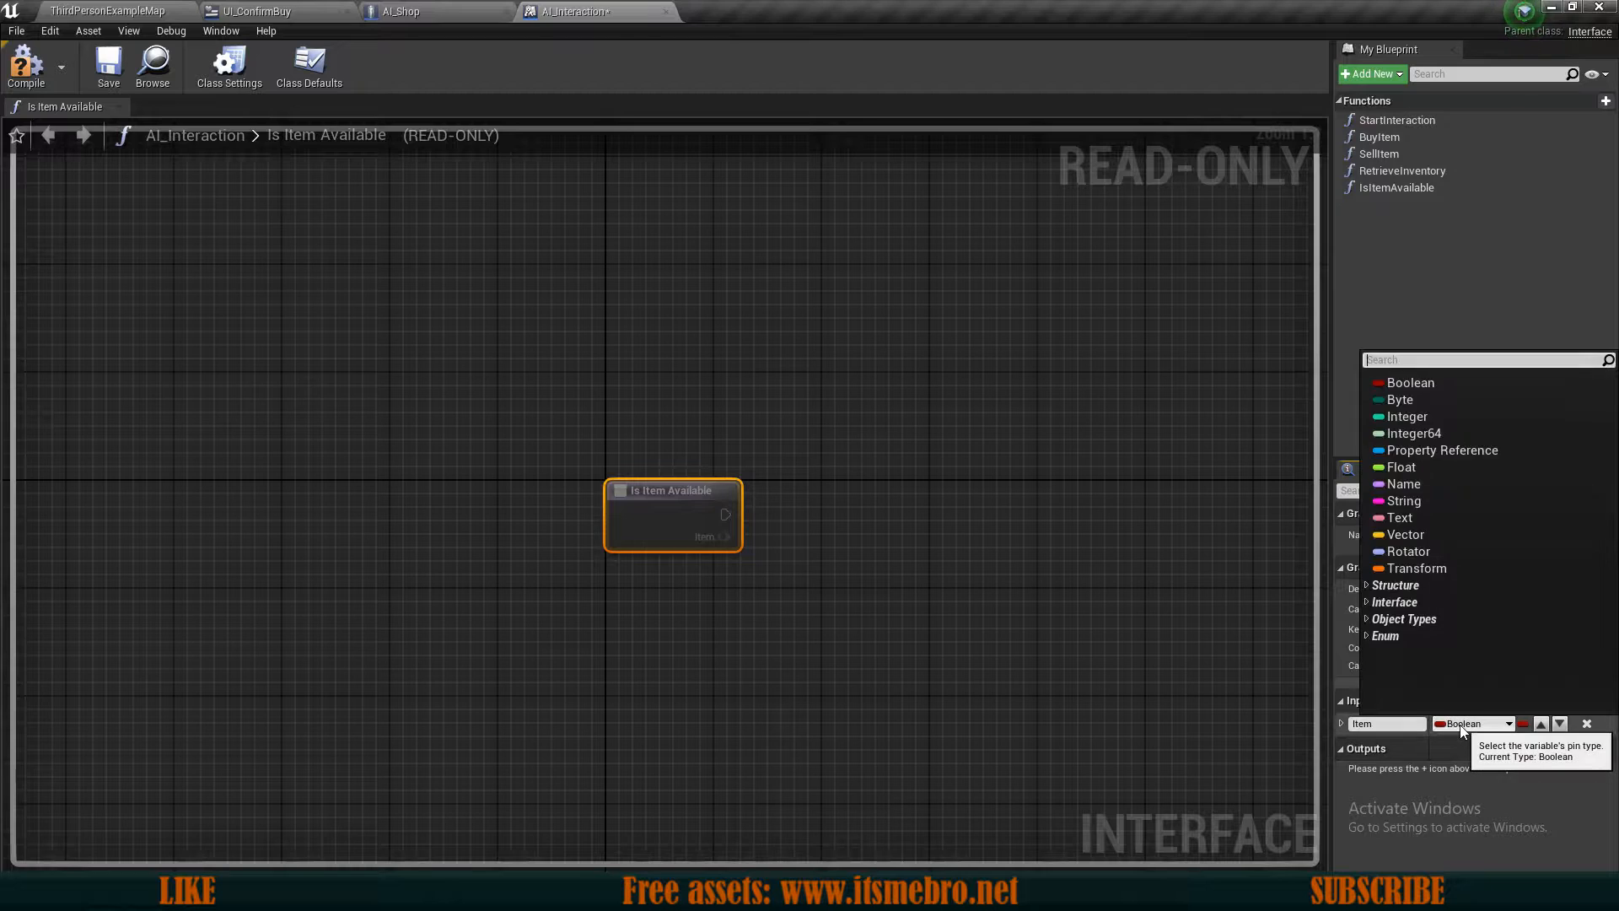
{"action": "type", "text": "s_slot"}
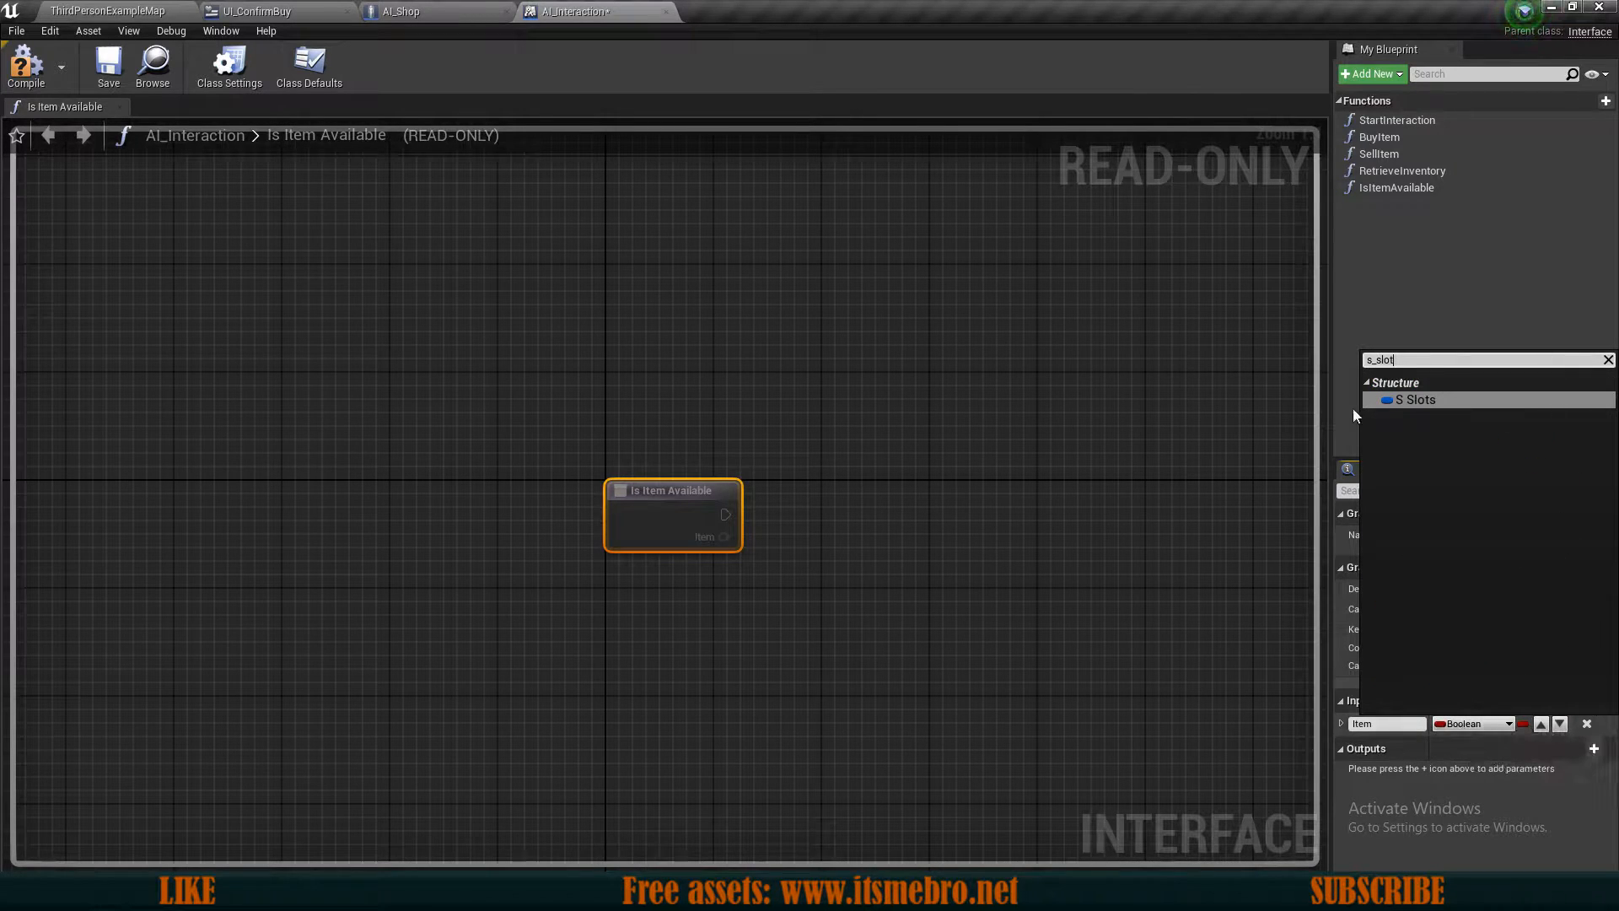
{"action": "left_click", "coordinate": [1412, 400]}
{"action": "type", "text": "Inde"}
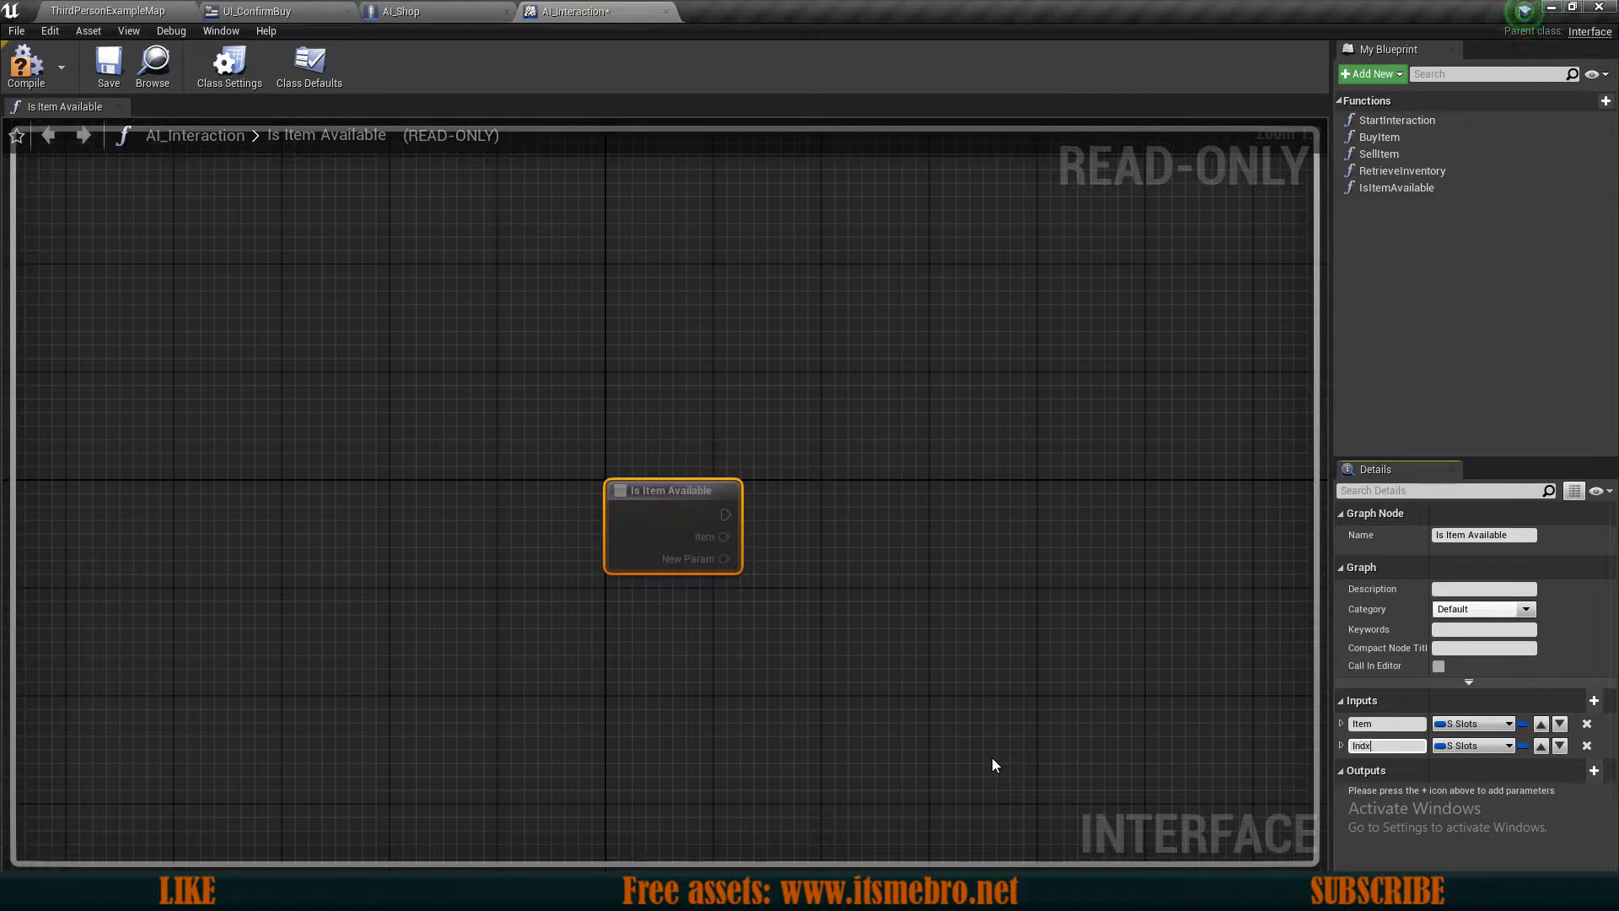
{"action": "left_click", "coordinate": [1473, 744]}
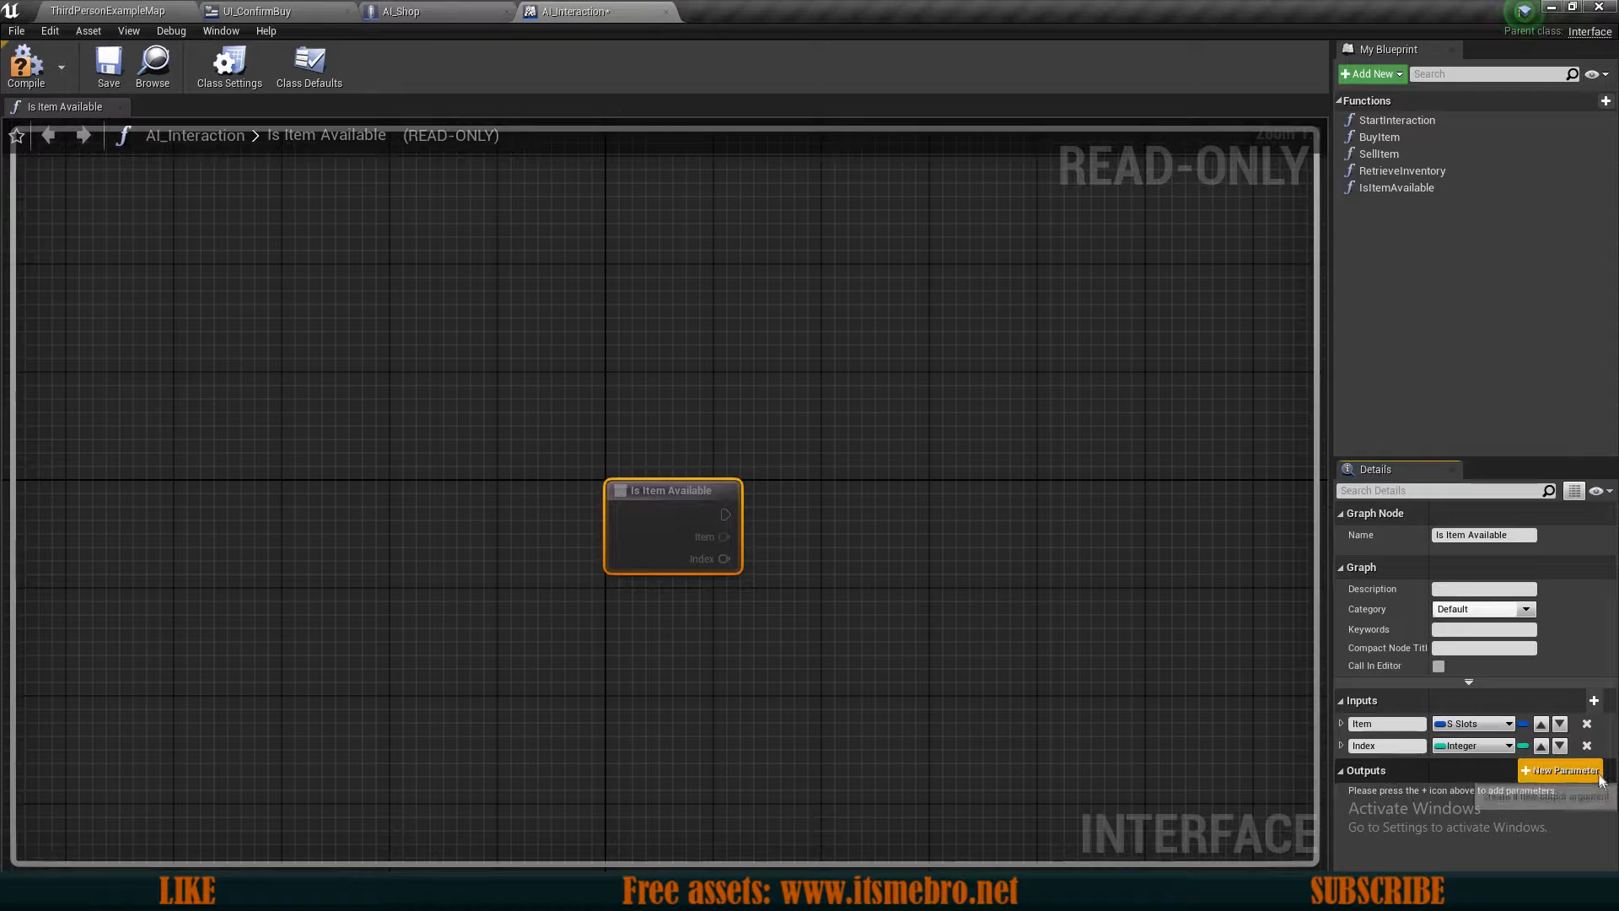
{"action": "left_click", "coordinate": [1563, 770]}
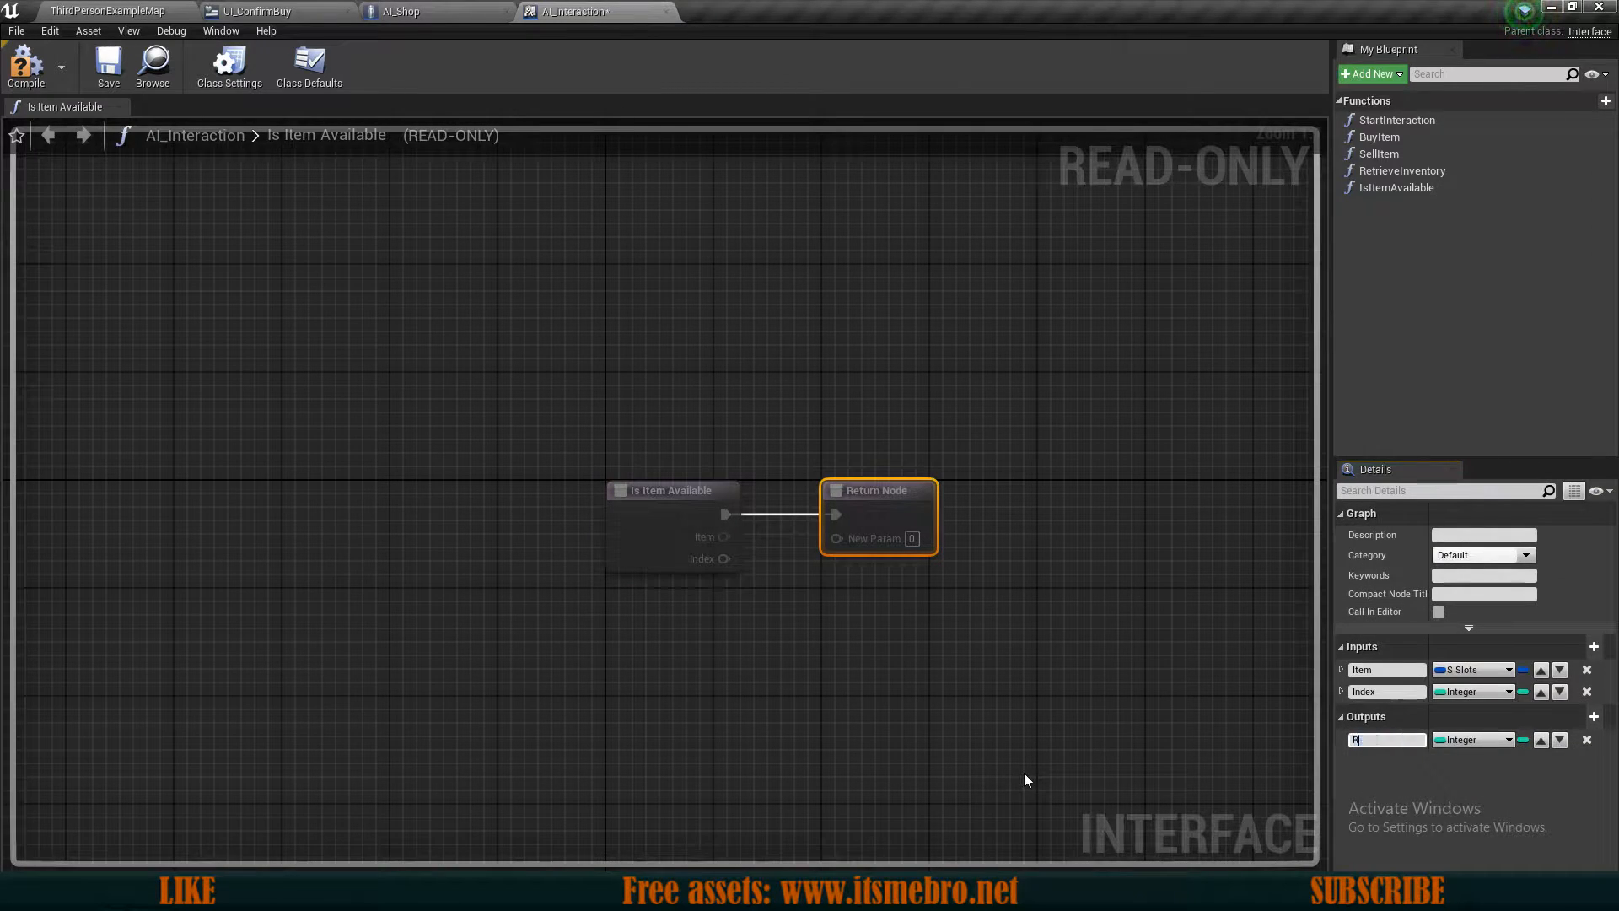
{"action": "left_click", "coordinate": [1503, 739]}
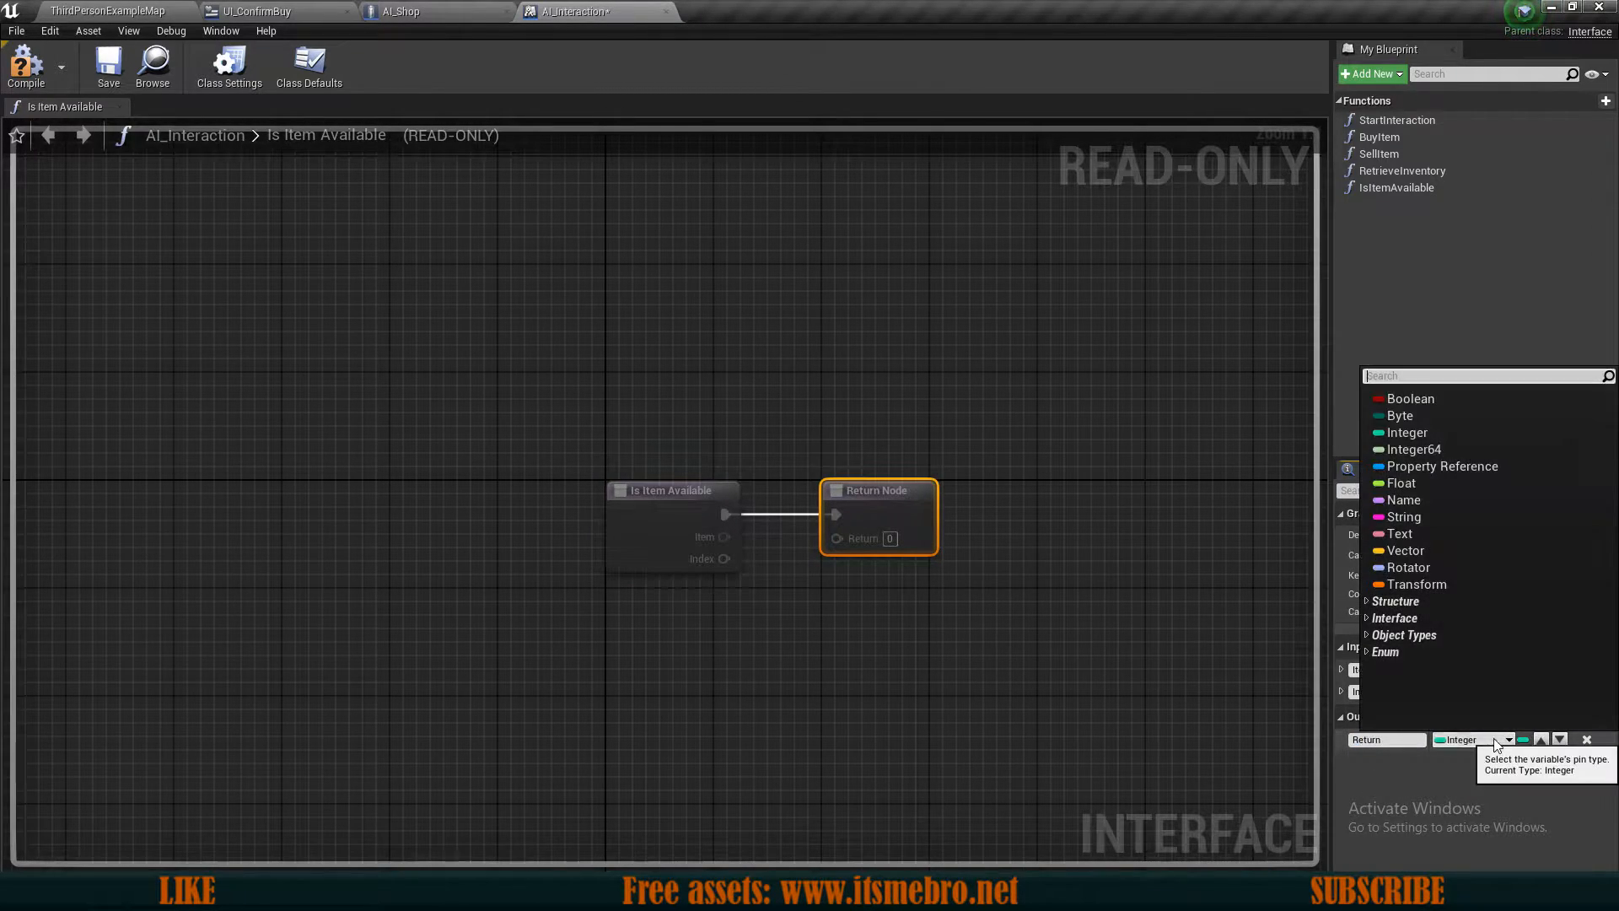
{"action": "left_click", "coordinate": [1406, 399]}
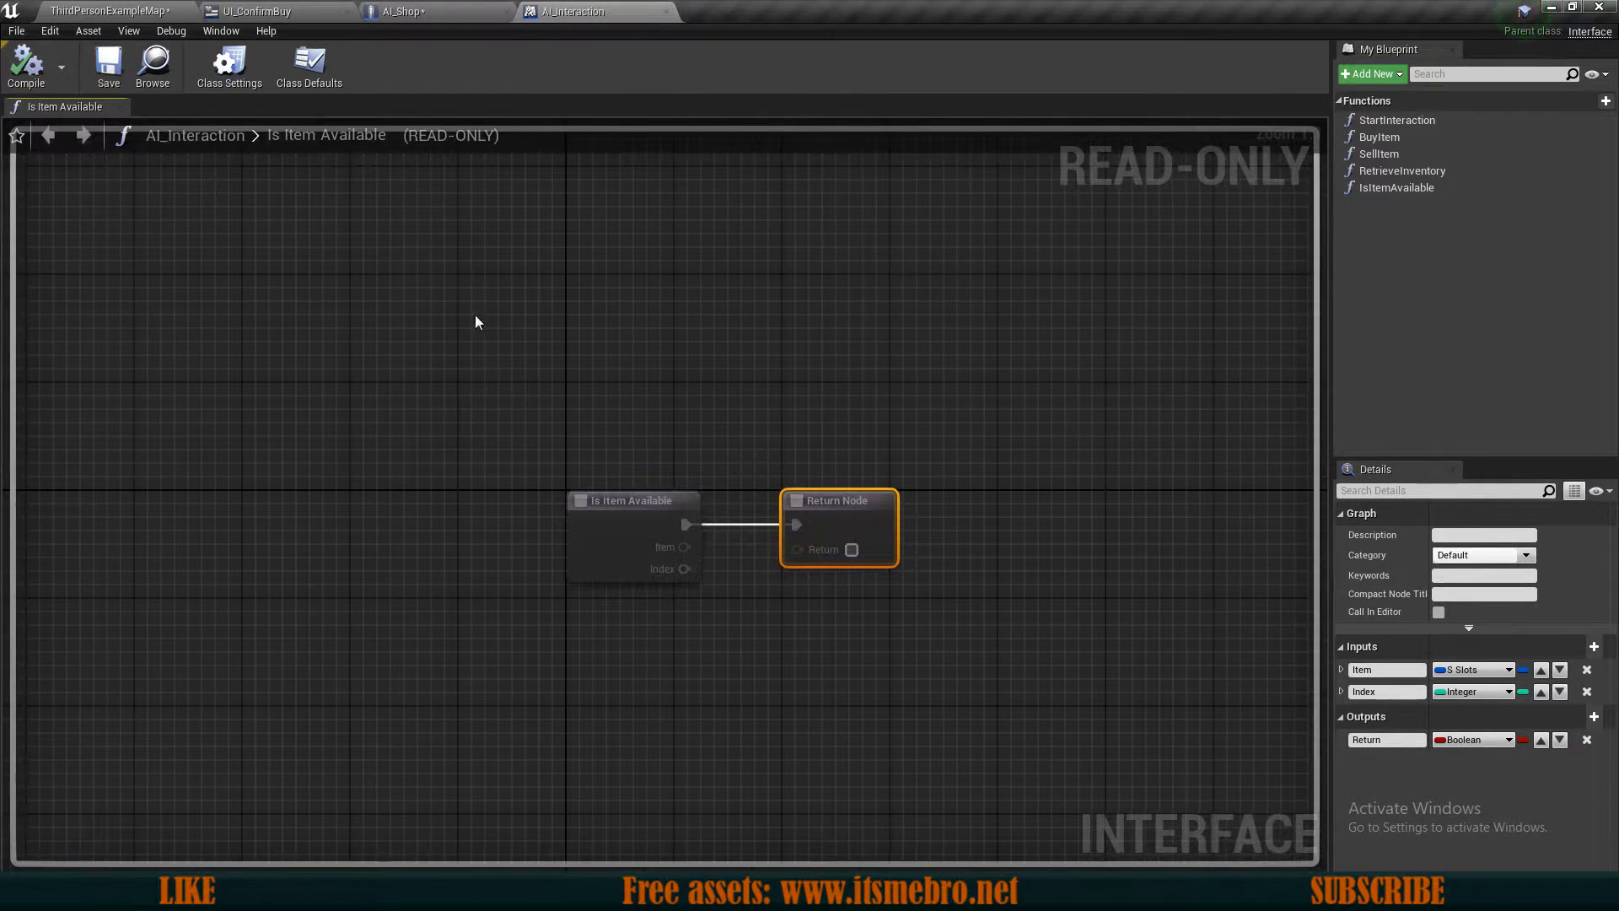
{"action": "left_click", "coordinate": [409, 11]}
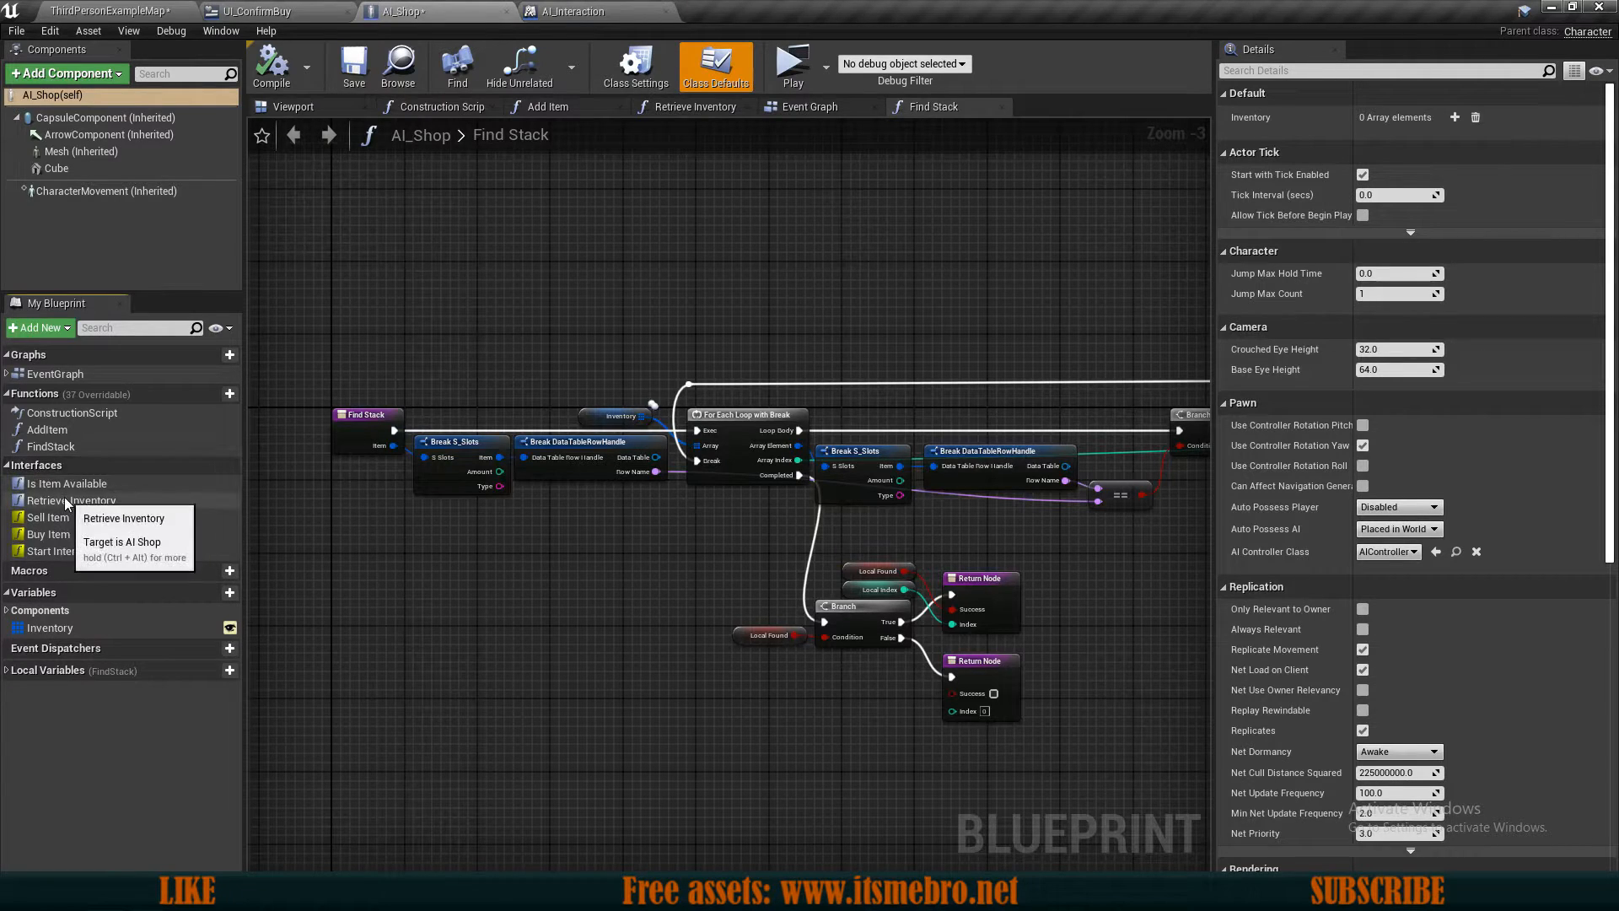
{"action": "mouse_move", "coordinate": [267, 478]}
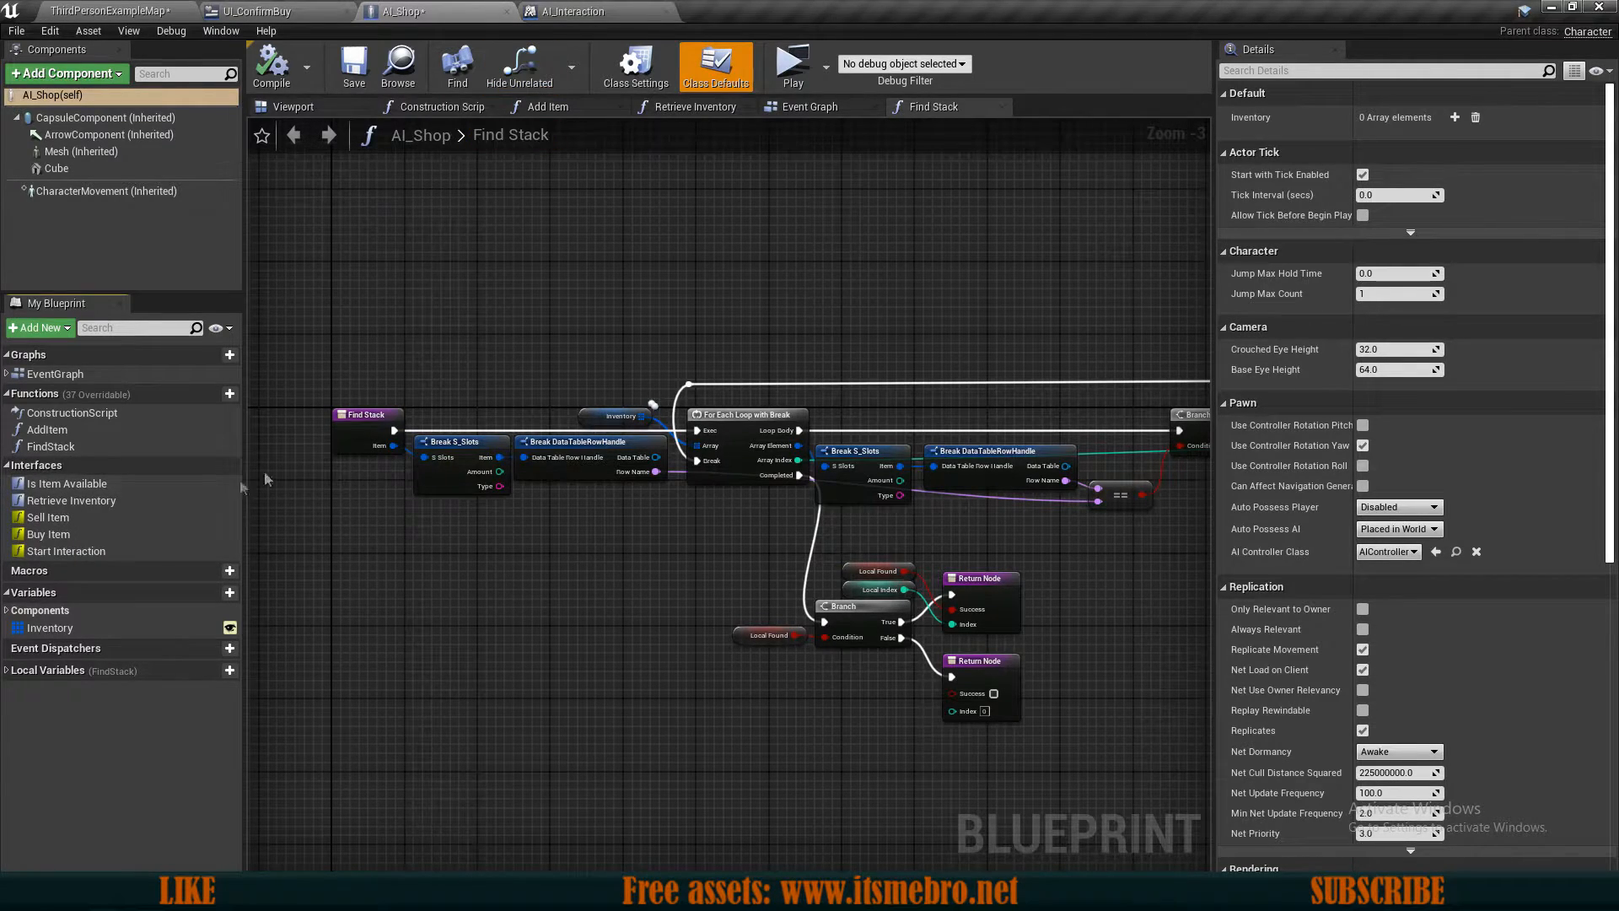
{"action": "mouse_move", "coordinate": [69, 483]}
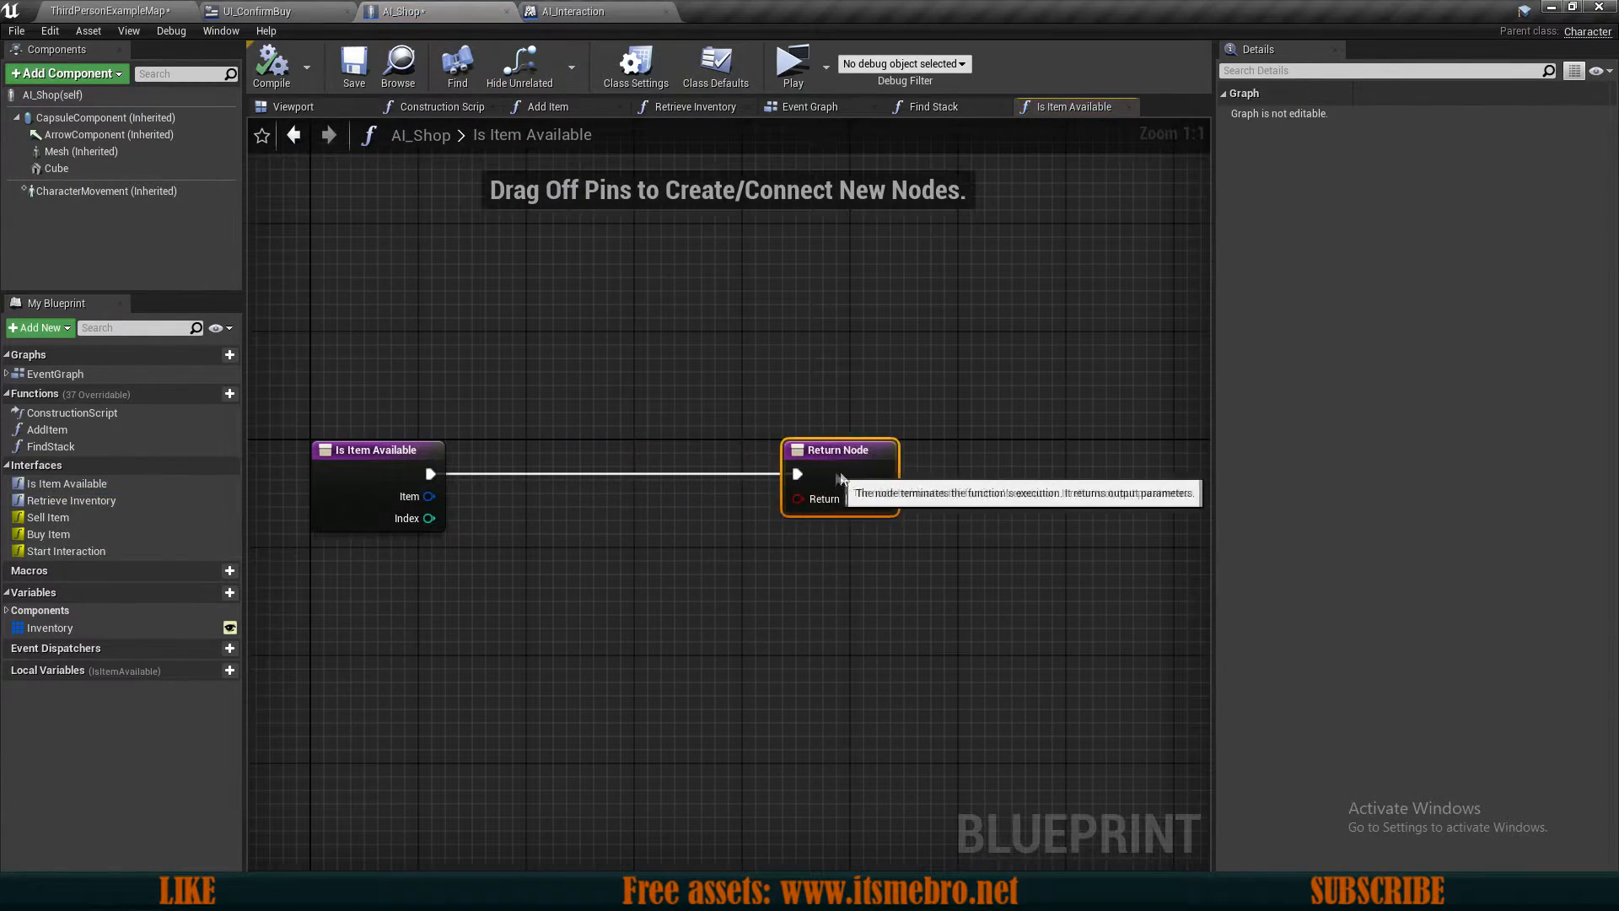
Step: Break the Item structure and get the split Inventory slot at Index
{"action": "left_click_drag", "start_coordinate": [431, 496], "coordinate": [566, 483]}
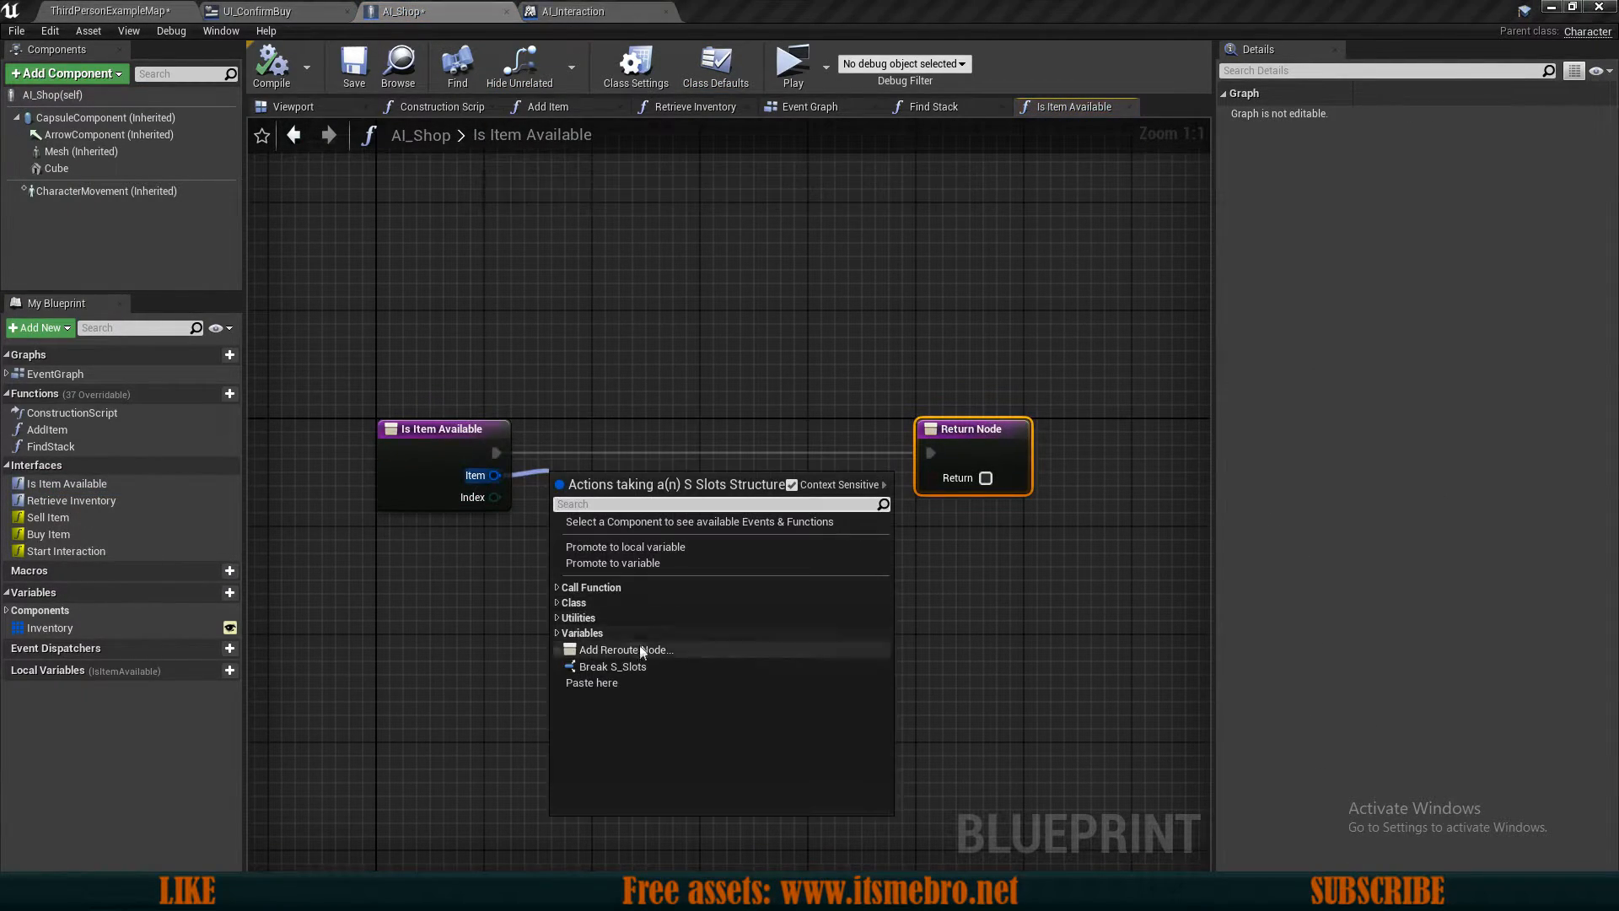
{"action": "left_click", "coordinate": [613, 666]}
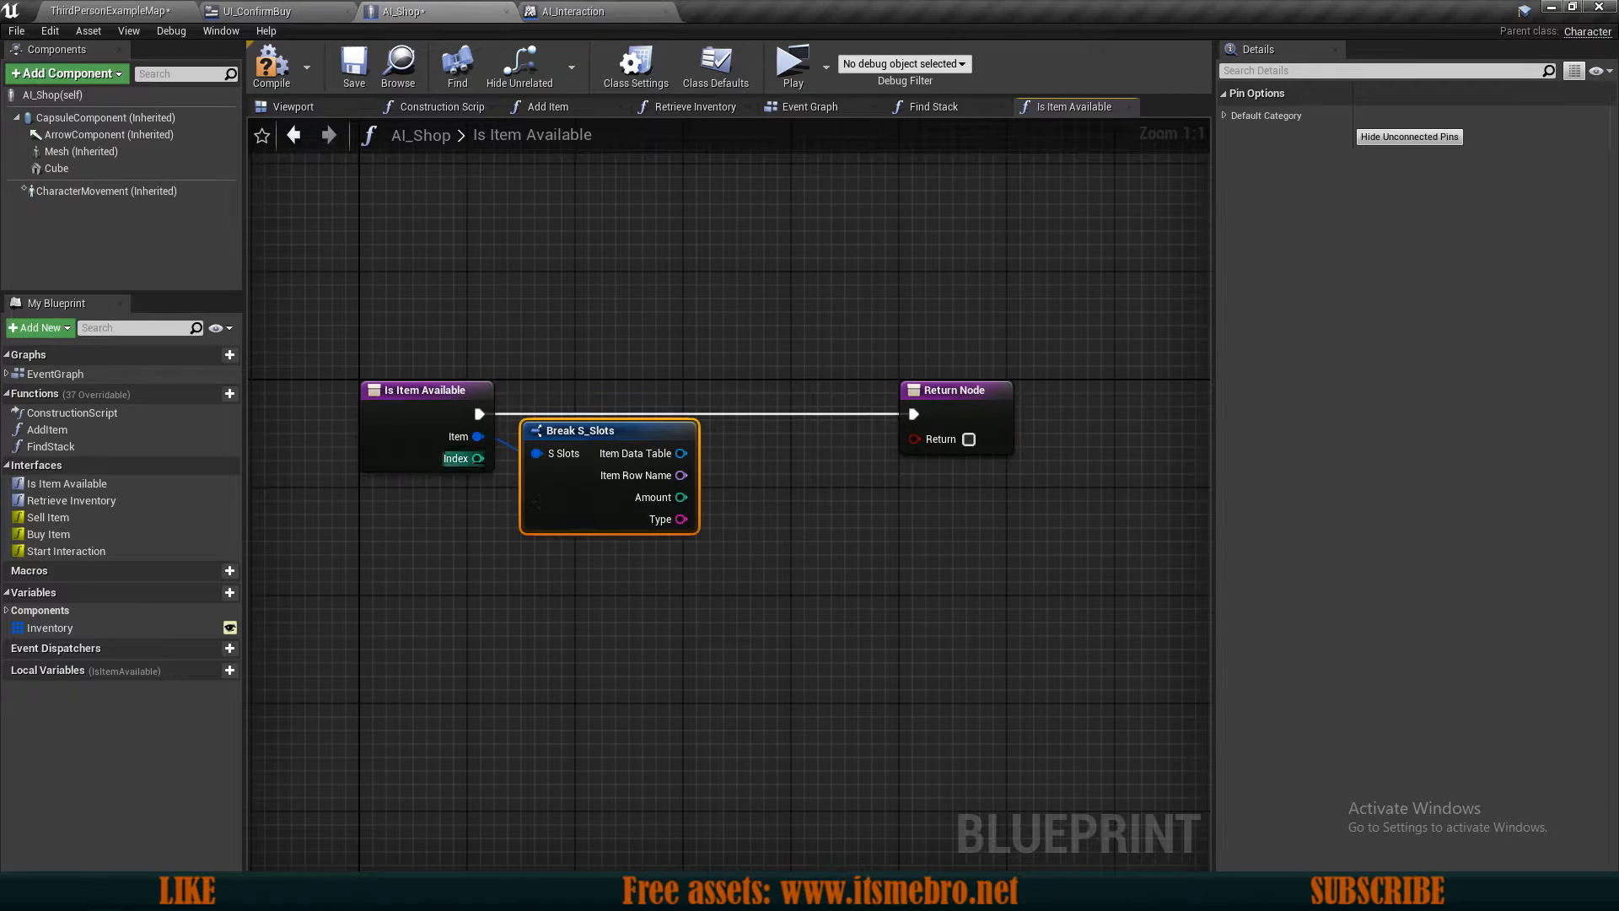
{"action": "left_click", "coordinate": [49, 627]}
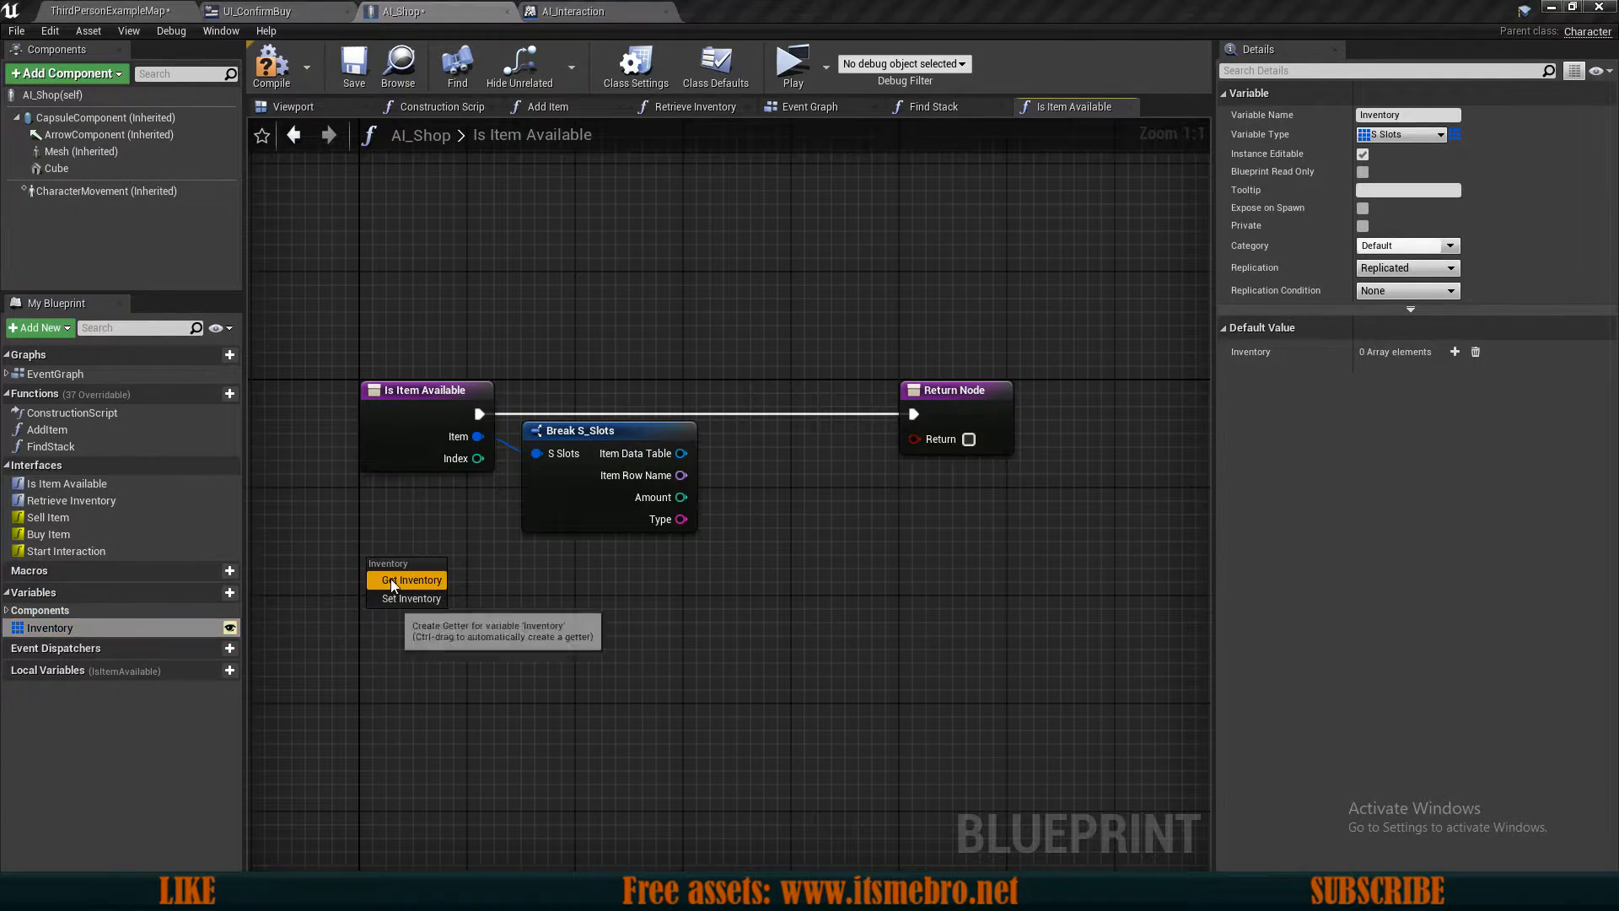
{"action": "left_click", "coordinate": [414, 580]}
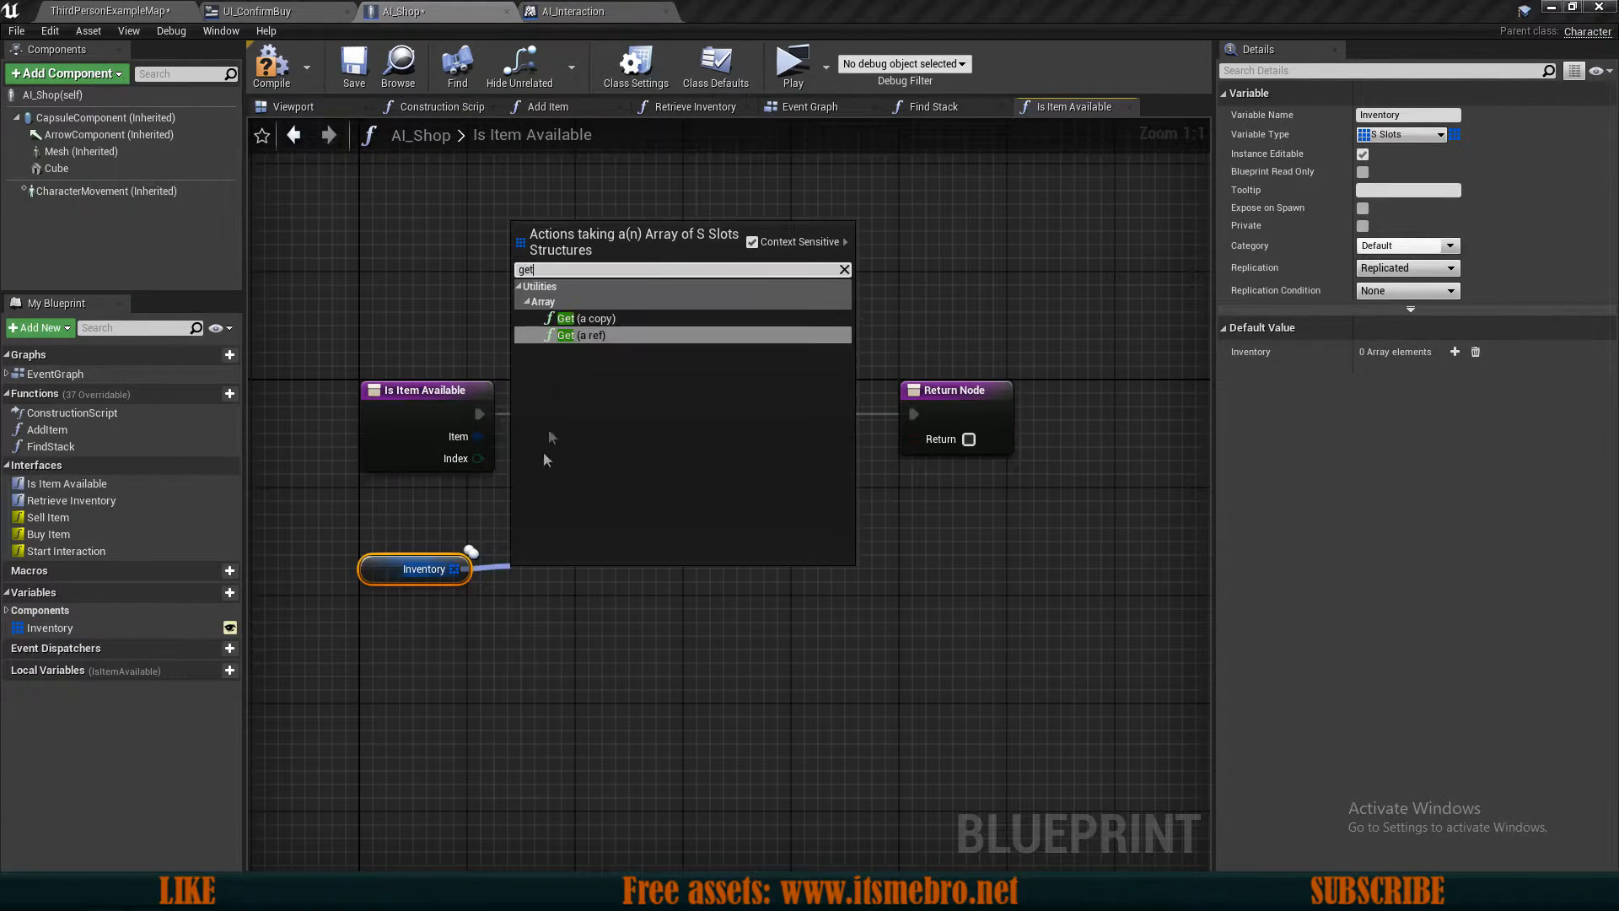
{"action": "left_click", "coordinate": [594, 318]}
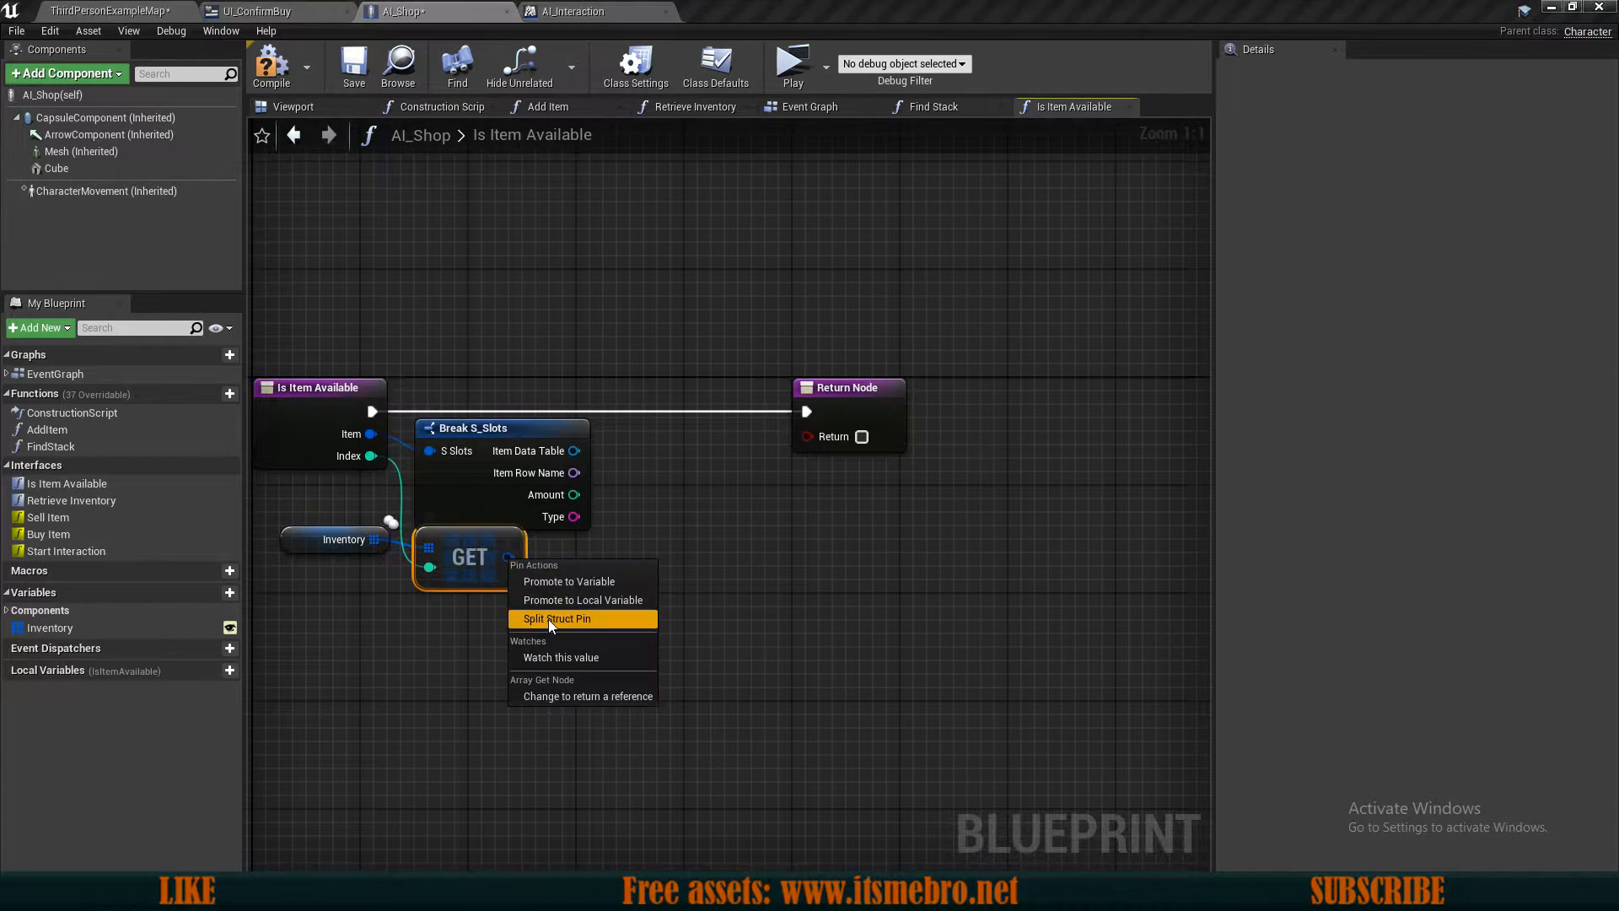
{"action": "left_click", "coordinate": [555, 618]}
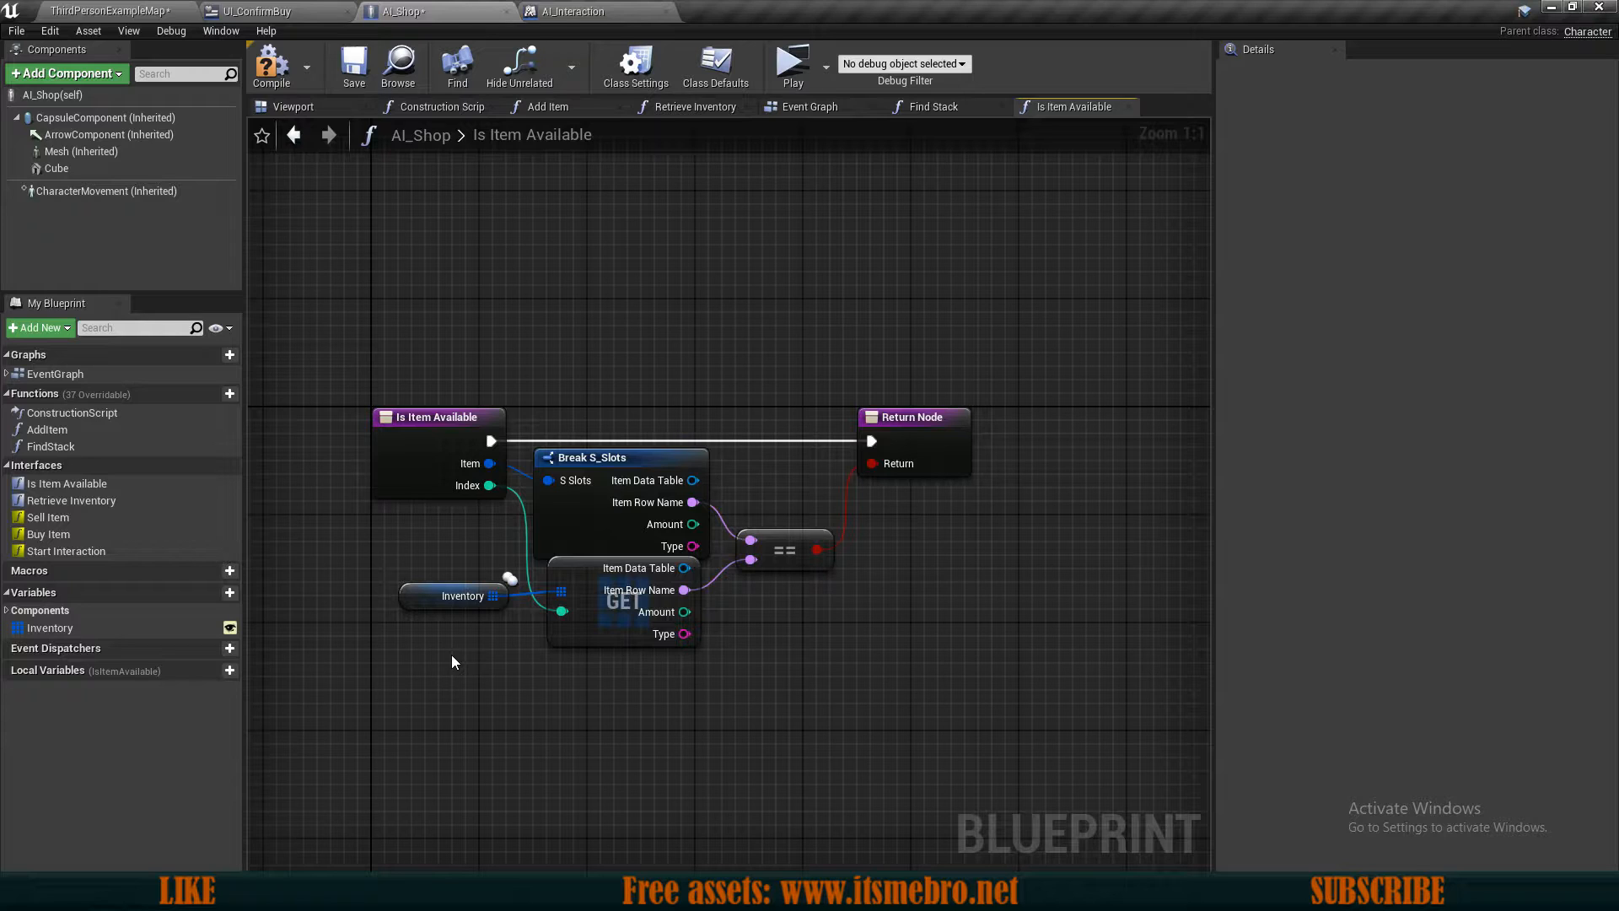
Step: Compare the item row names, feed the result to Return, and save AI_Shop
{"action": "left_click", "coordinate": [783, 549]}
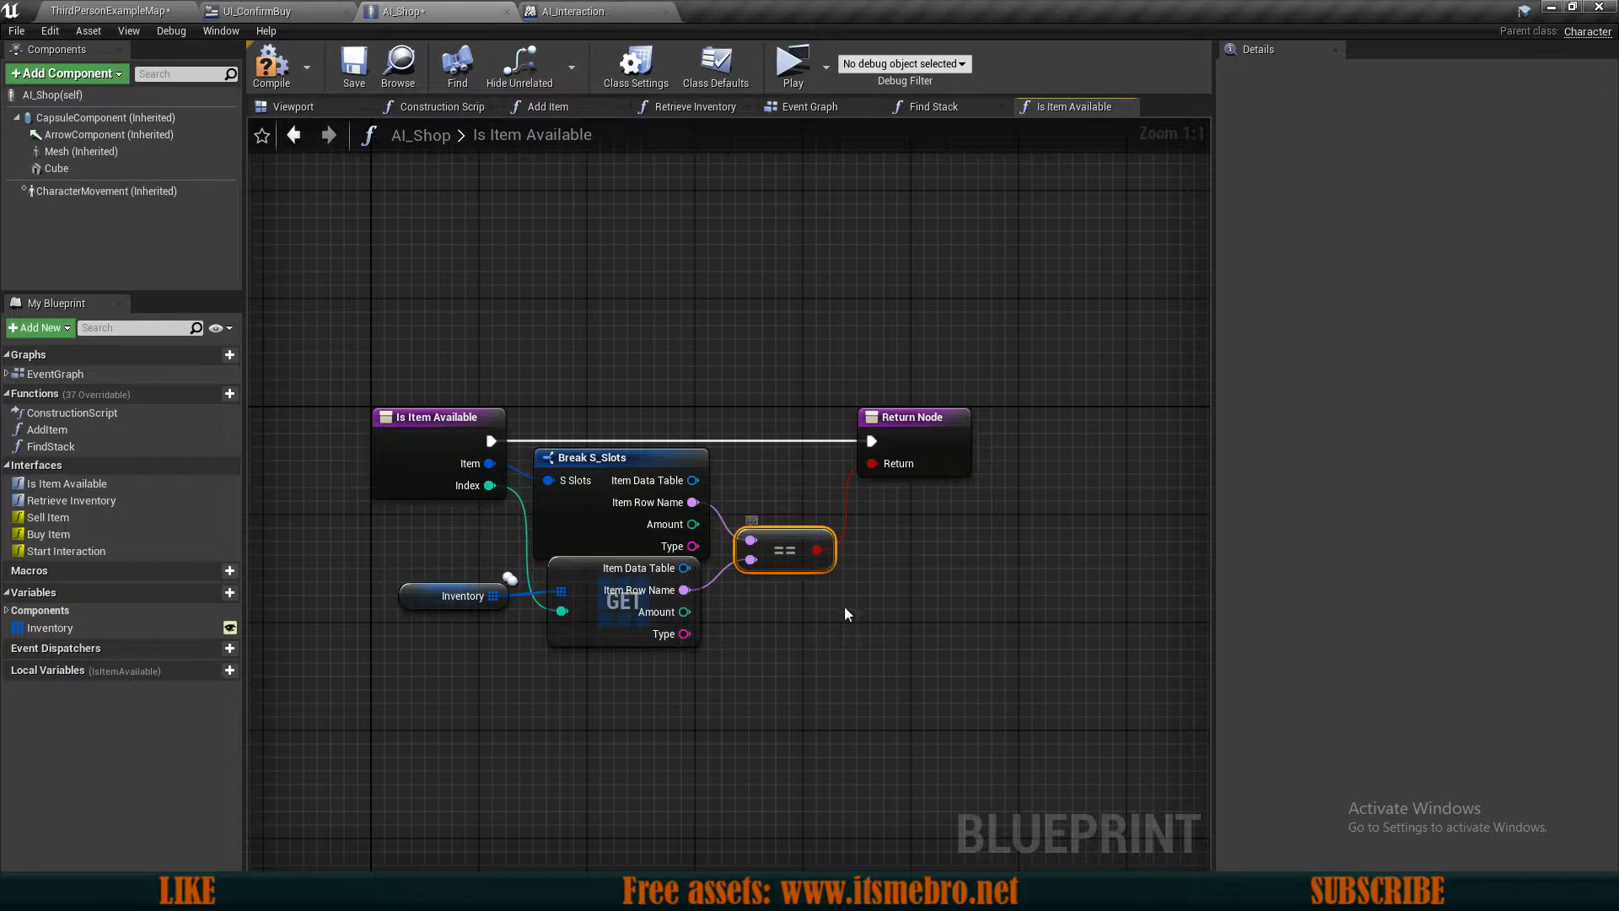
{"action": "left_click", "coordinate": [294, 106]}
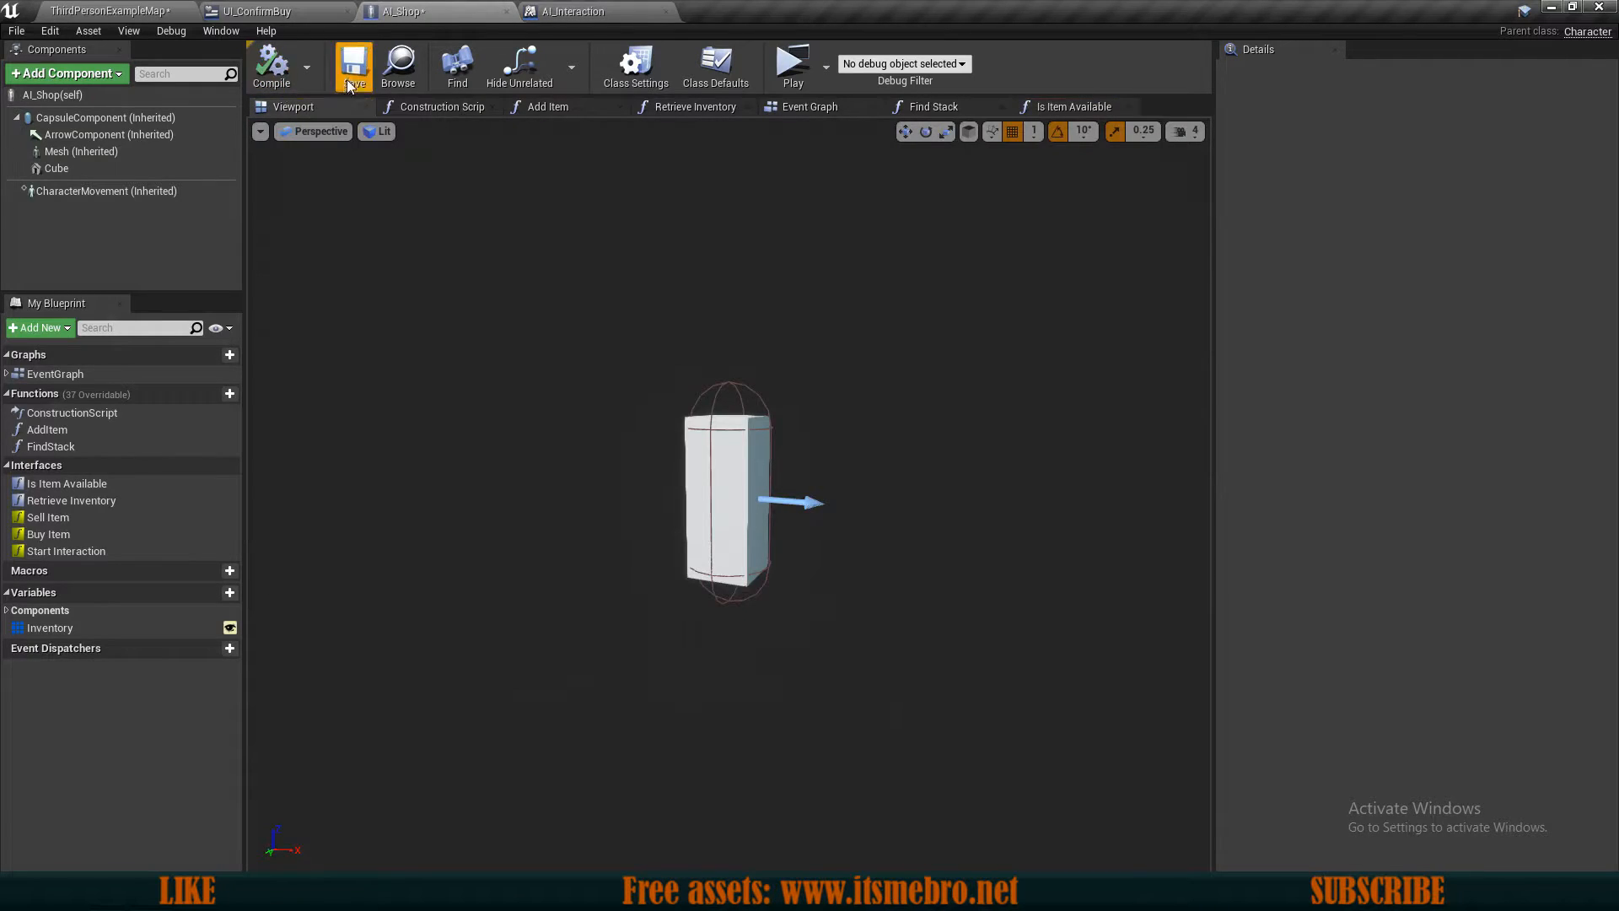
{"action": "mouse_move", "coordinate": [111, 517]}
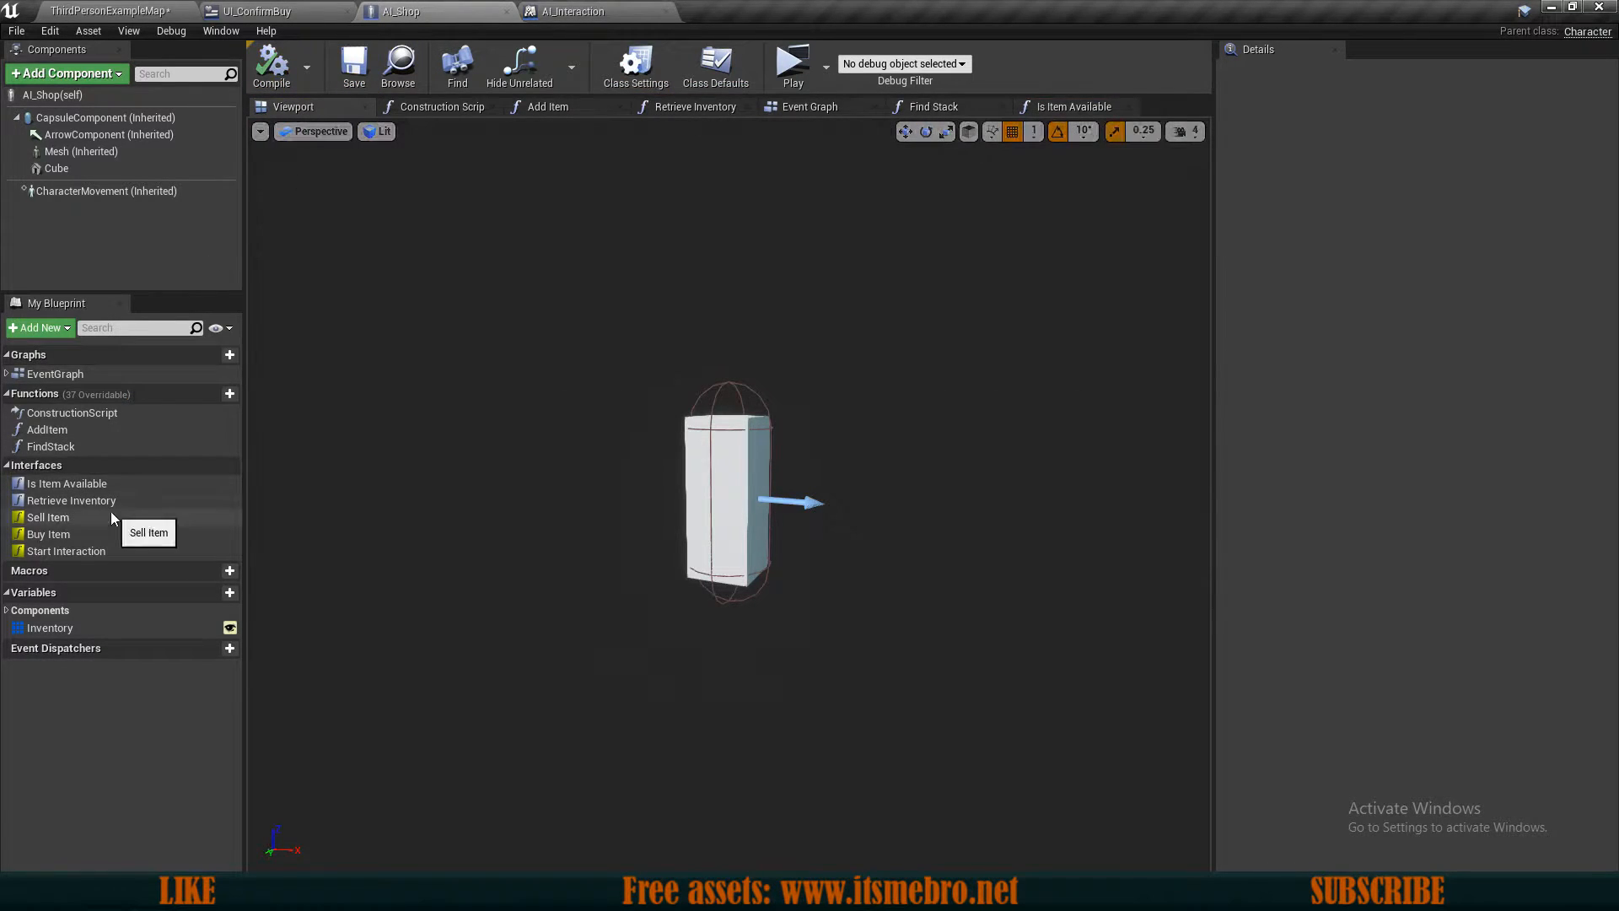
{"action": "left_click", "coordinate": [258, 10]}
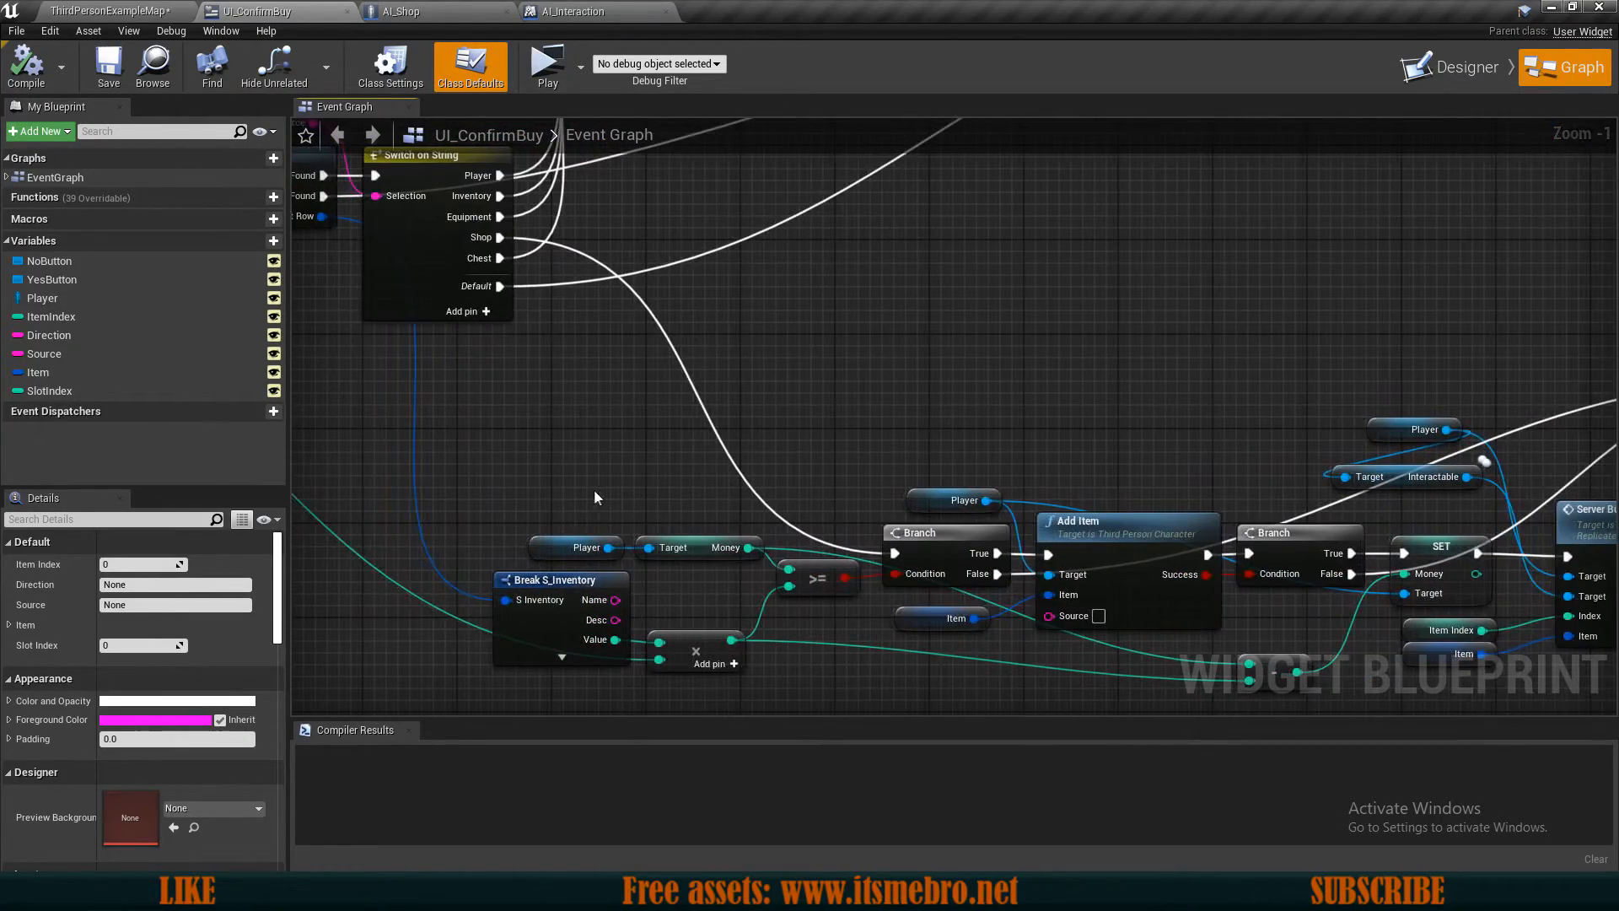
Step: Call Is Item Available after the money branch with Item, ItemIndex and the player's interactable
{"action": "left_click_drag", "start_coordinate": [594, 496], "coordinate": [845, 695]}
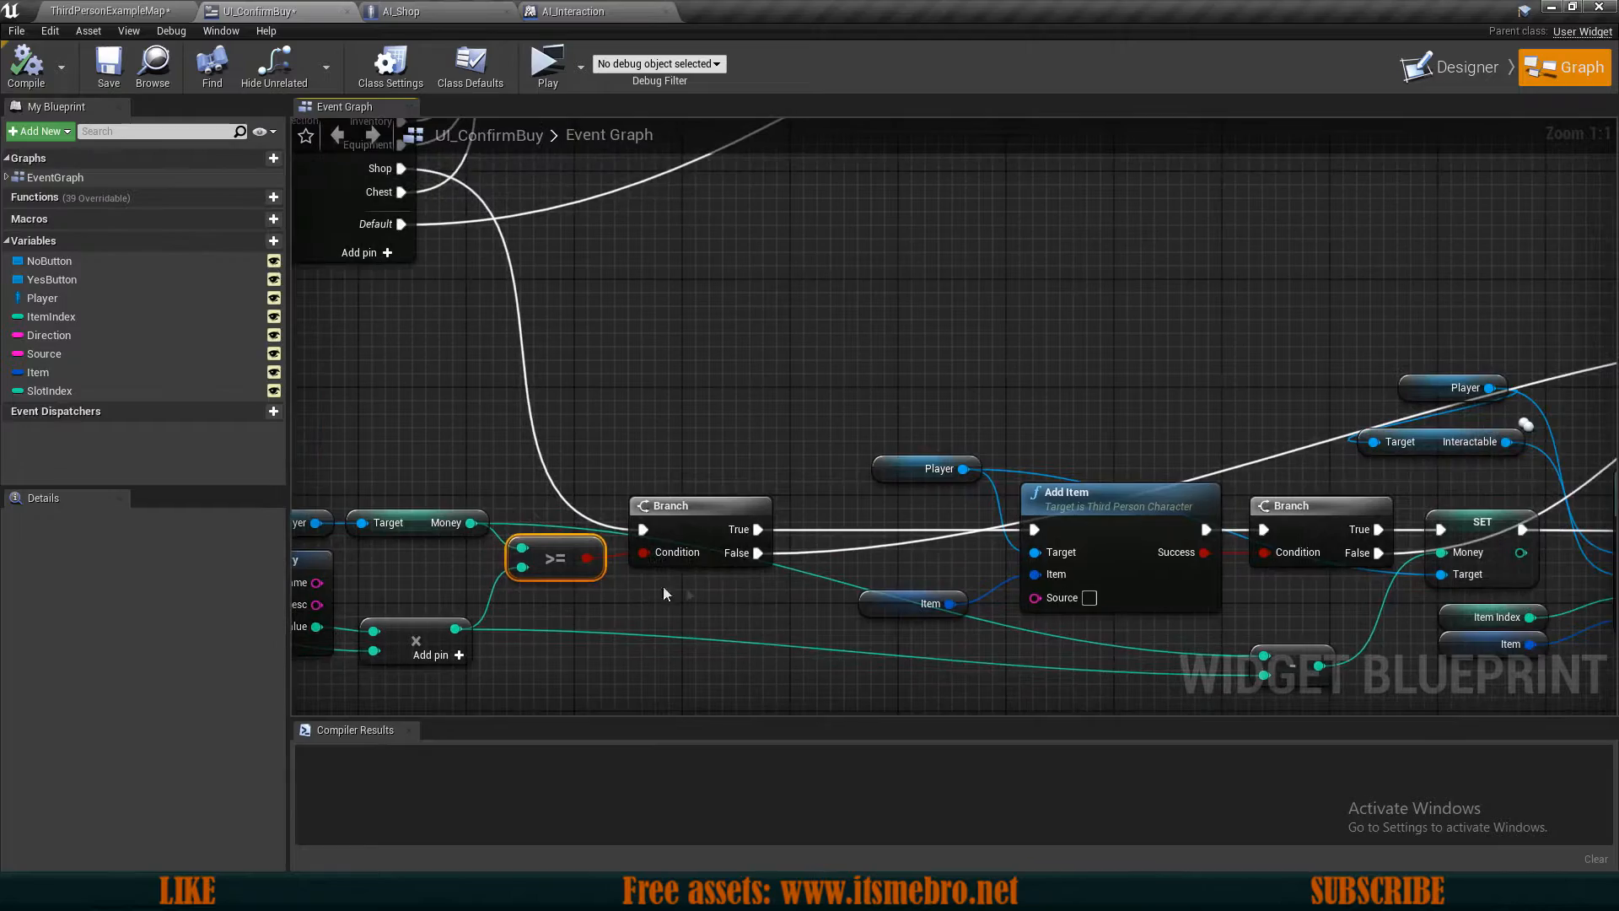
{"action": "scroll", "scroll_direction": "down", "scroll_amount": 3}
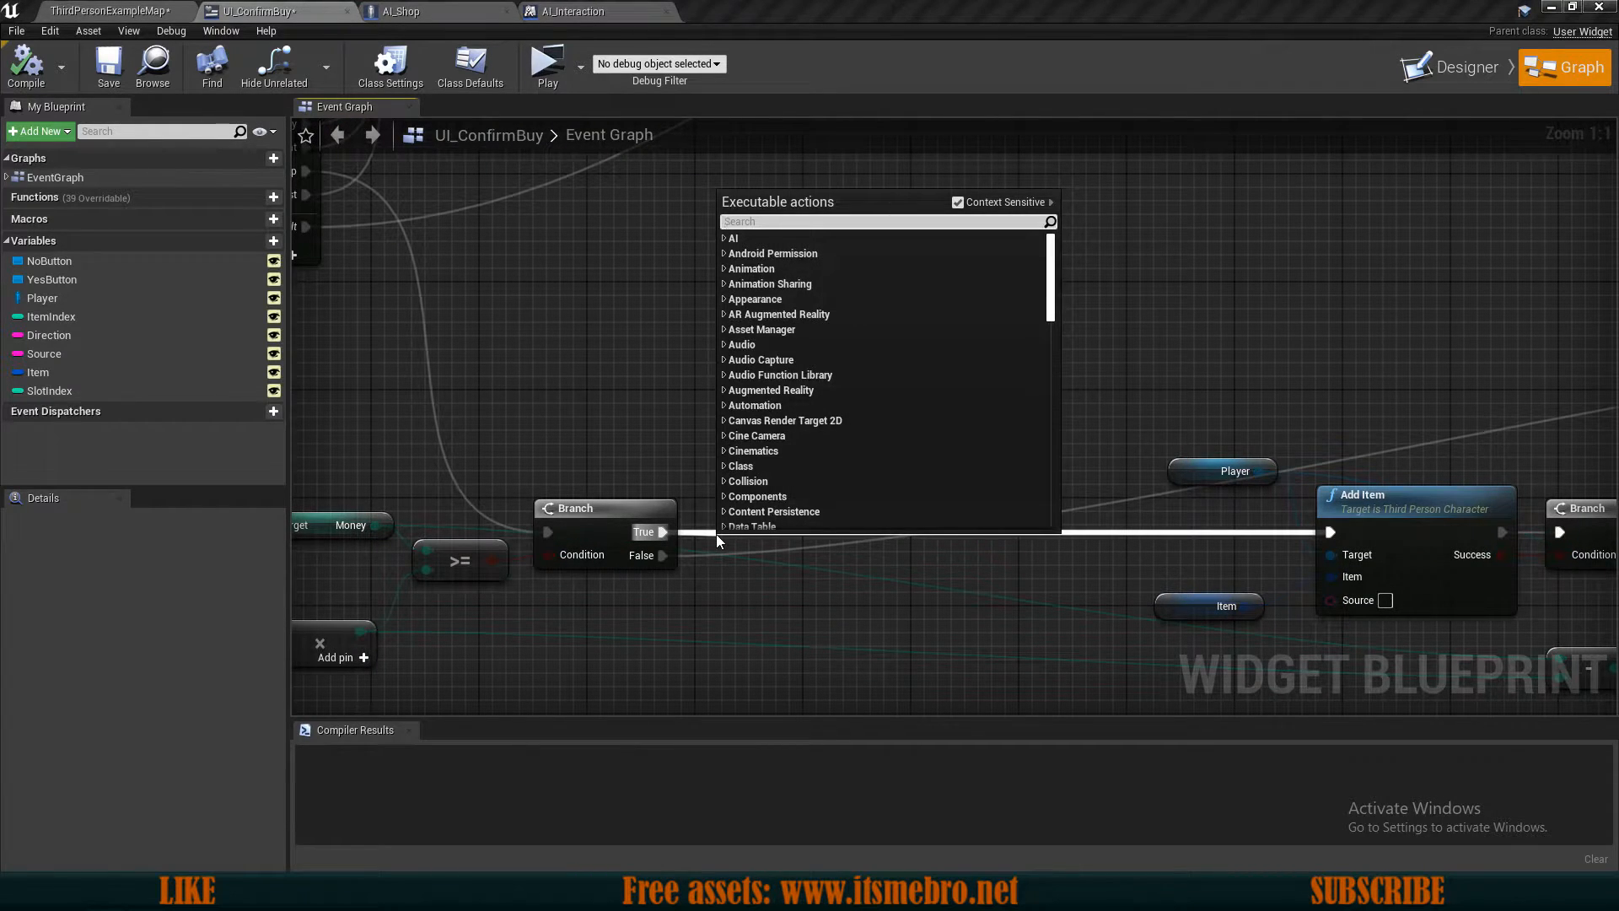
{"action": "type", "text": "isitem"}
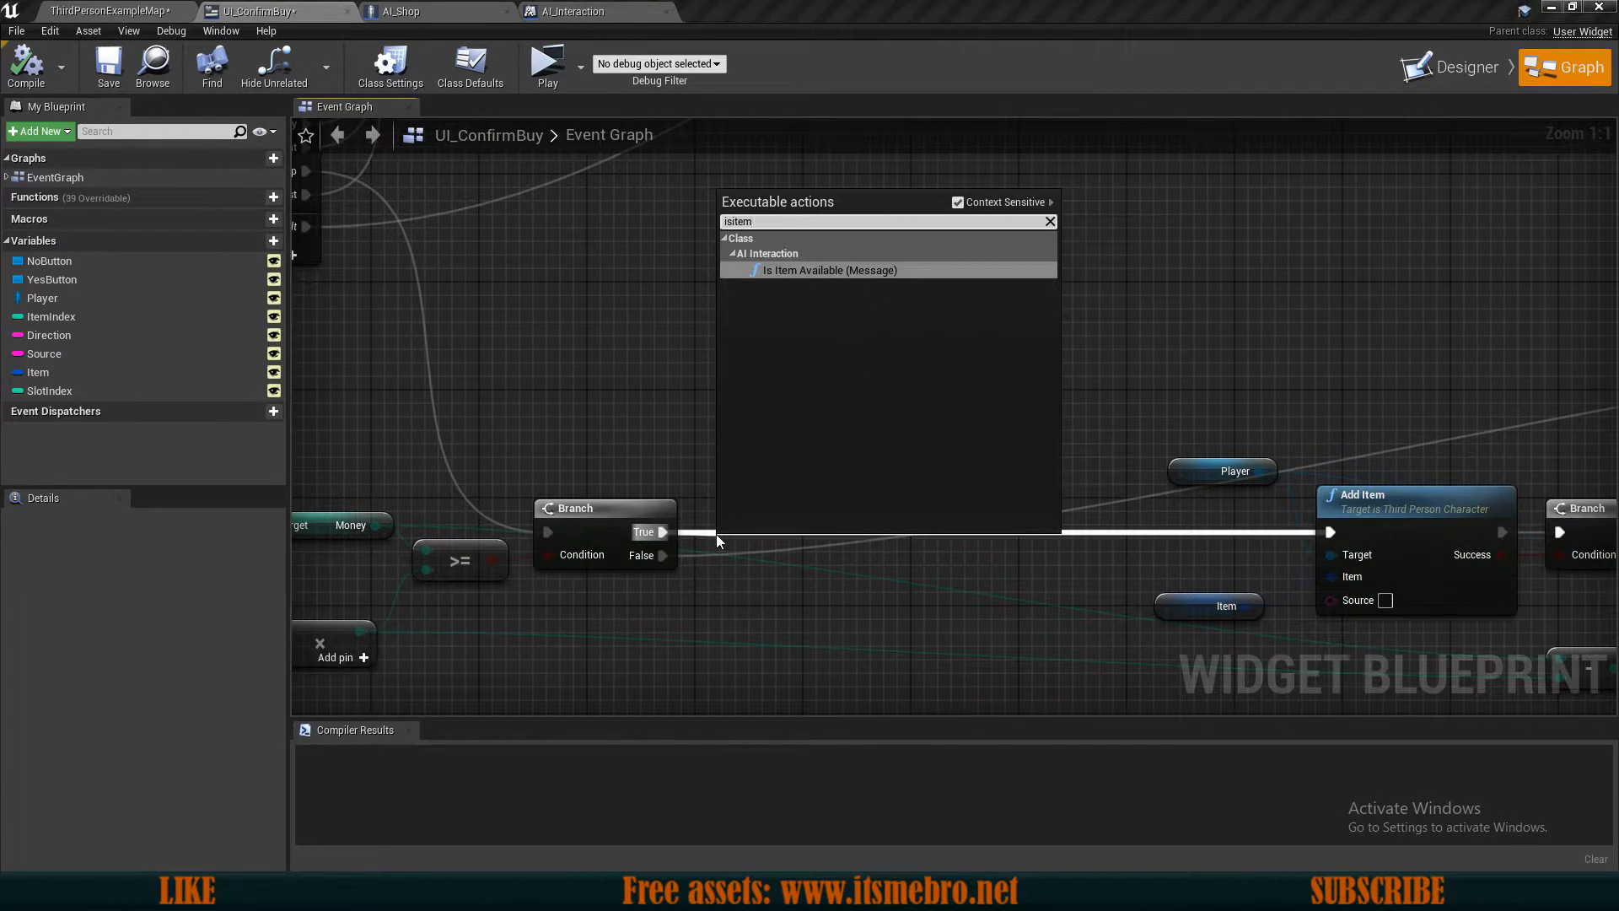
{"action": "left_click", "coordinate": [830, 270]}
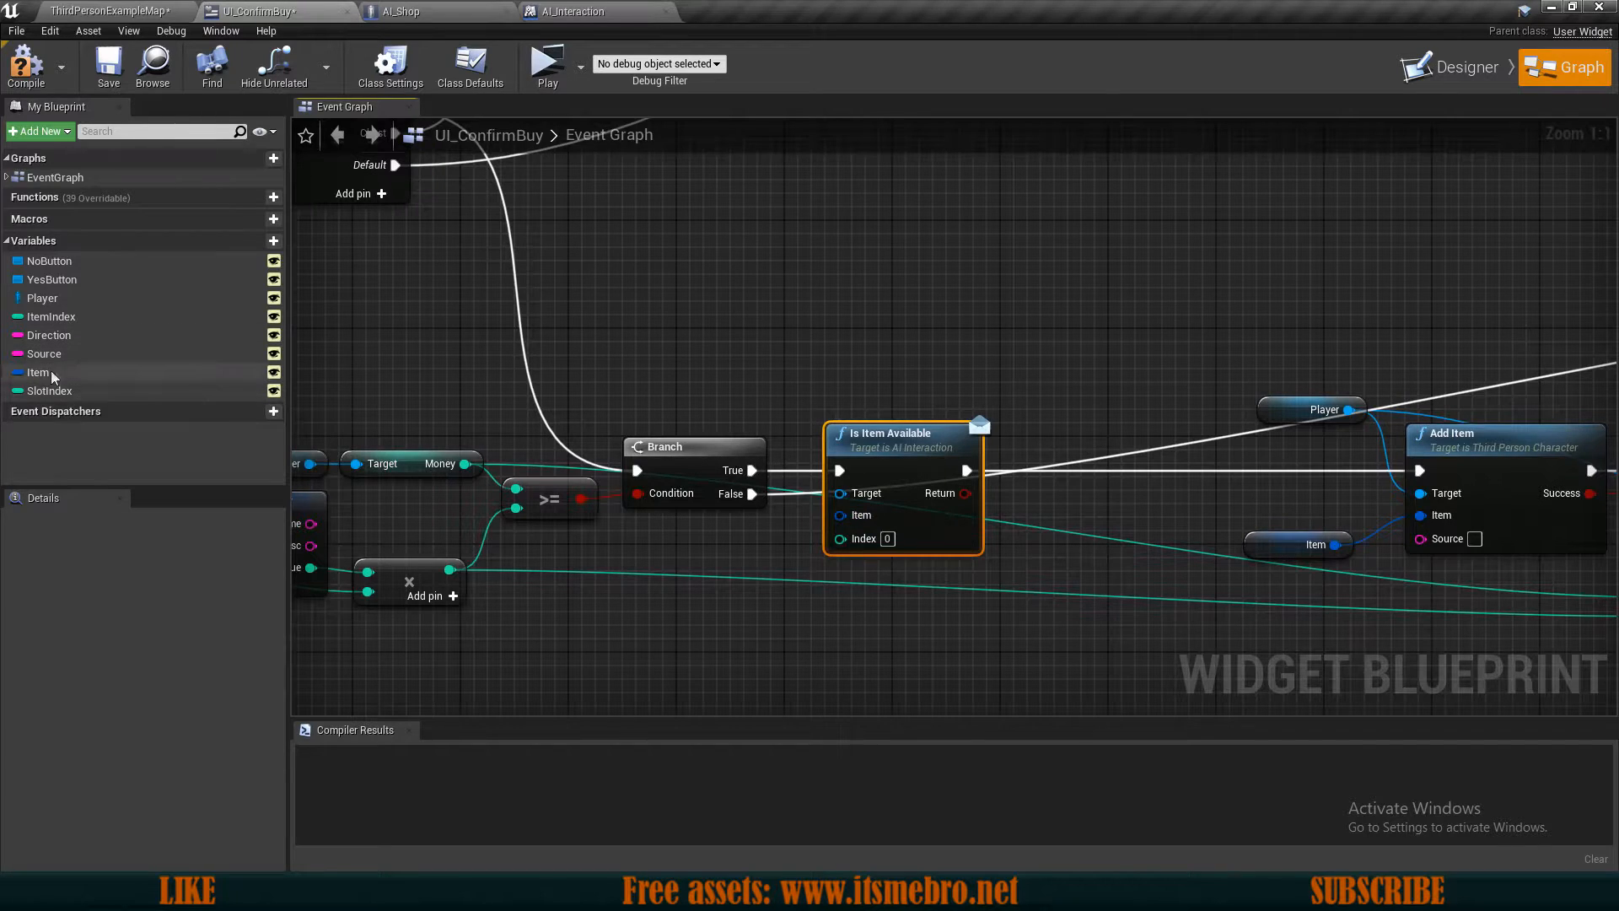
{"action": "left_click", "coordinate": [37, 372]}
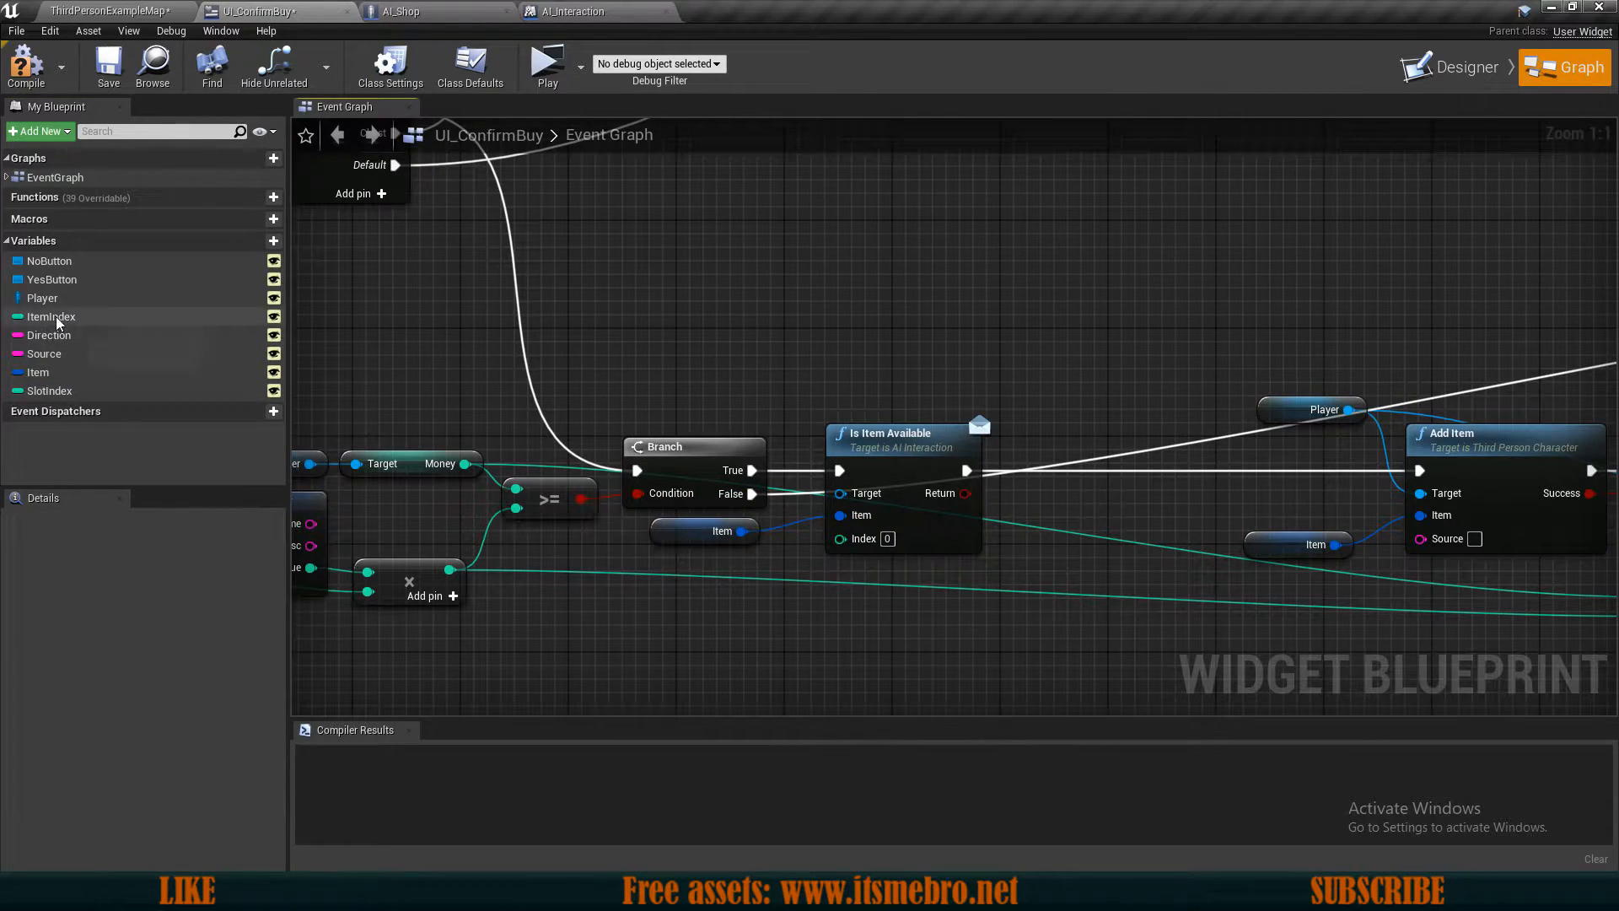
{"action": "left_click", "coordinate": [713, 530]}
{"action": "type", "text": "get interact"}
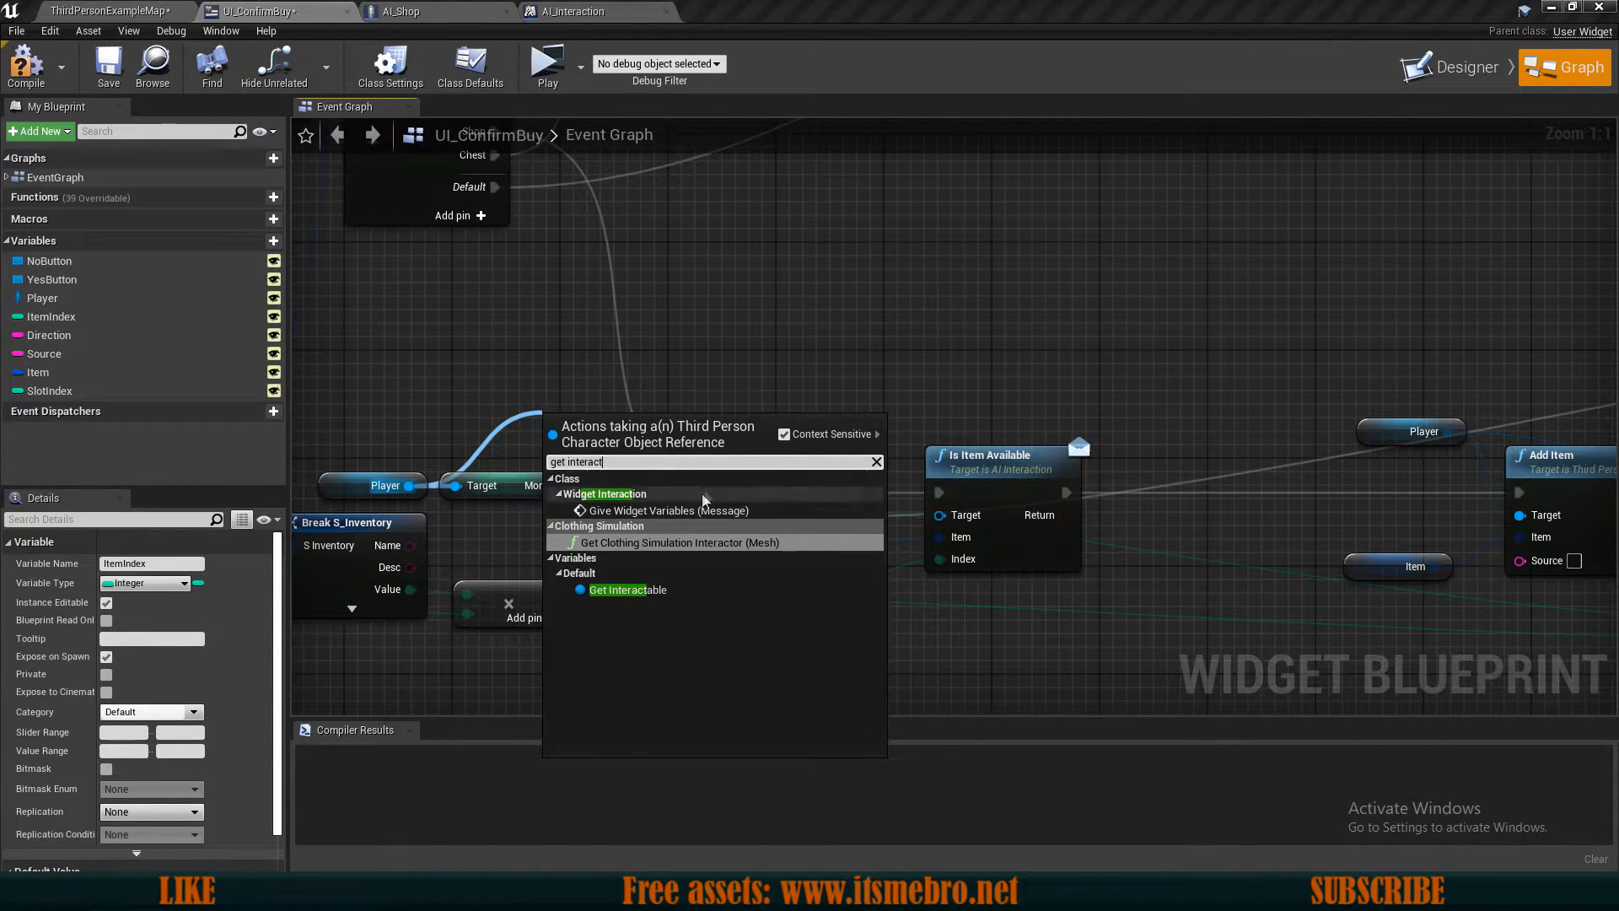
{"action": "left_click", "coordinate": [626, 590]}
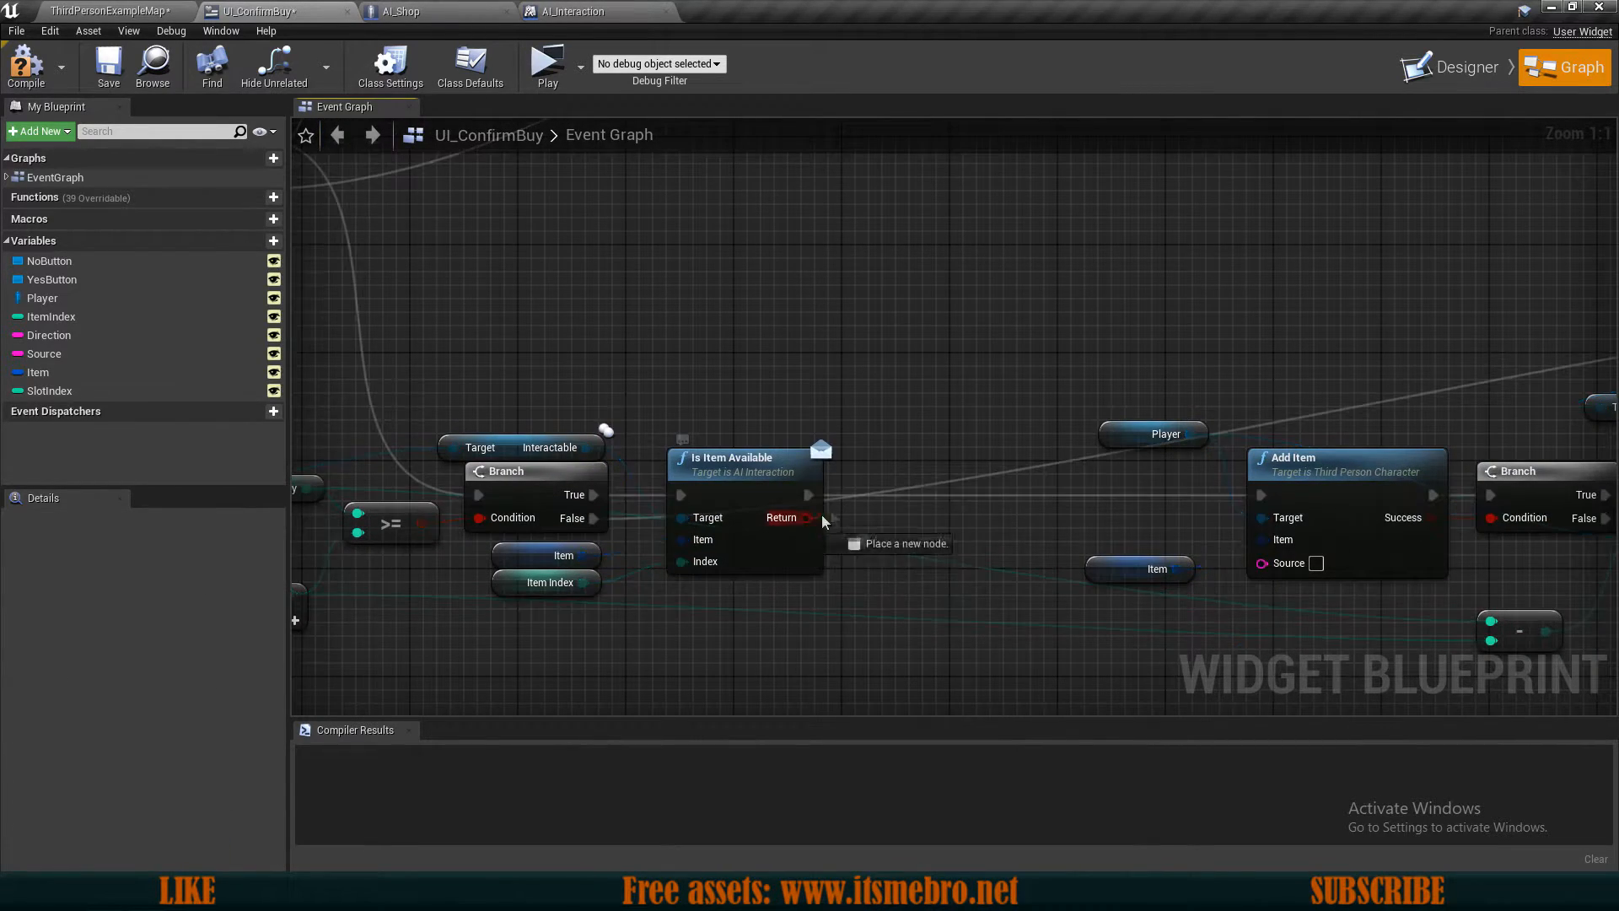
Step: Branch on the Is Item Available result and compile UI_ConfirmBuy successfully
{"action": "left_click", "coordinate": [926, 534]}
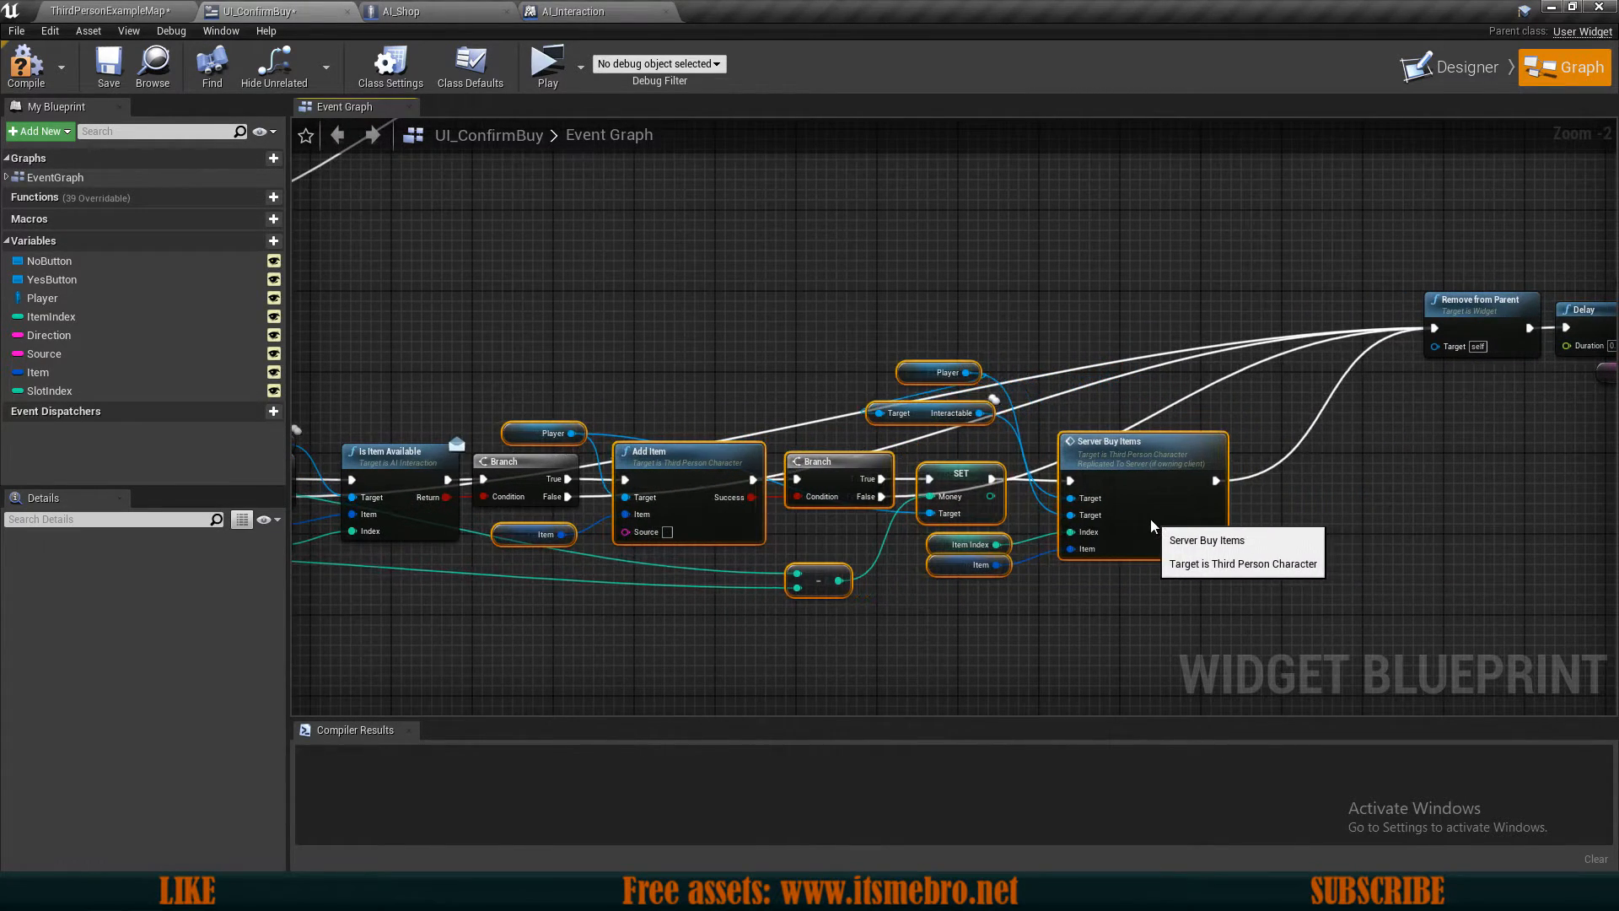
{"action": "left_click", "coordinate": [107, 64]}
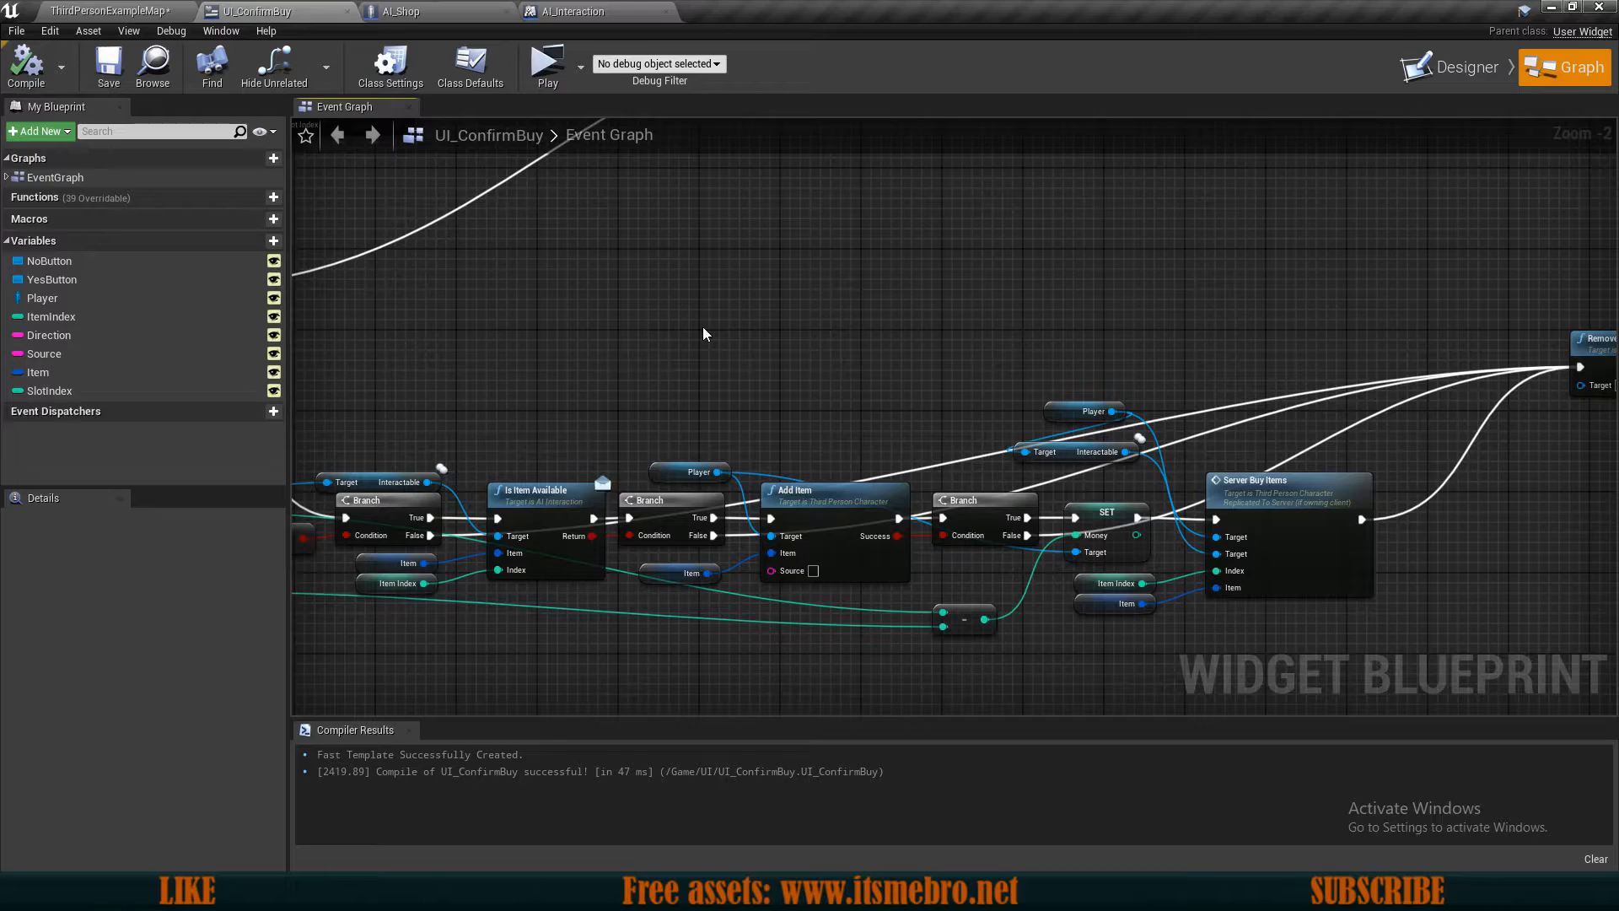
{"action": "scroll", "scroll_direction": "down", "scroll_amount": 3}
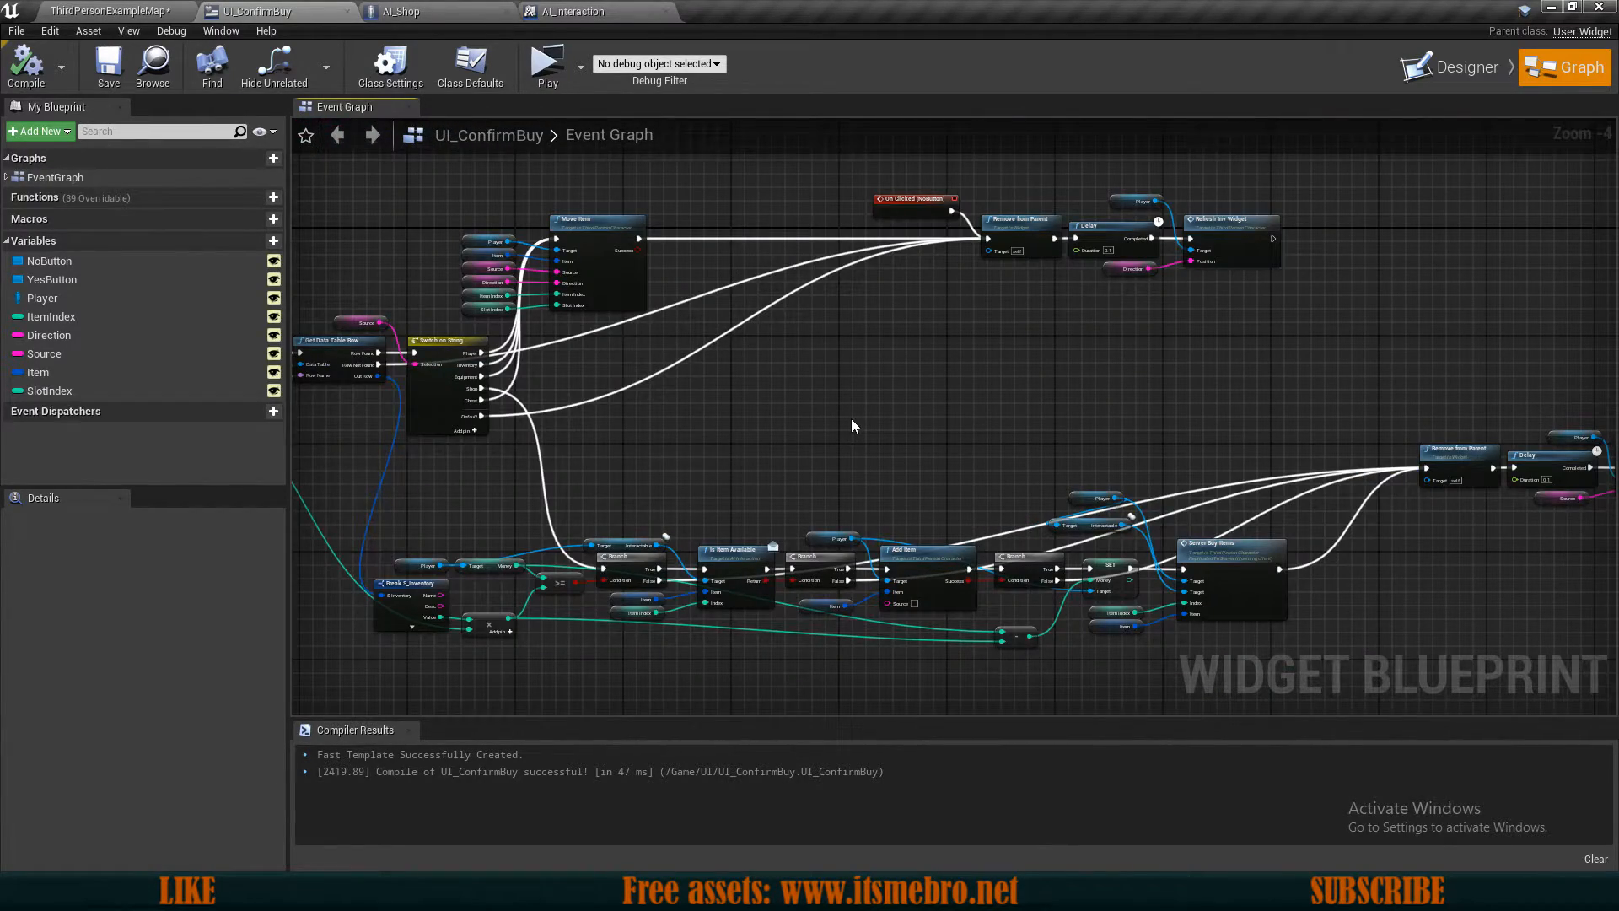
{"action": "left_click", "coordinate": [469, 66]}
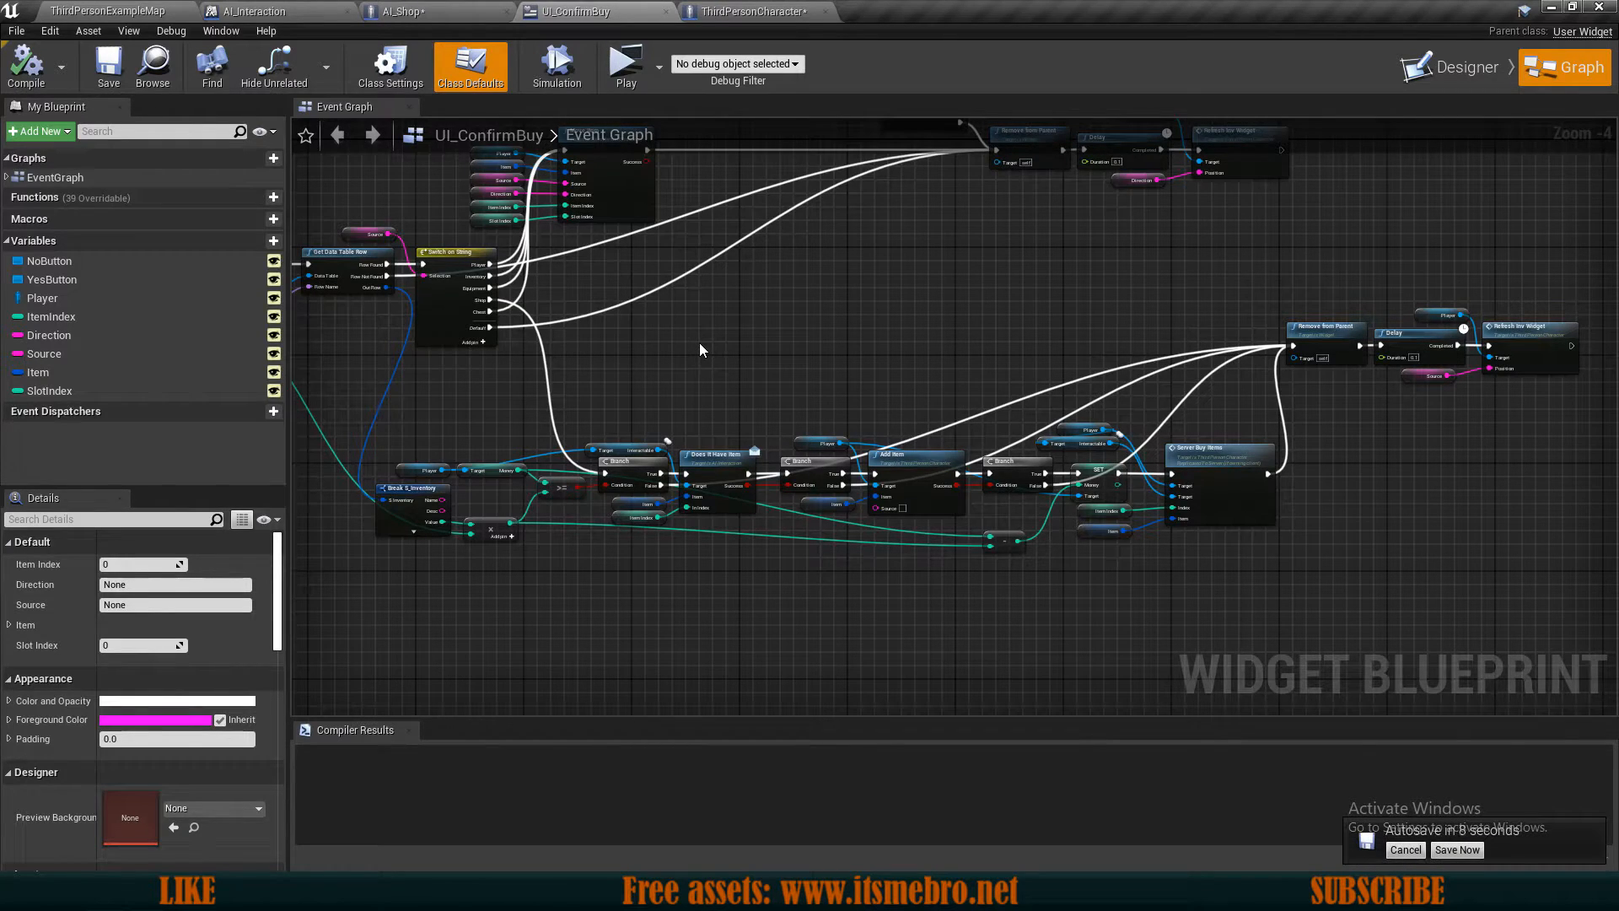
{"action": "left_click", "coordinate": [1405, 849]}
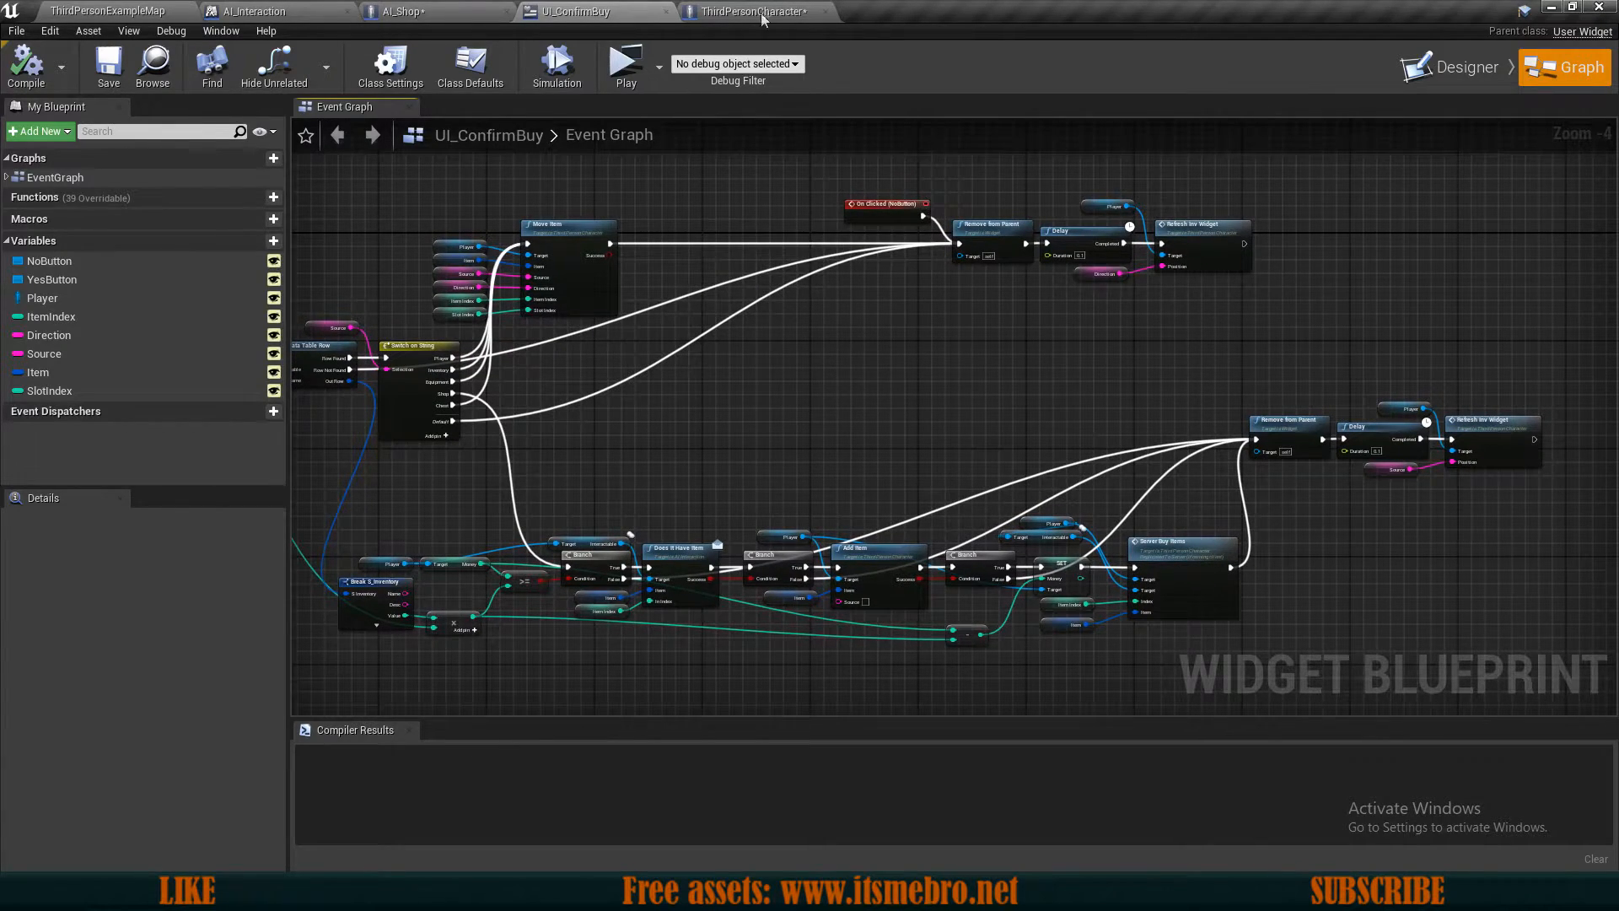
Step: Add a String variable WidgetPosition and set it after Set IsUIOpen in Create Widget
{"action": "left_click", "coordinate": [754, 11]}
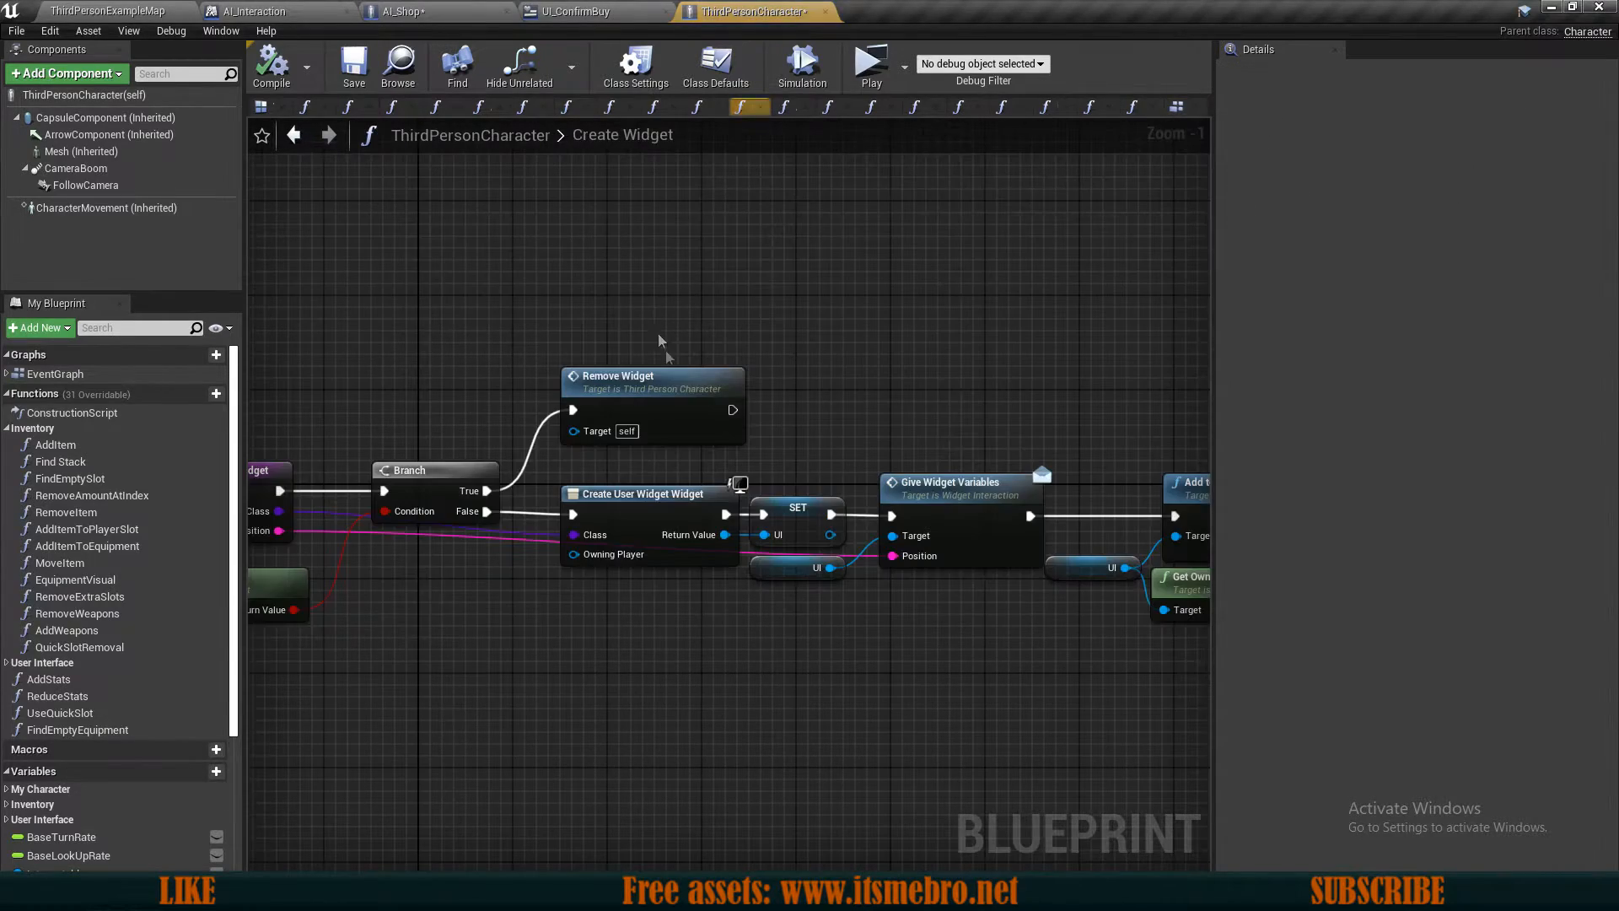
{"action": "scroll", "scroll_direction": "down", "scroll_amount": 3}
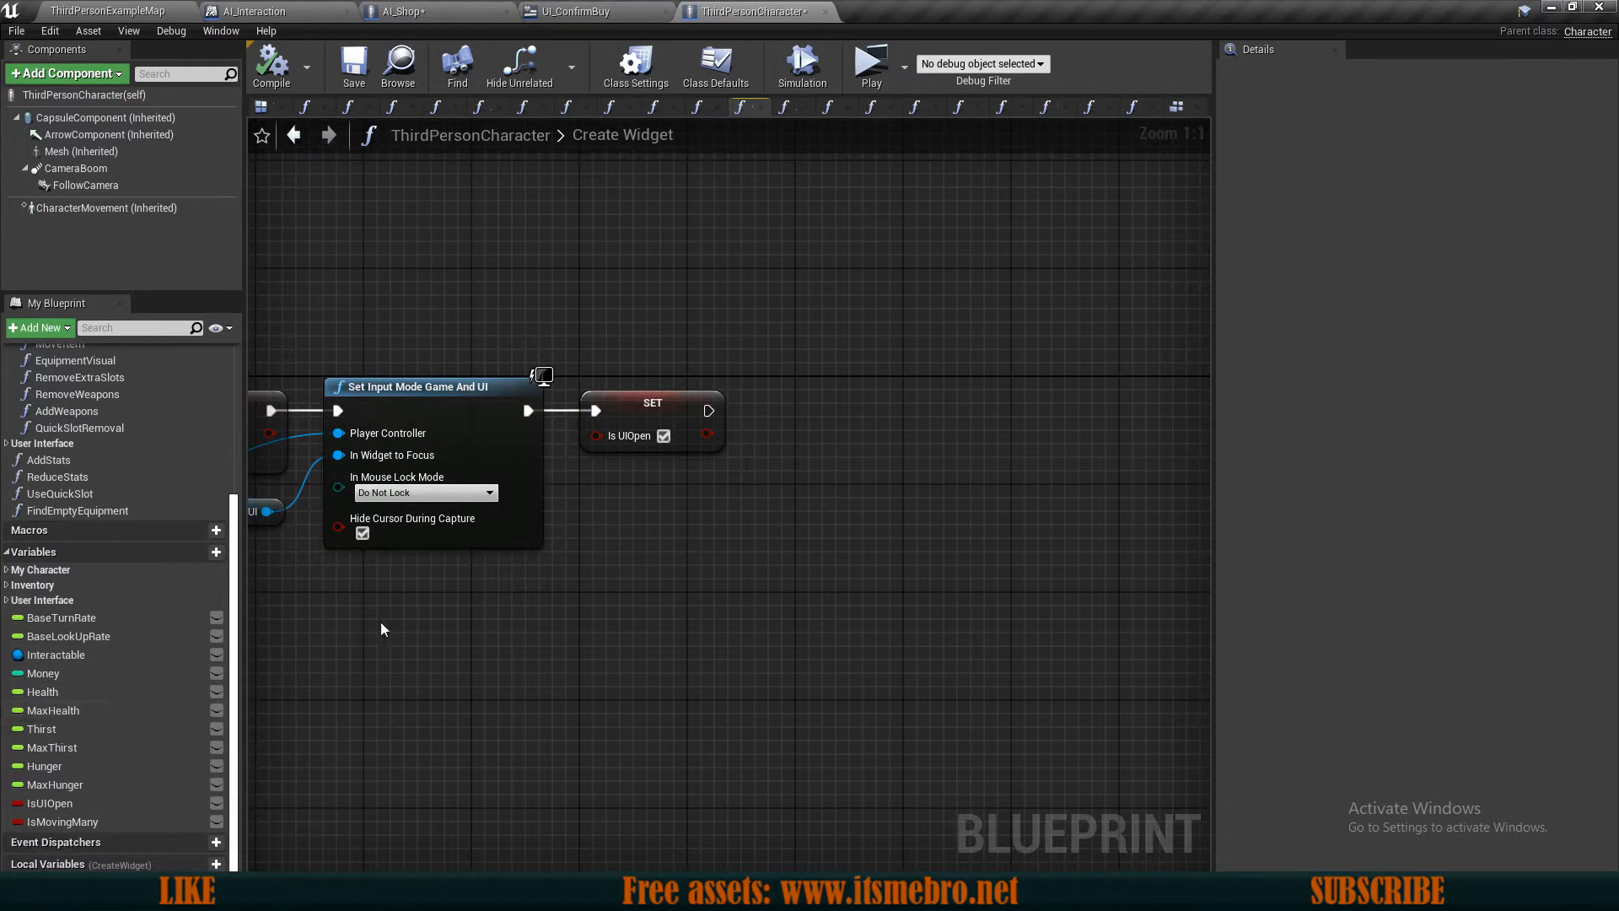
{"action": "left_click", "coordinate": [215, 551]}
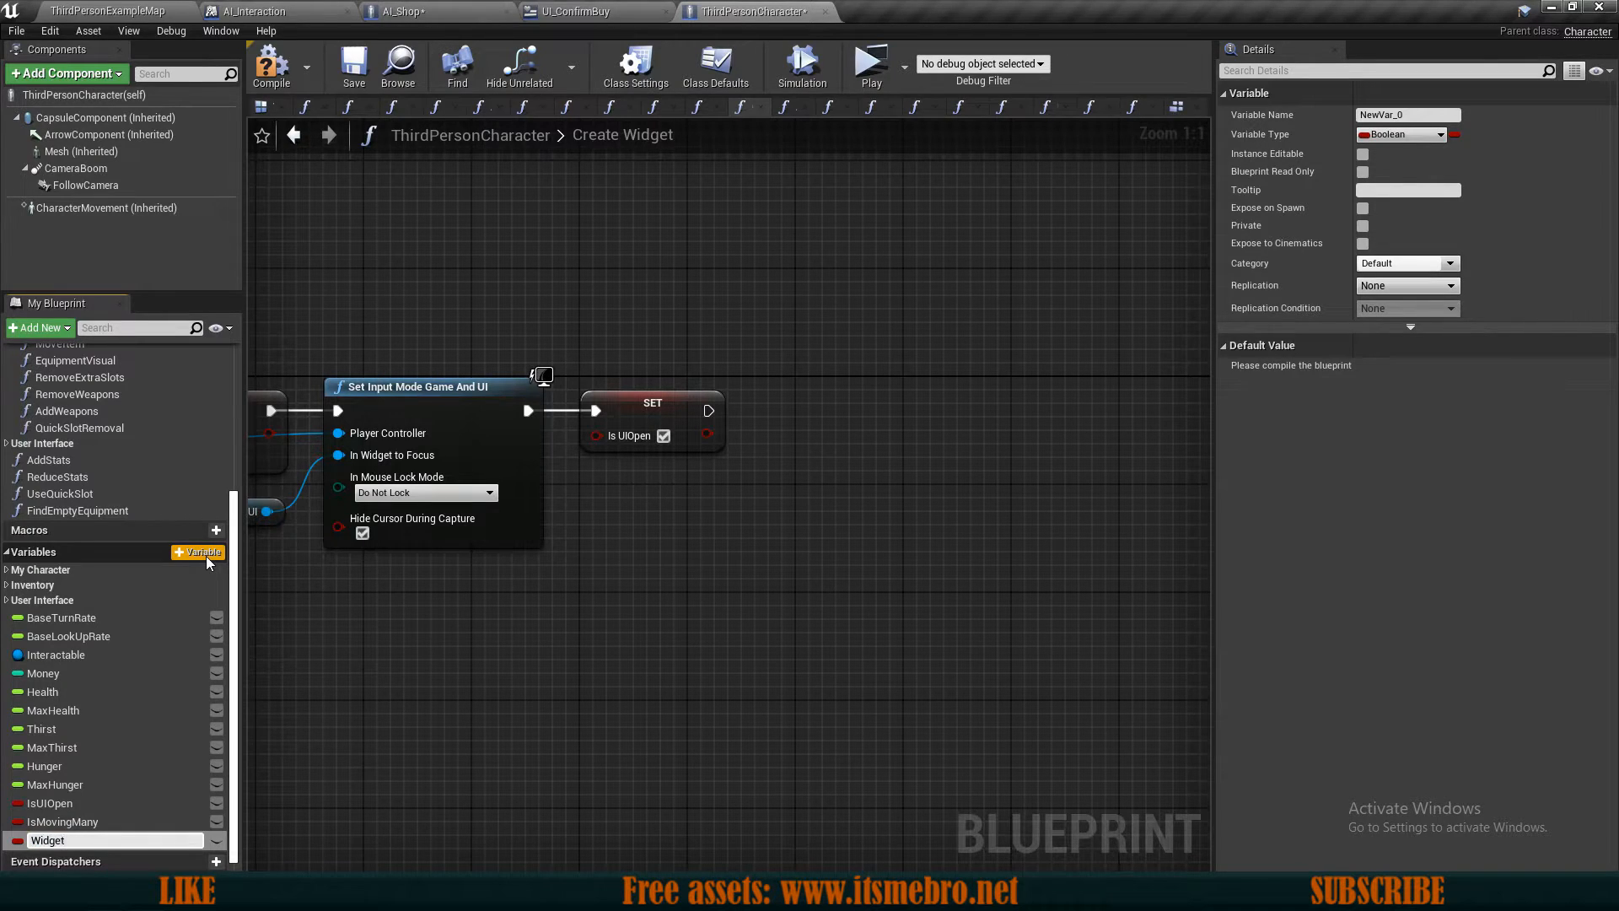
{"action": "type", "text": "WidgetPosition"}
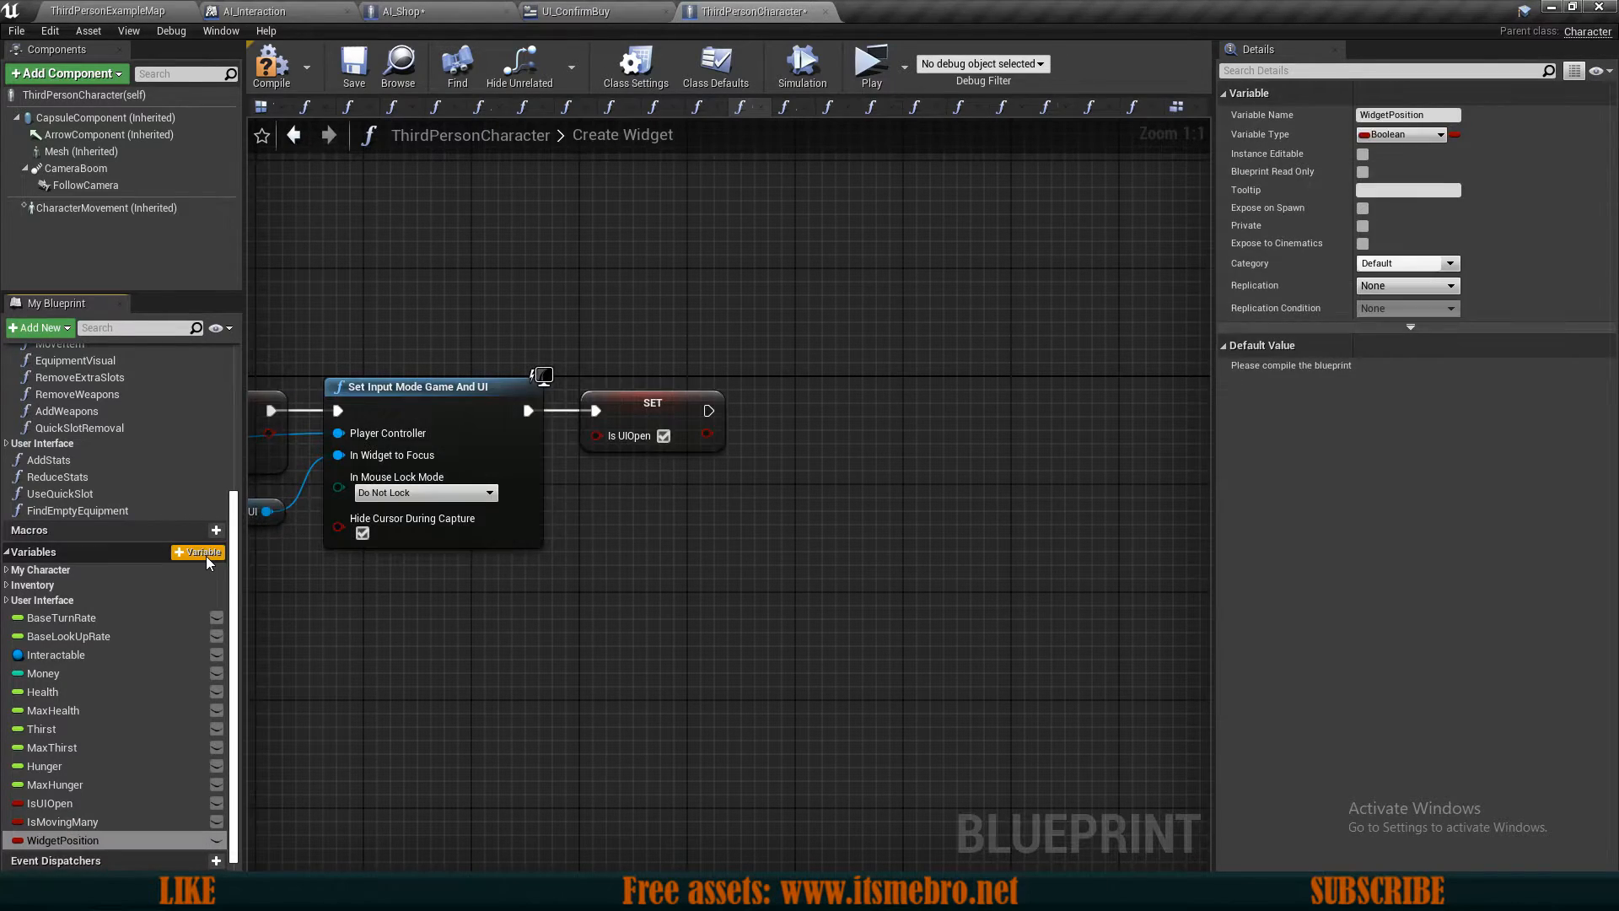
{"action": "scroll", "scroll_direction": "down", "scroll_amount": 3}
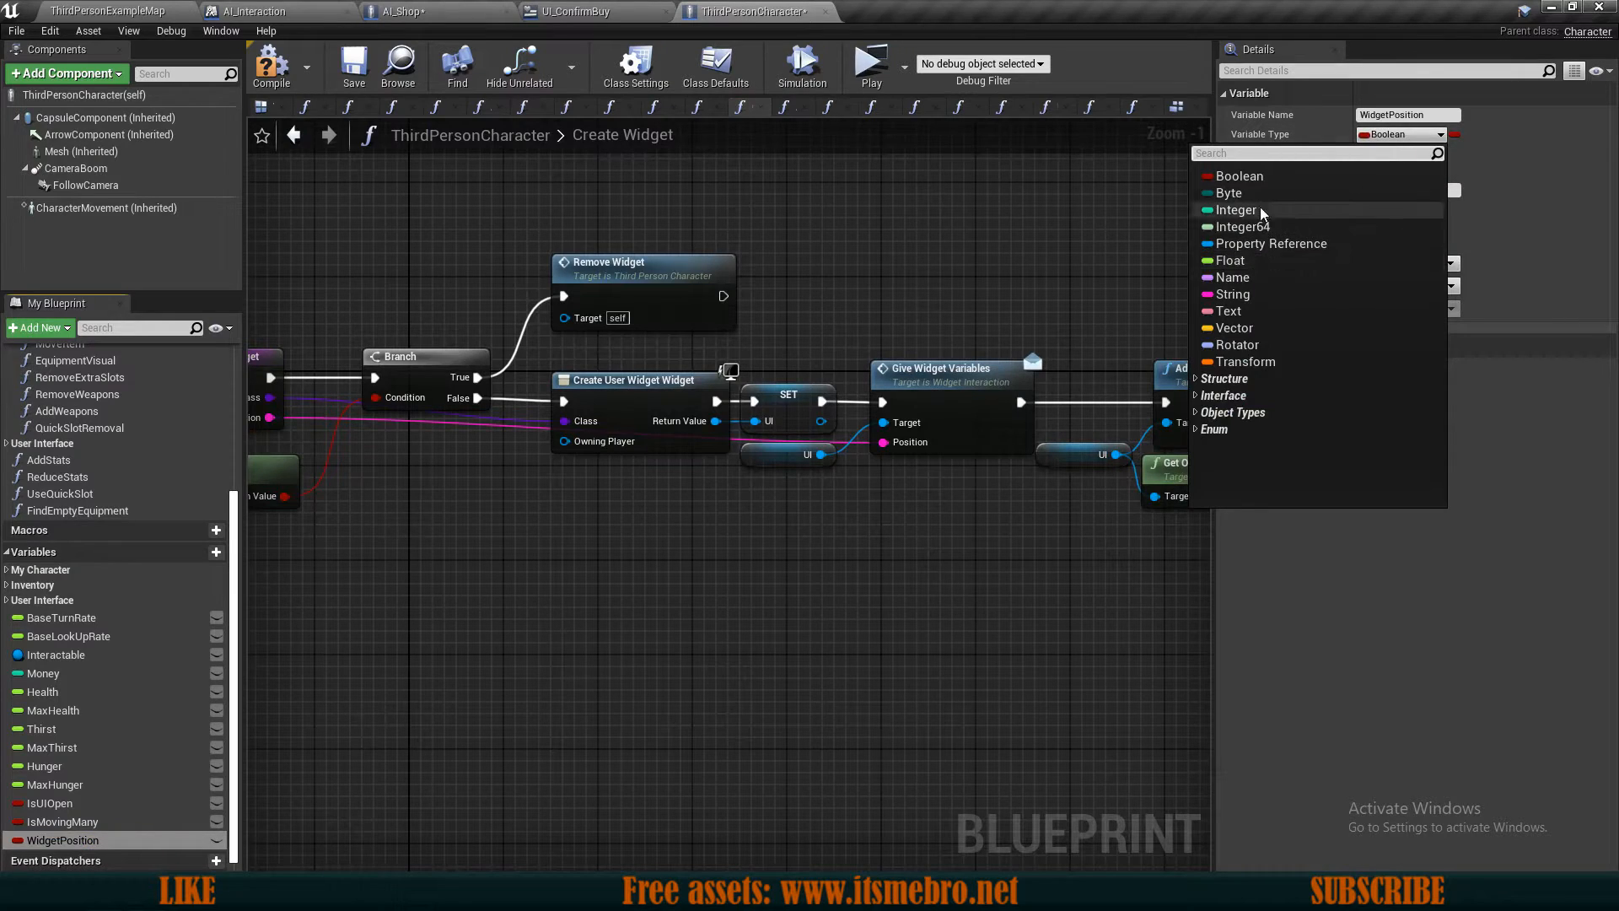
{"action": "left_click", "coordinate": [1232, 294]}
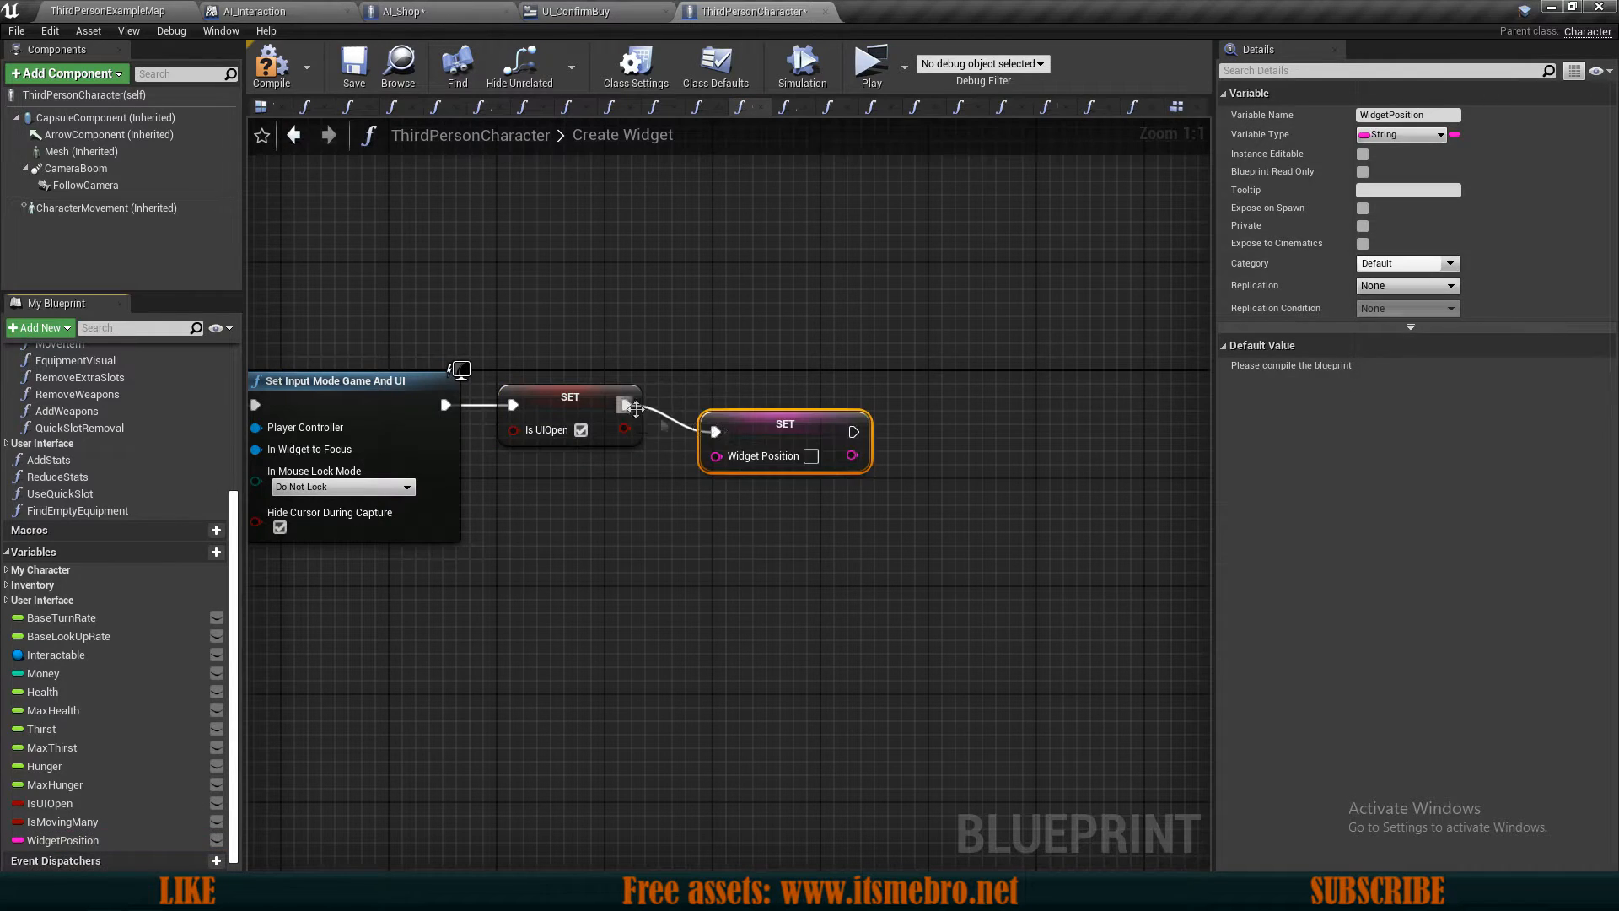
{"action": "scroll", "scroll_direction": "down", "scroll_amount": 3}
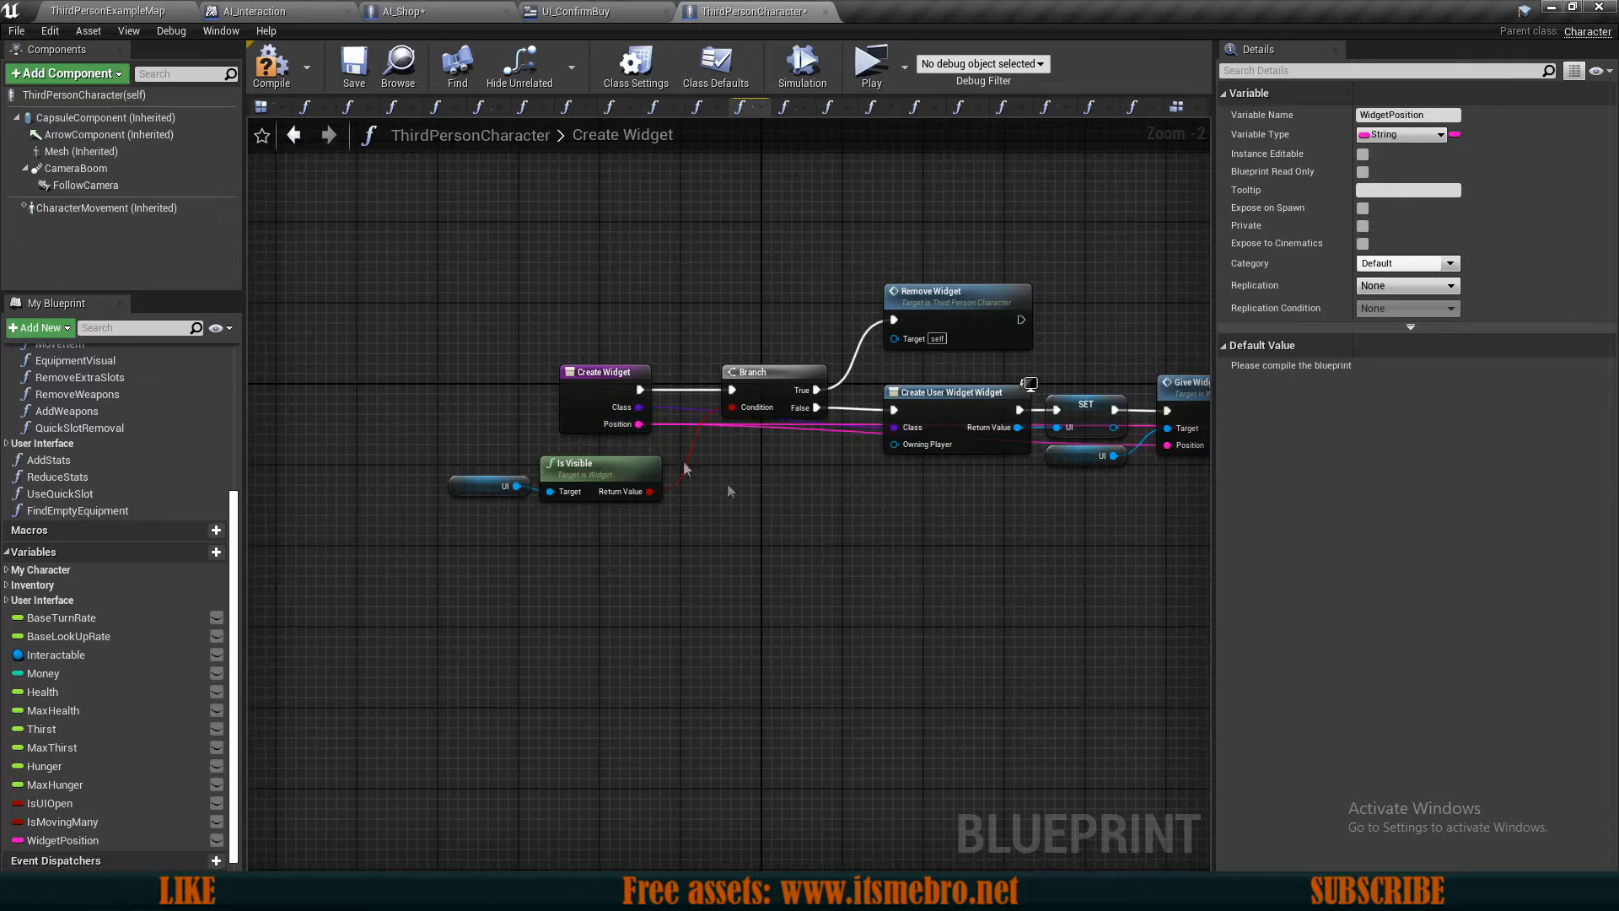
{"action": "left_click", "coordinate": [353, 64]}
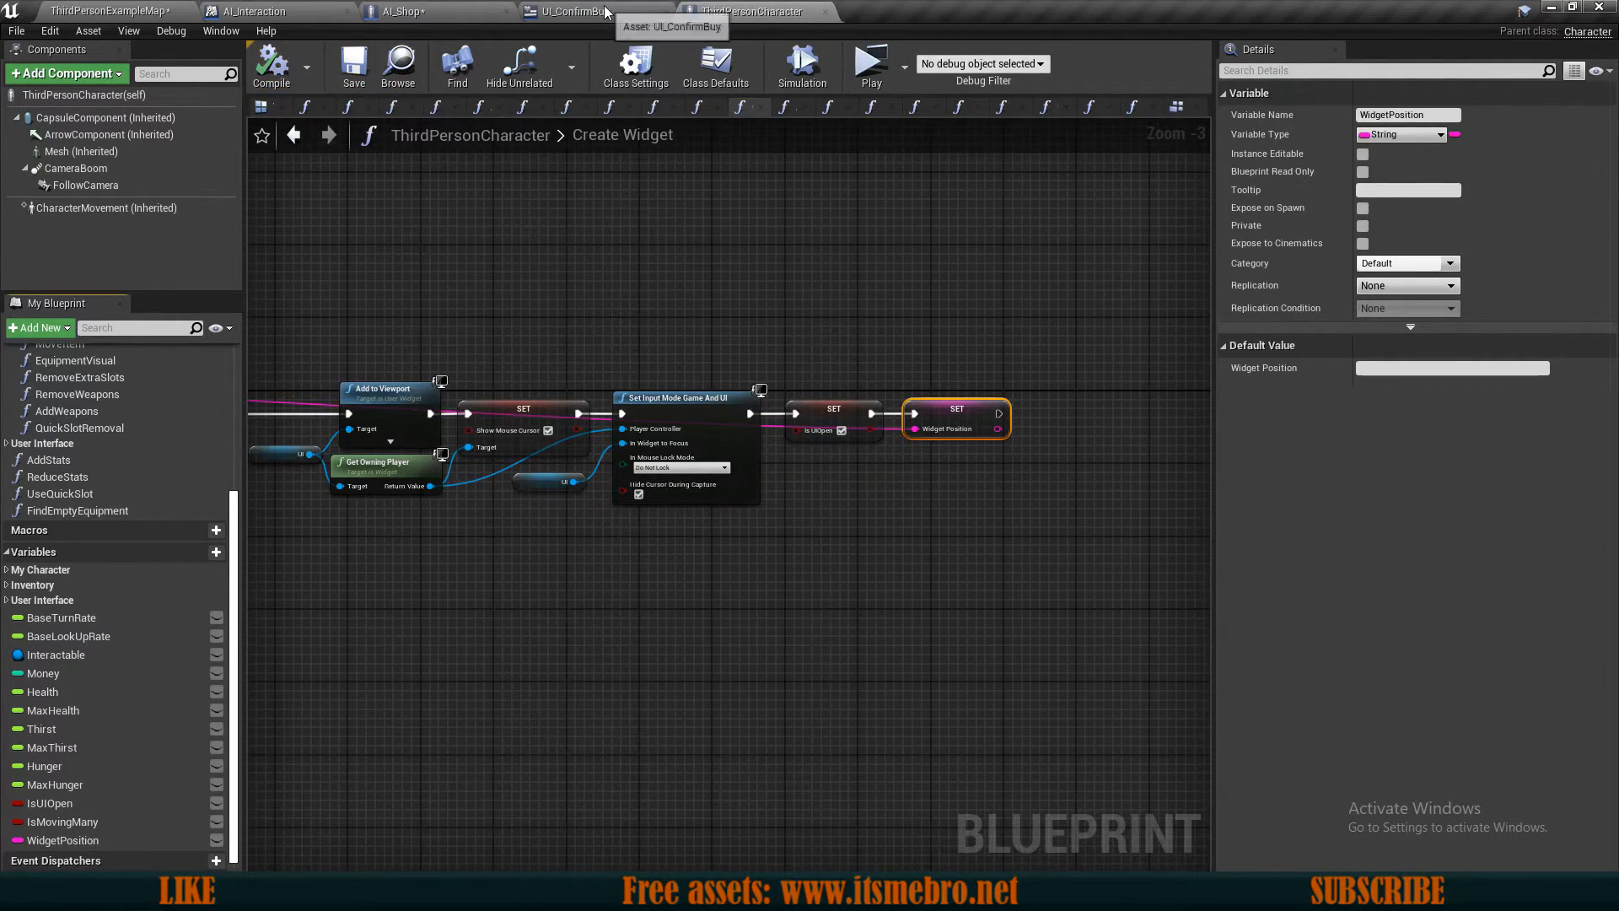
Step: Add a RefreshWidget custom event and get the Player's WidgetPosition for the refresh
{"action": "left_click", "coordinate": [566, 11]}
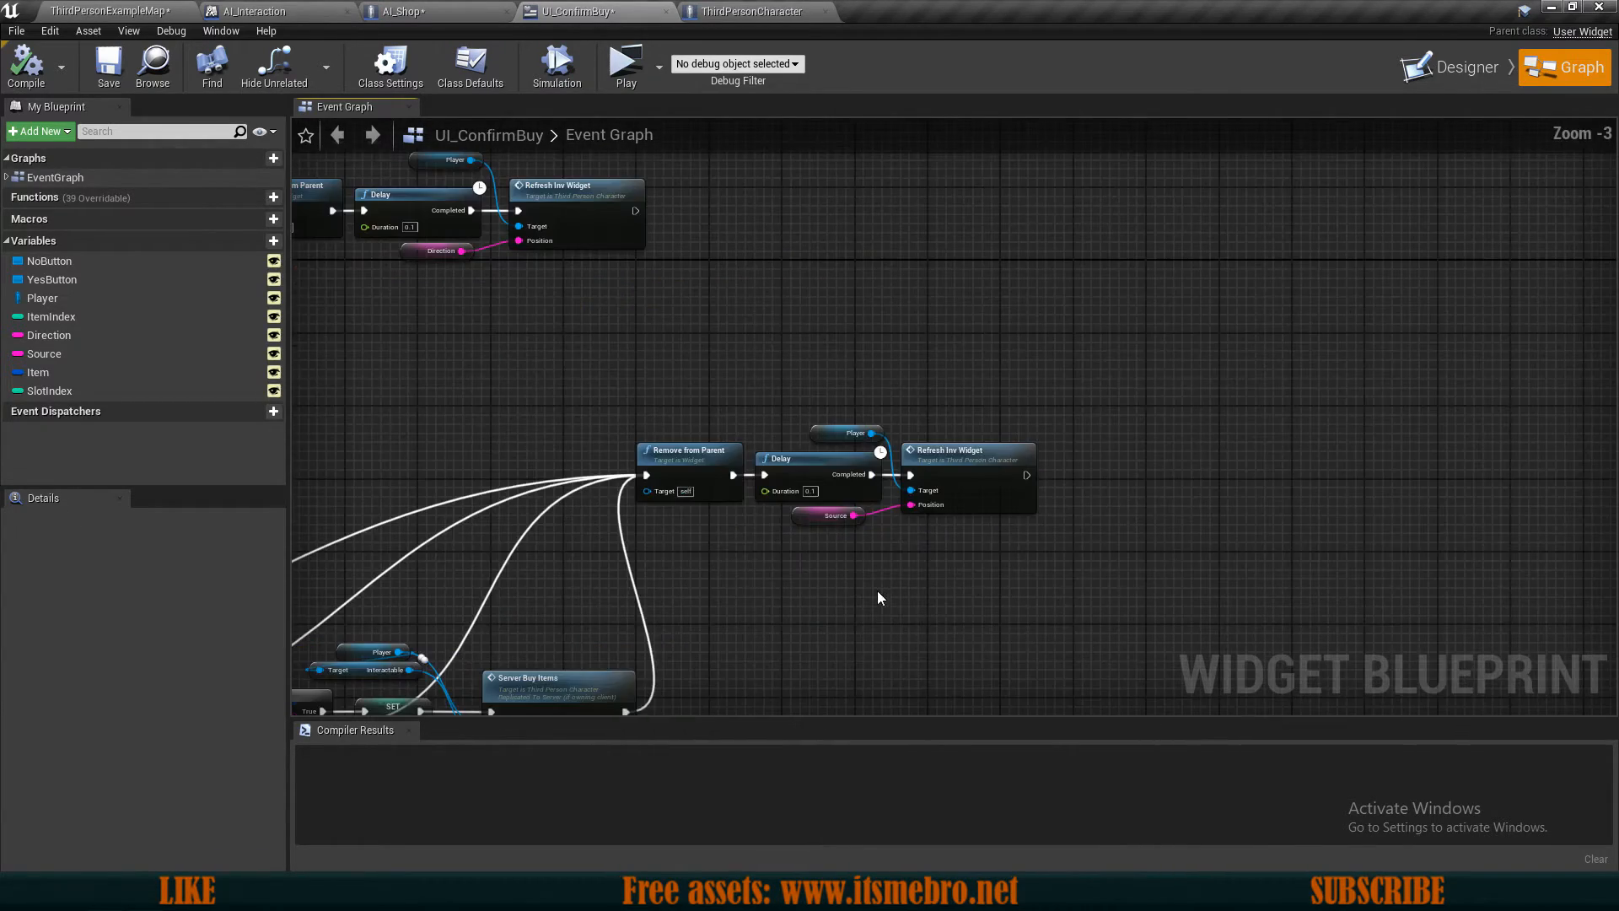
{"action": "scroll", "scroll_direction": "down", "scroll_amount": 3}
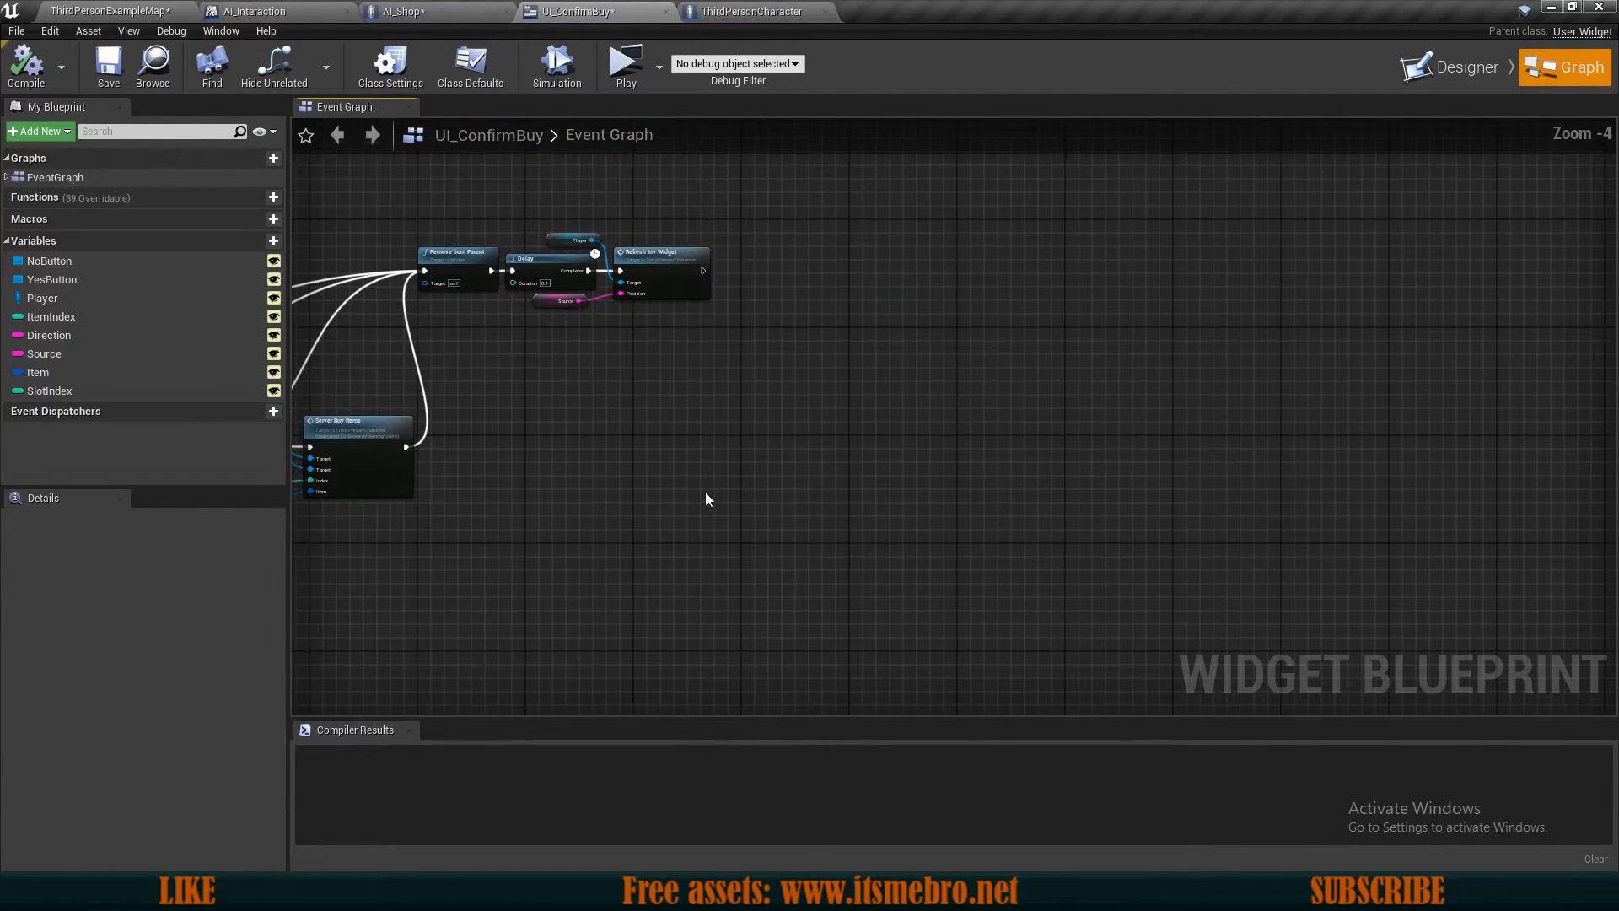
{"action": "type", "text": "cus"}
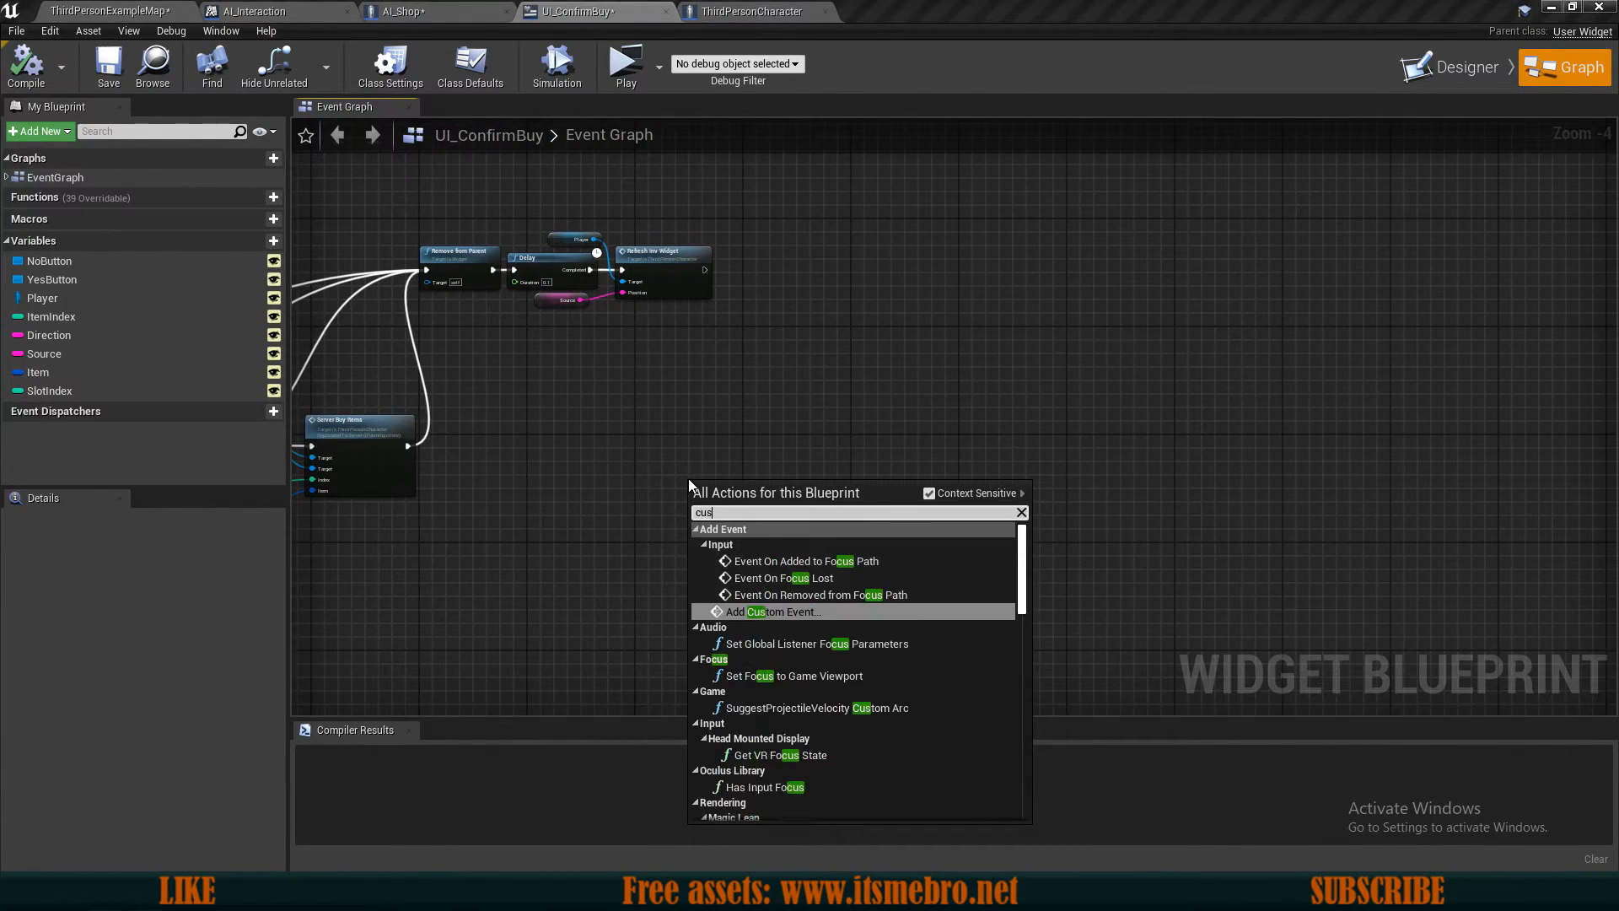
{"action": "left_click", "coordinate": [776, 611]}
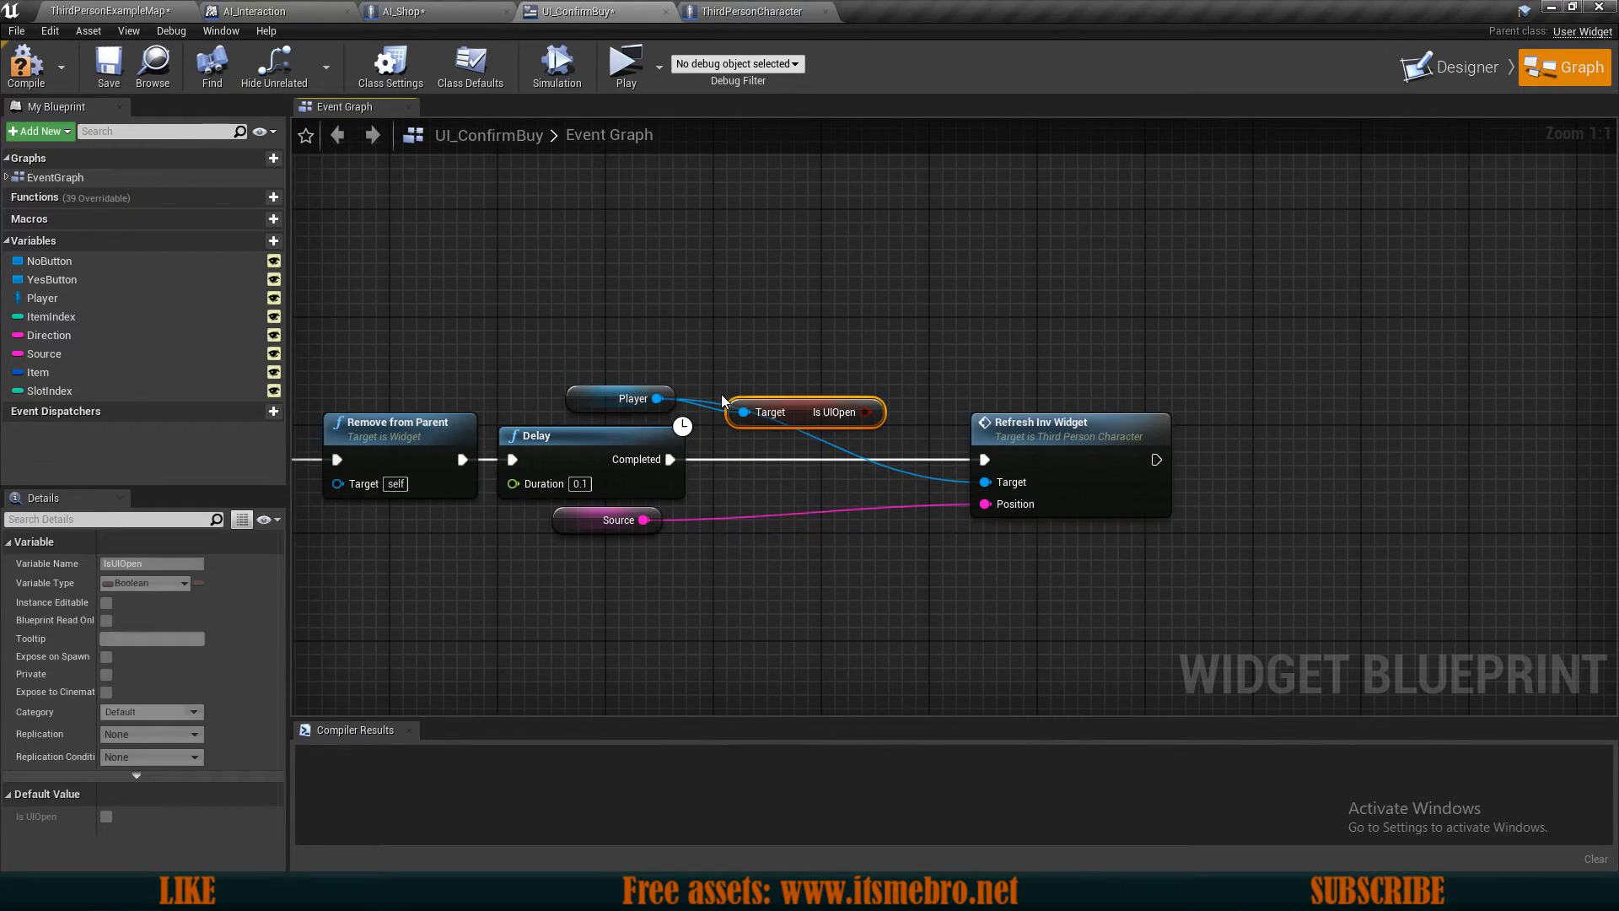
{"action": "left_click_drag", "start_coordinate": [805, 413], "coordinate": [764, 345]}
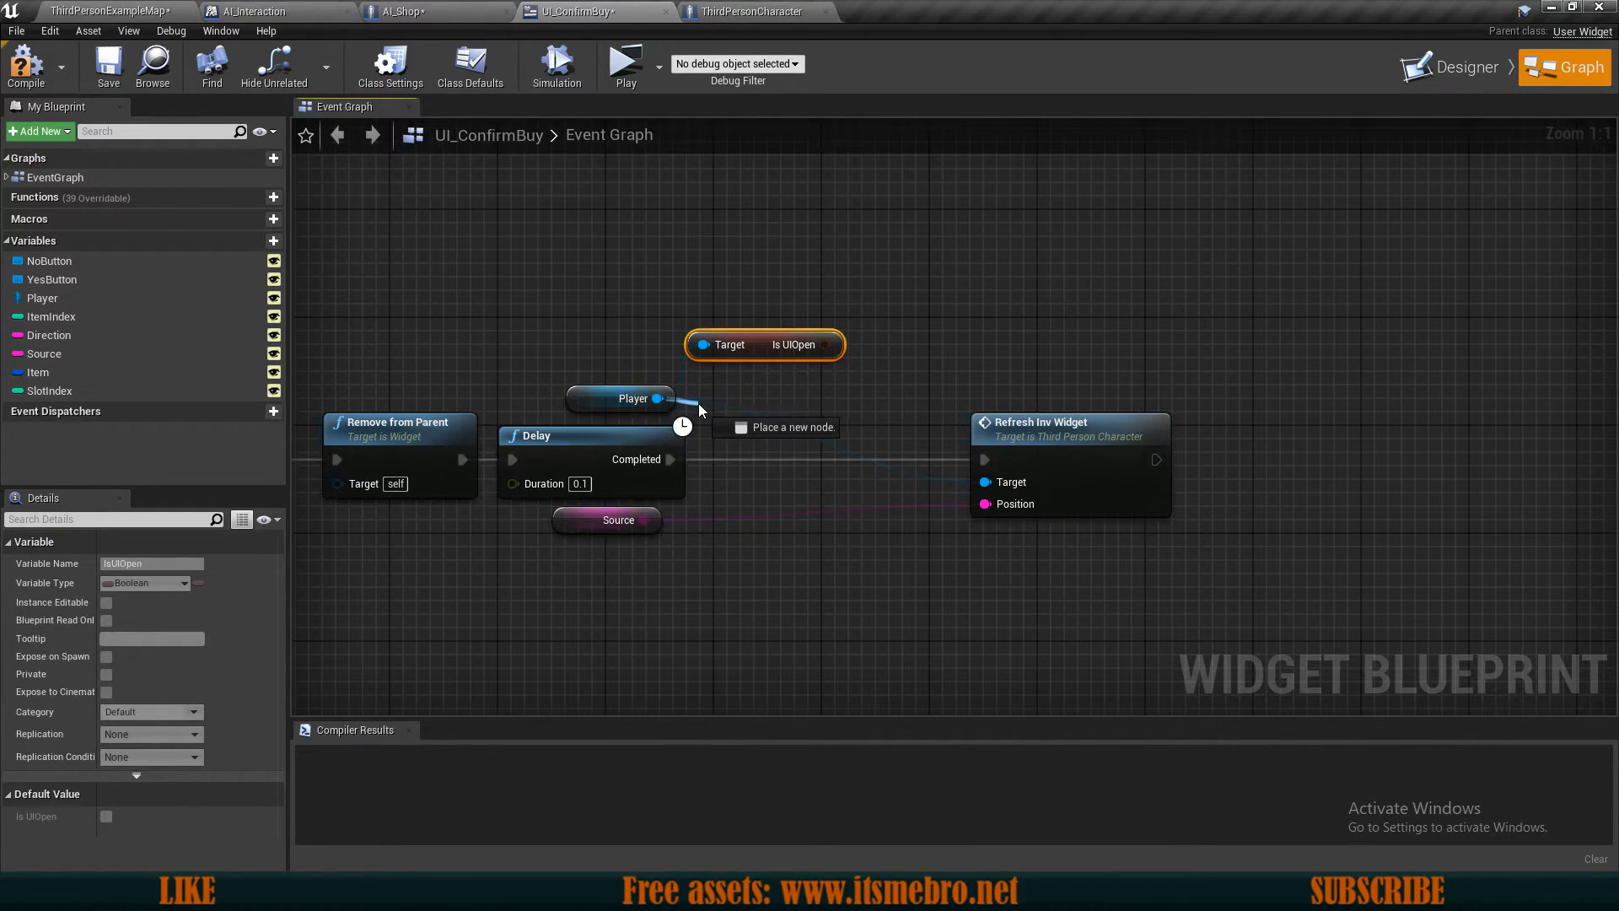
{"action": "type", "text": "get widget p"}
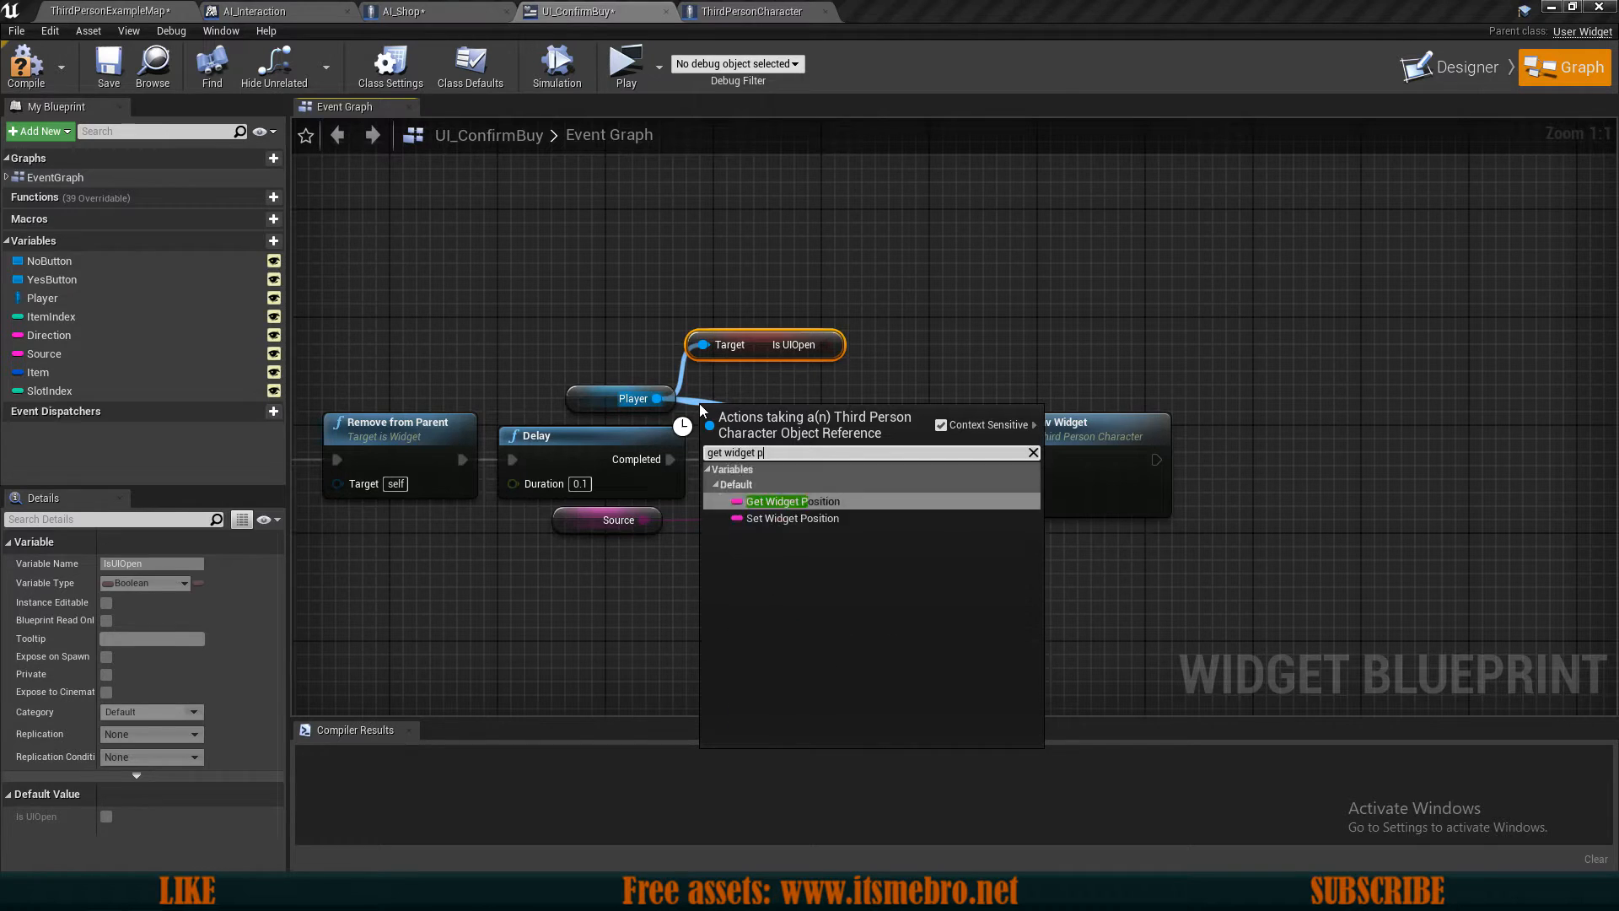
{"action": "left_click", "coordinate": [793, 501]}
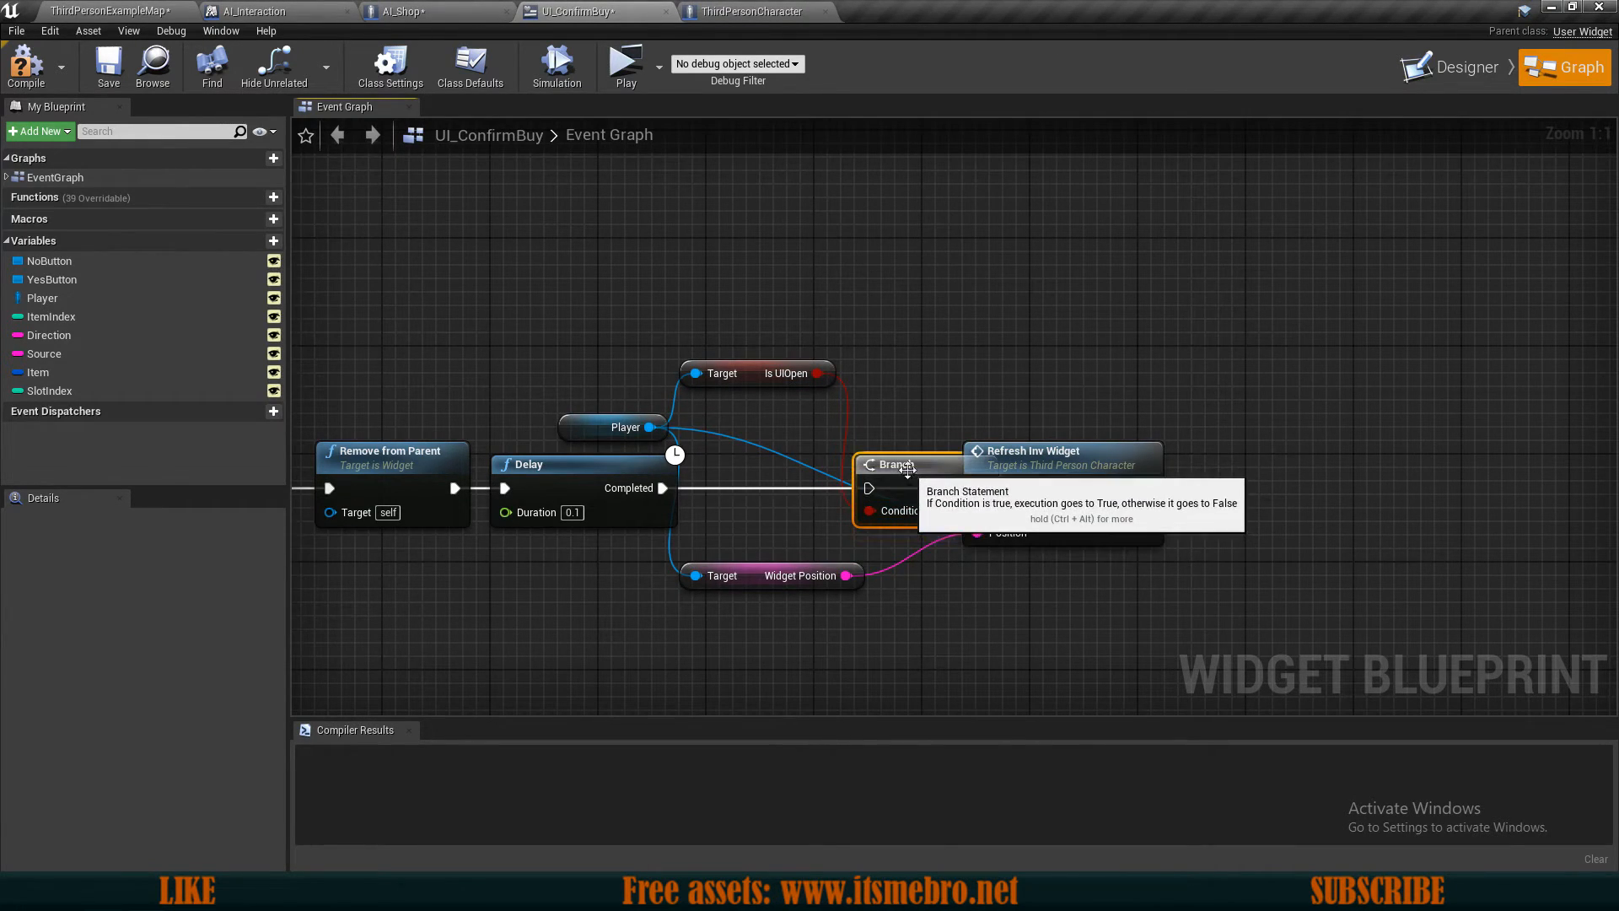
{"action": "mouse_move", "coordinate": [763, 404]}
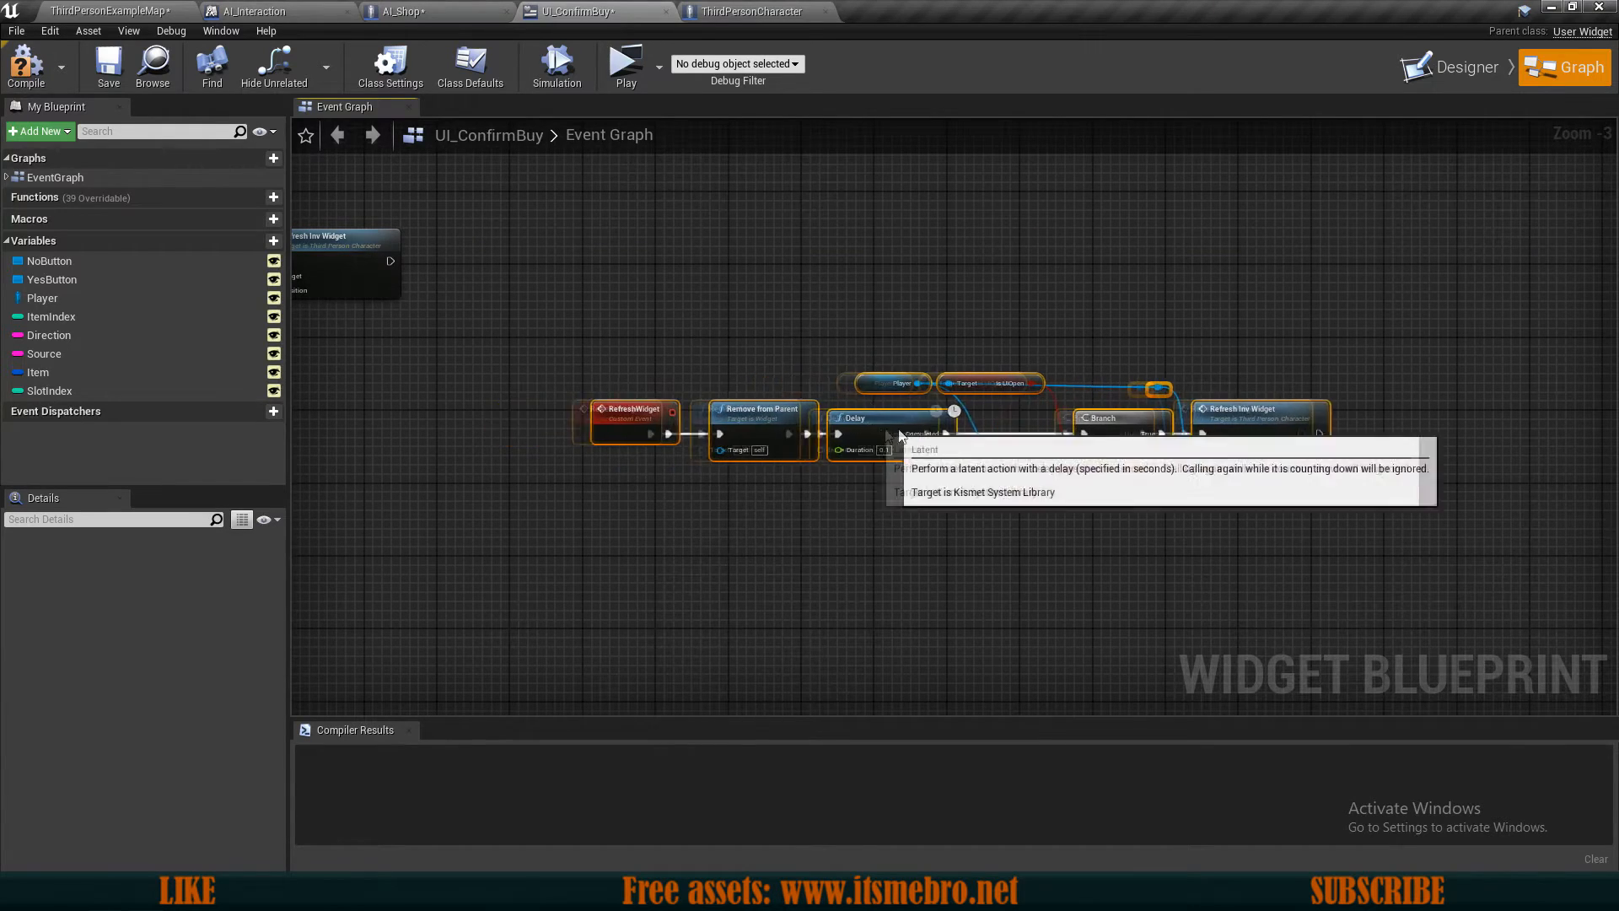
Step: Add a Refresh Widget call after Move Item's success output
{"action": "scroll", "scroll_direction": "down", "scroll_amount": 3}
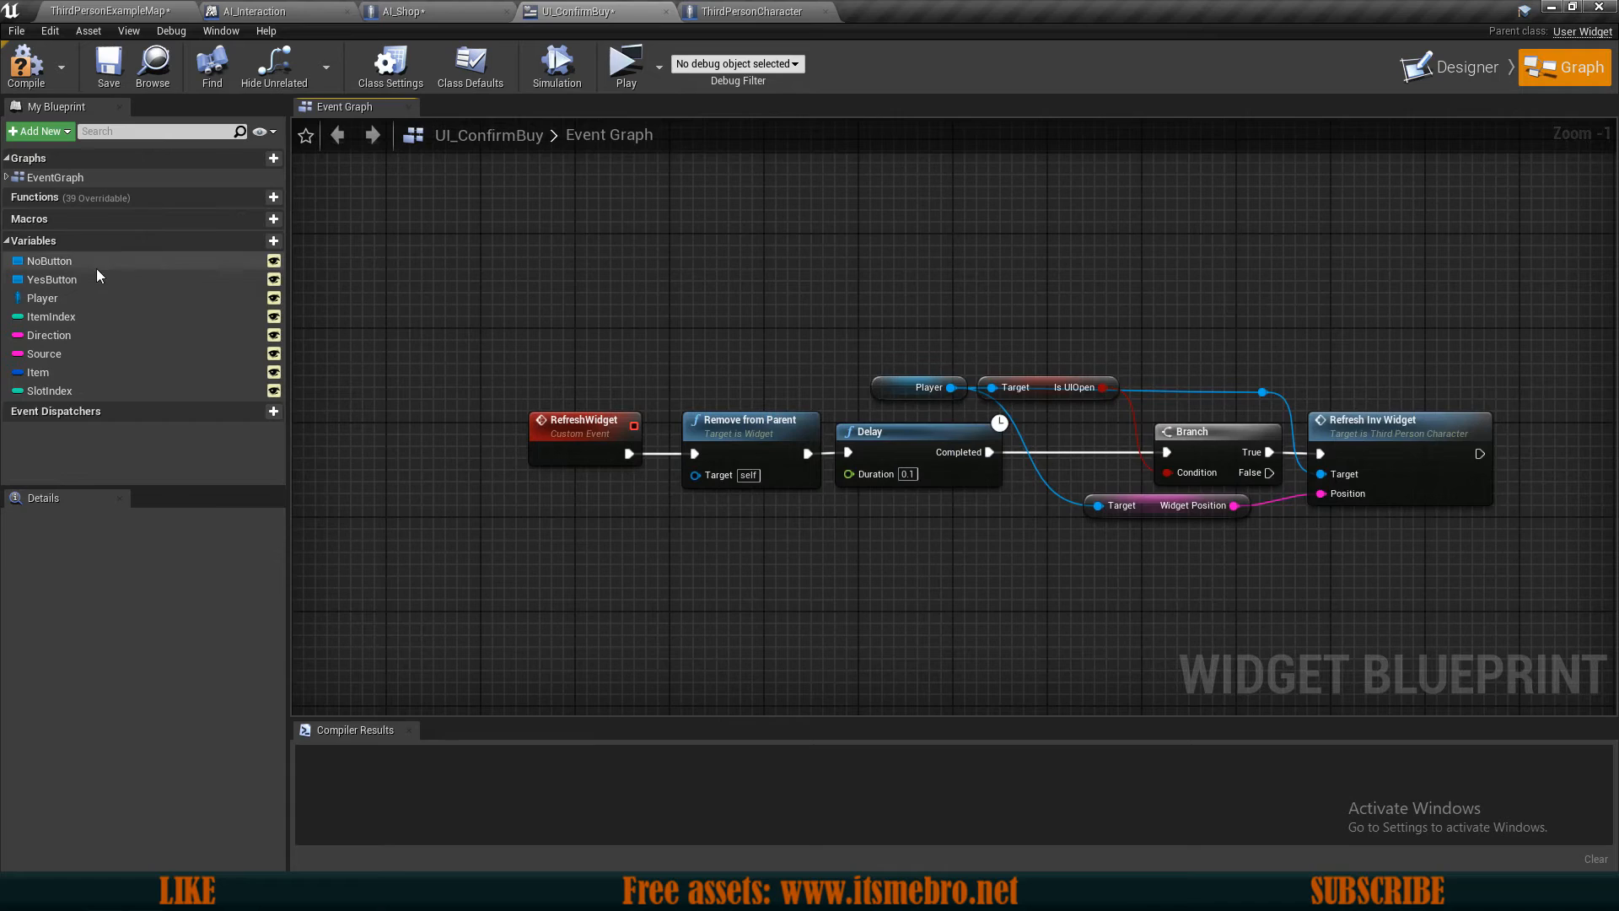
{"action": "left_click", "coordinate": [50, 260]}
{"action": "type", "text": "refres"}
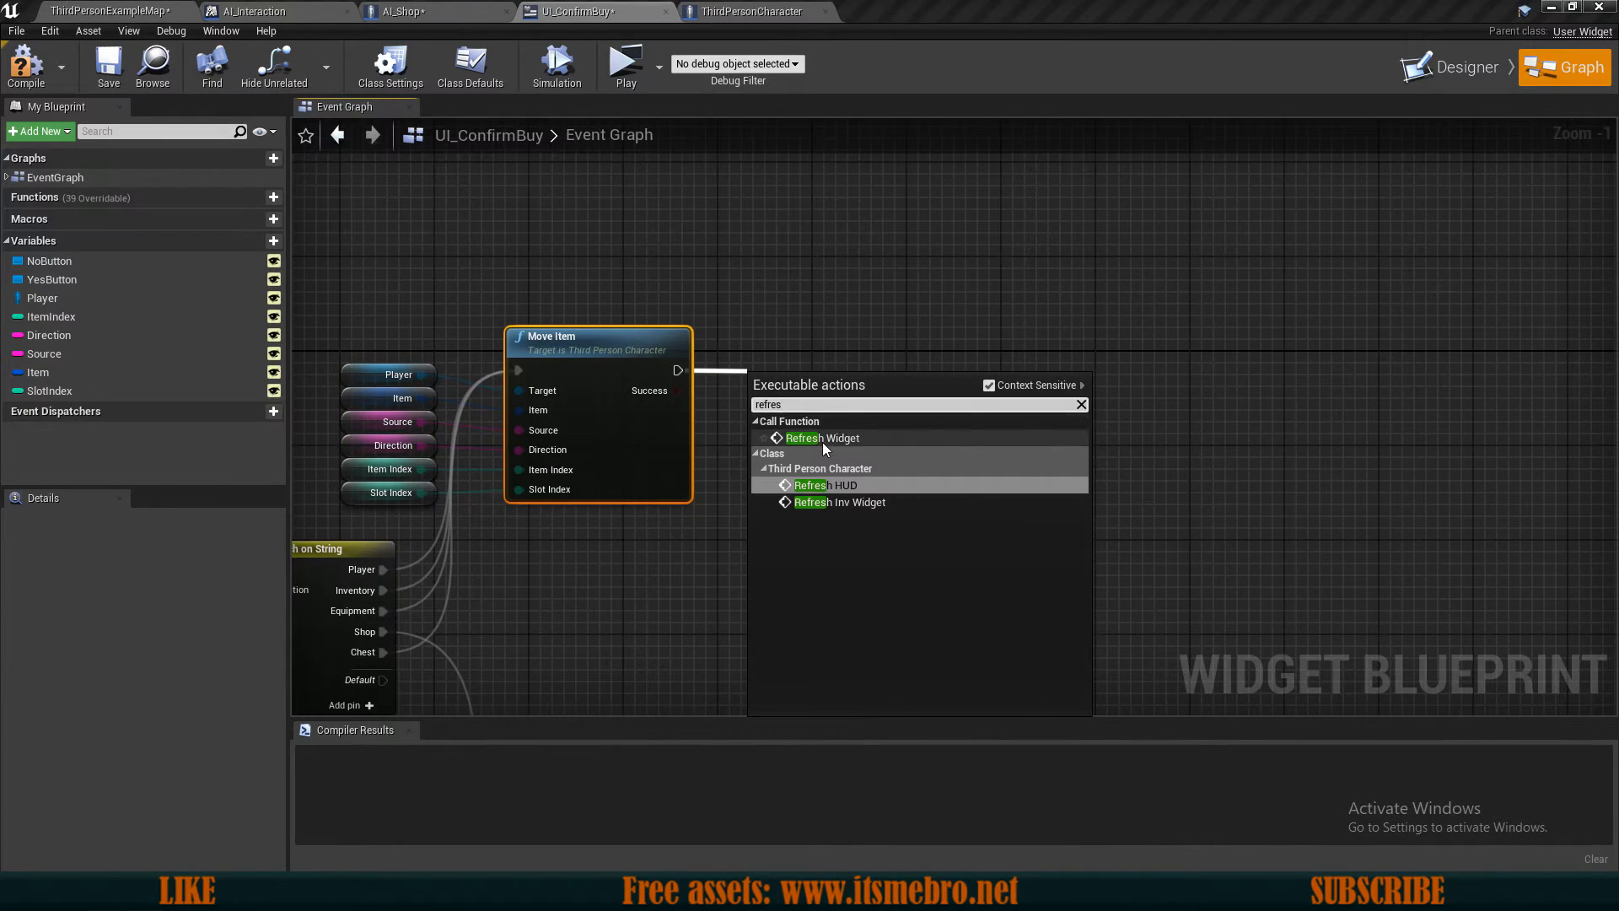
{"action": "left_click", "coordinate": [823, 438]}
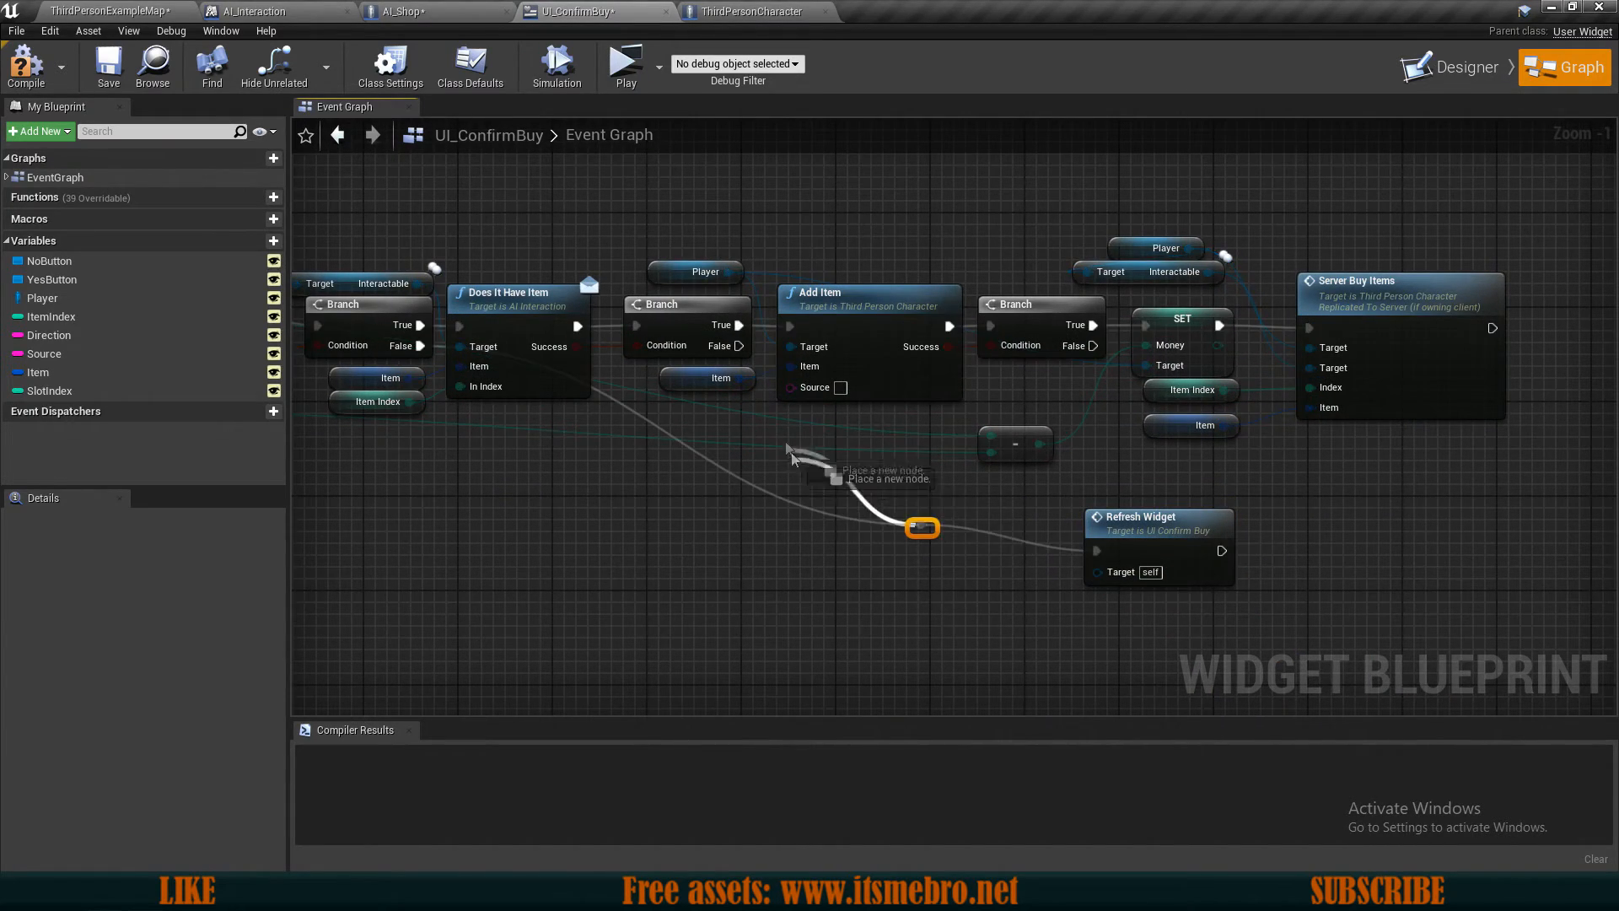
Step: Wire the failed Branch output into Refresh Widget and zoom out to review
{"action": "left_click_drag", "start_coordinate": [919, 528], "coordinate": [792, 575]}
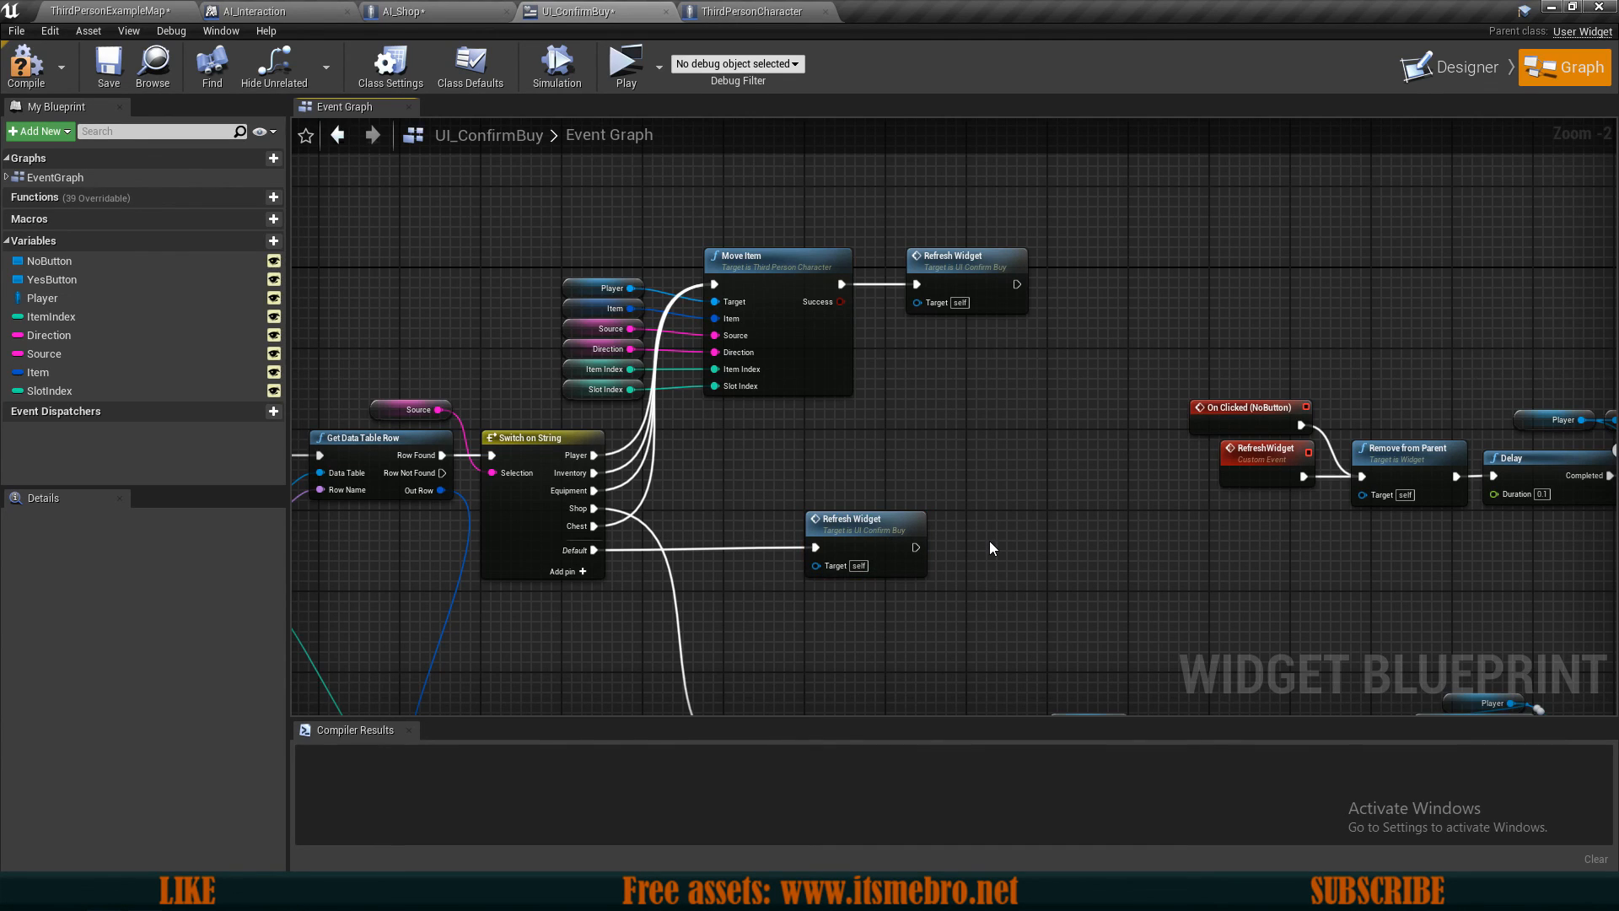
{"action": "scroll", "scroll_direction": "down", "scroll_amount": 3}
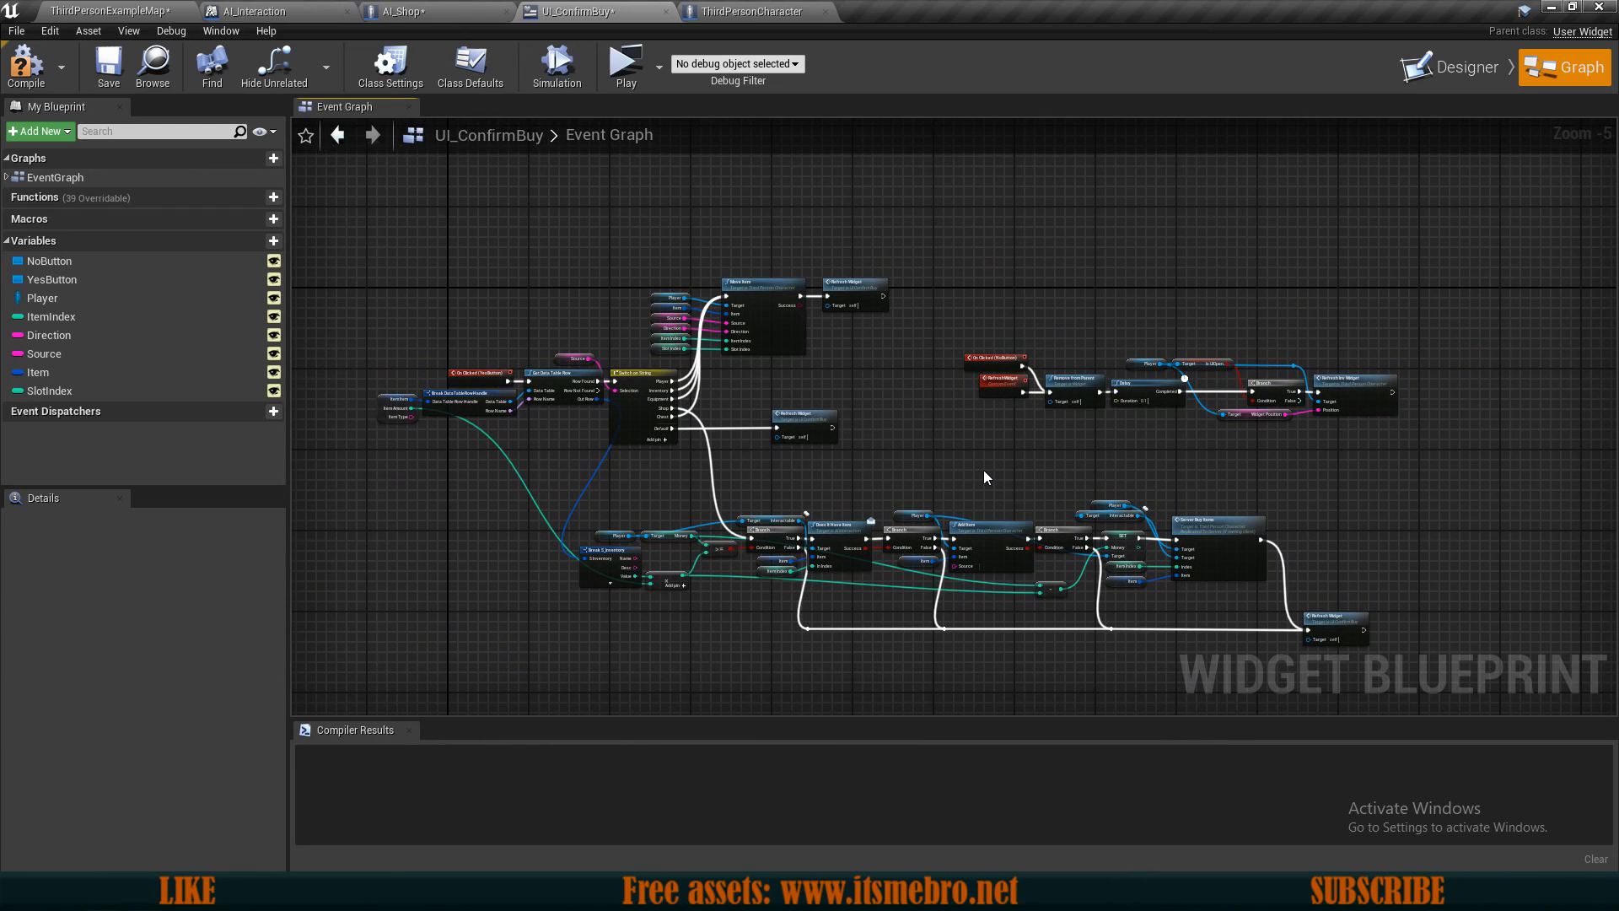